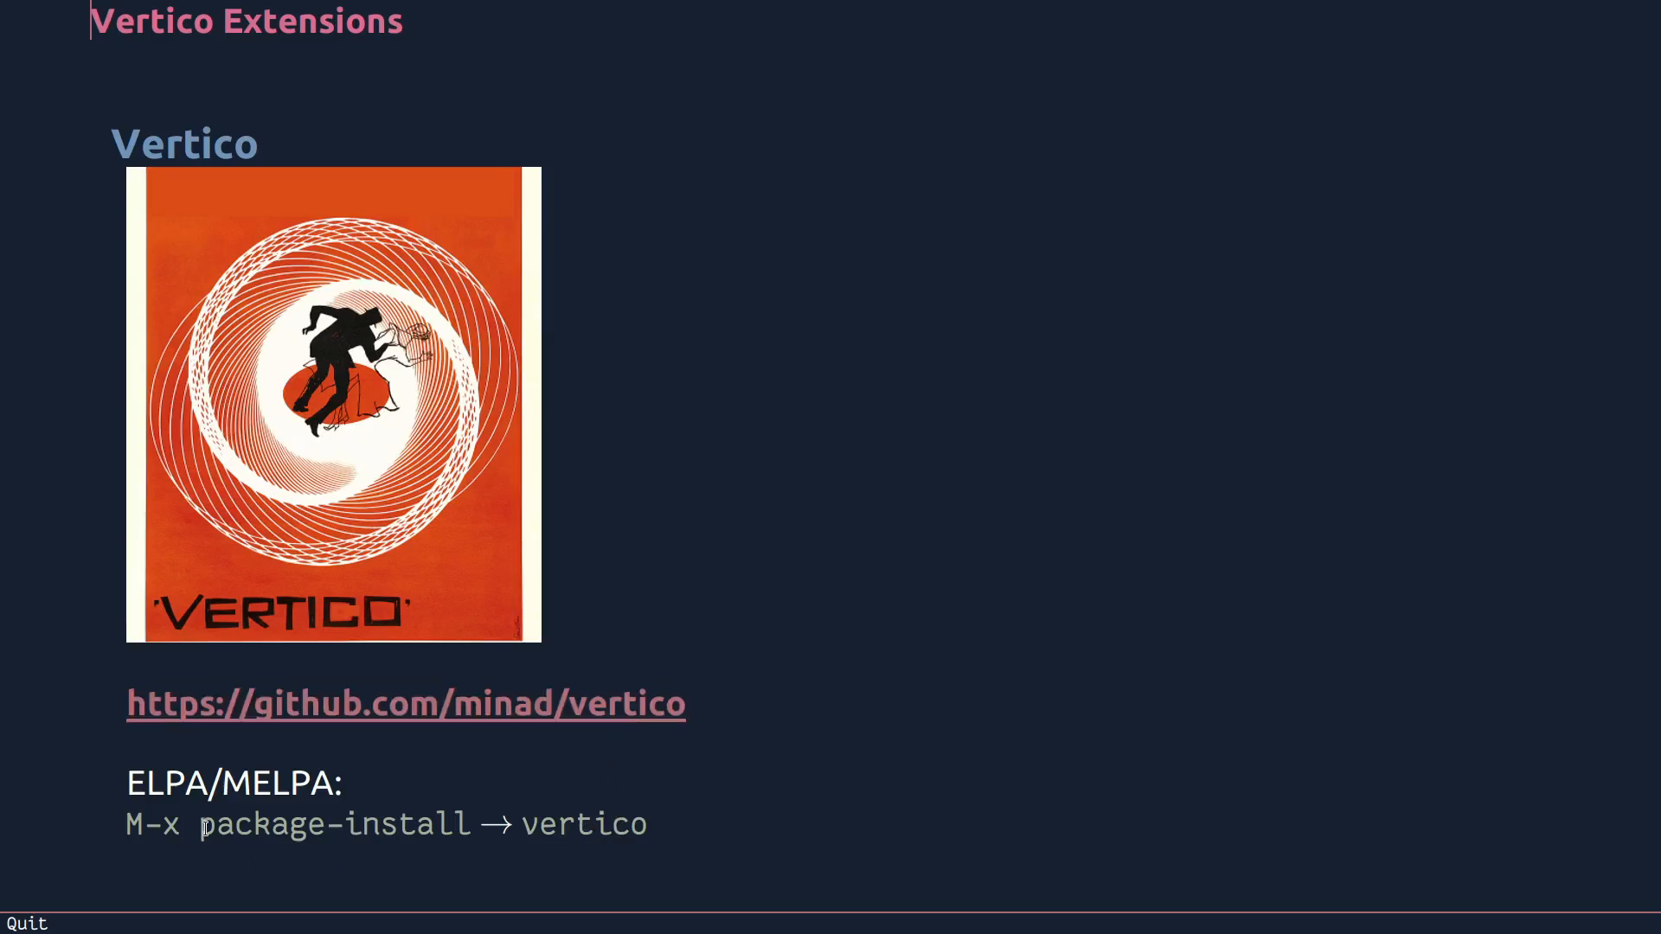
mouse_move(769, 780)
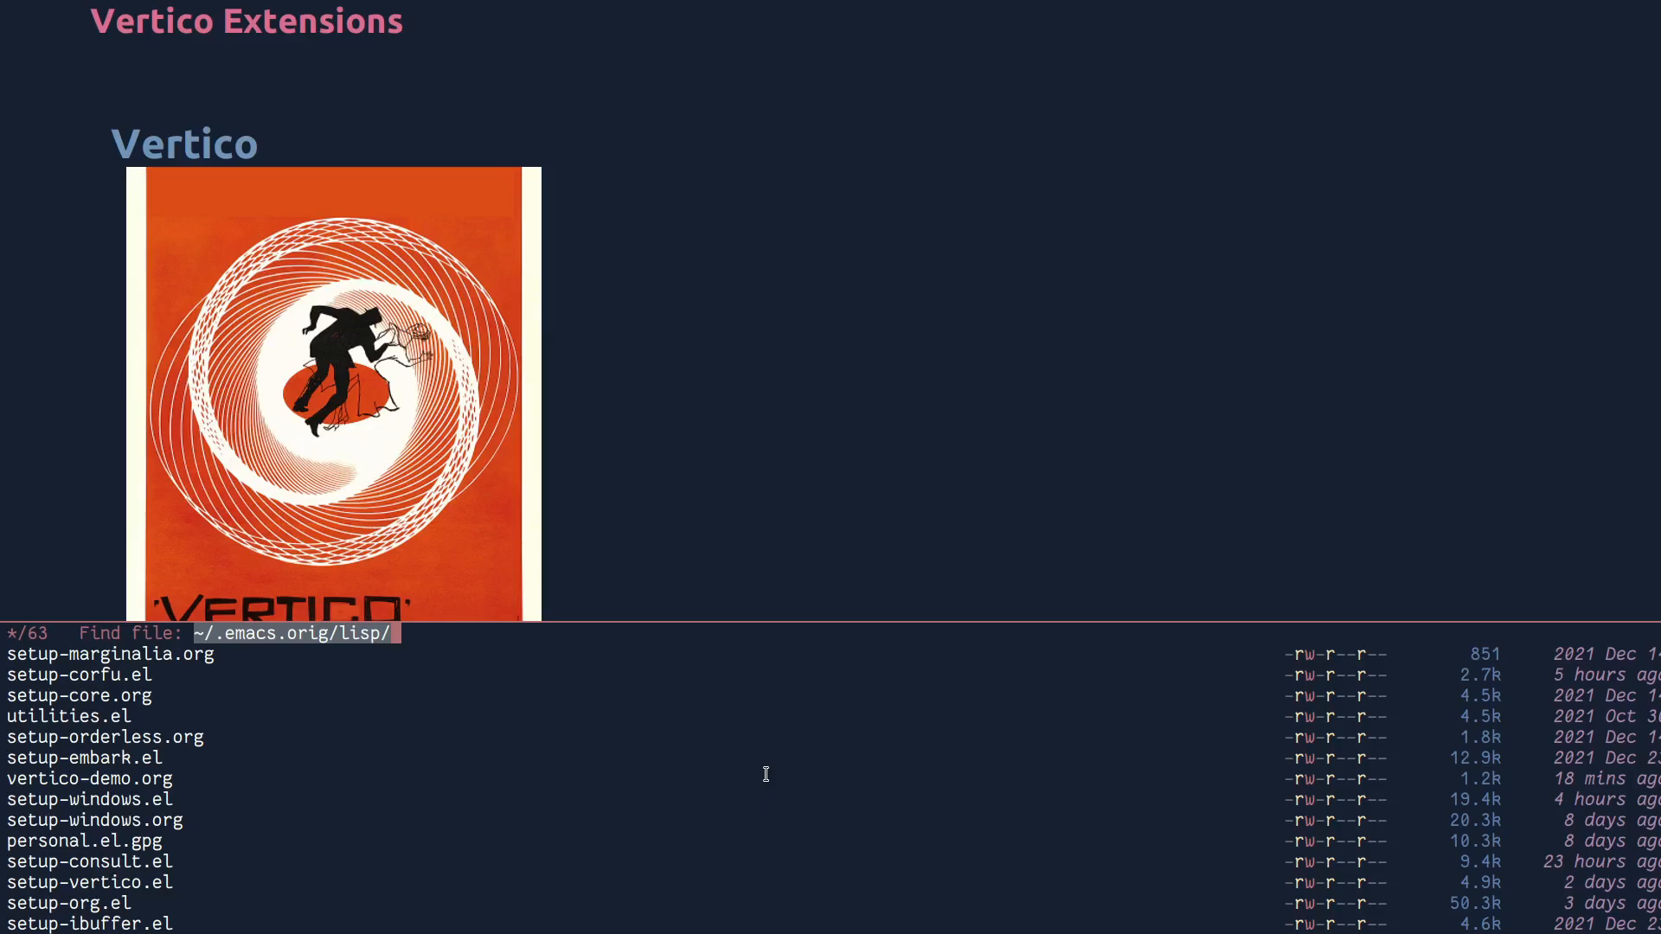
- Collect the eight Vertico extension modes with Embark and show file candidates in vertico-grid-mode
type("setup")
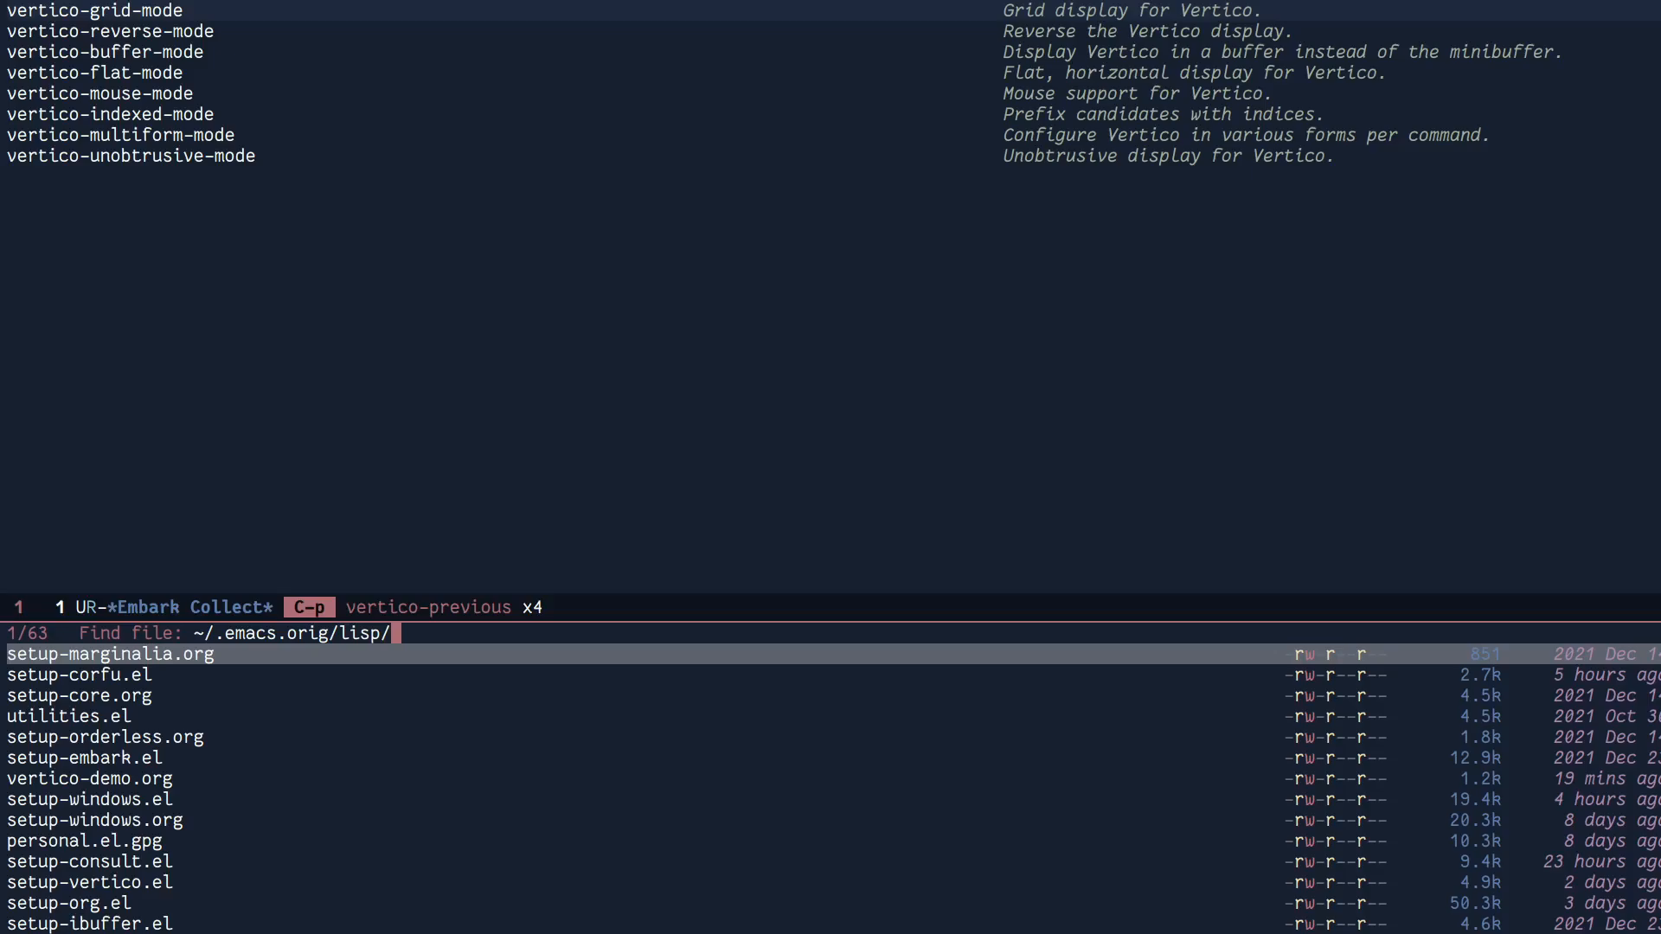
mouse_move(1302, 796)
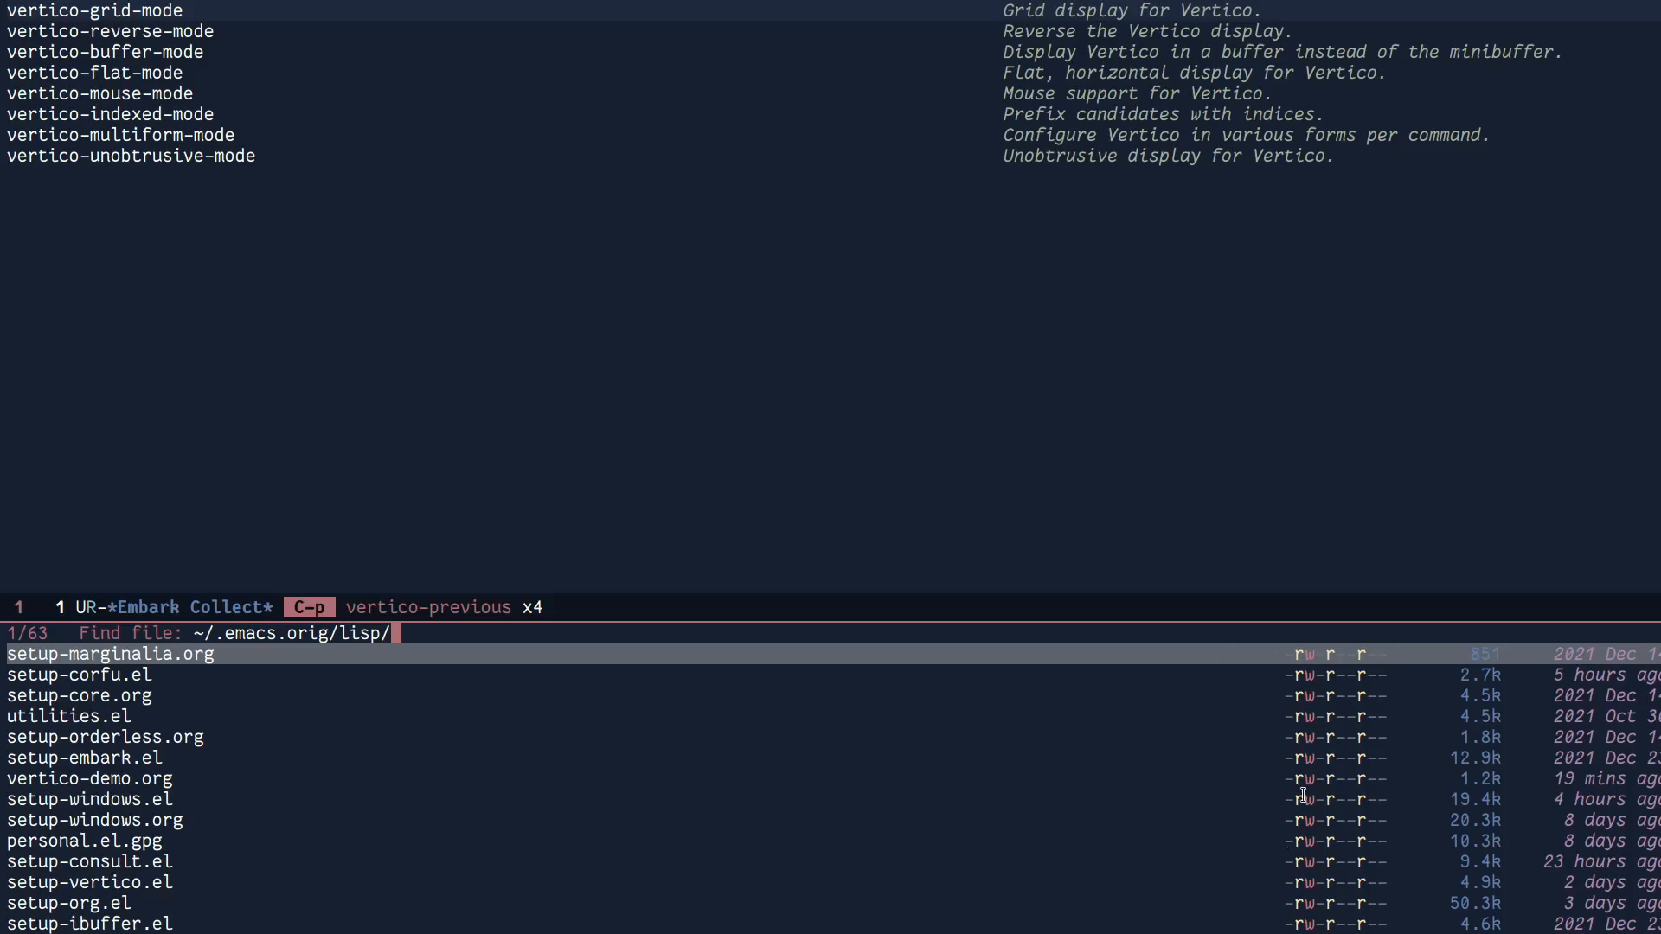
mouse_move(1096, 711)
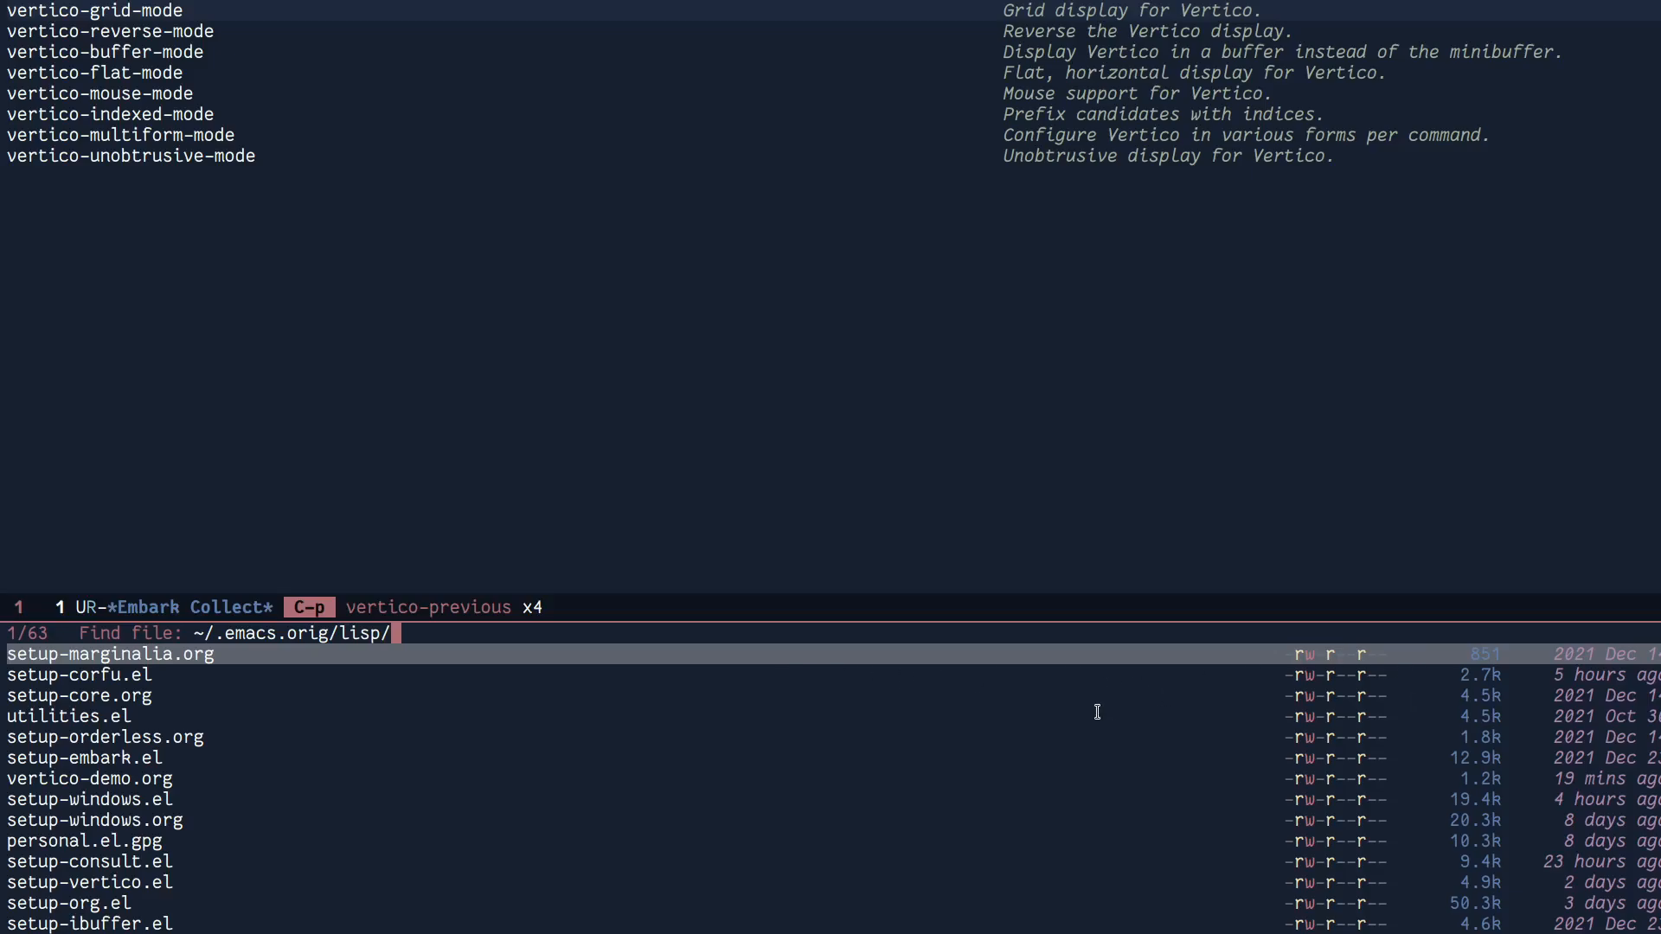
mouse_move(1278, 736)
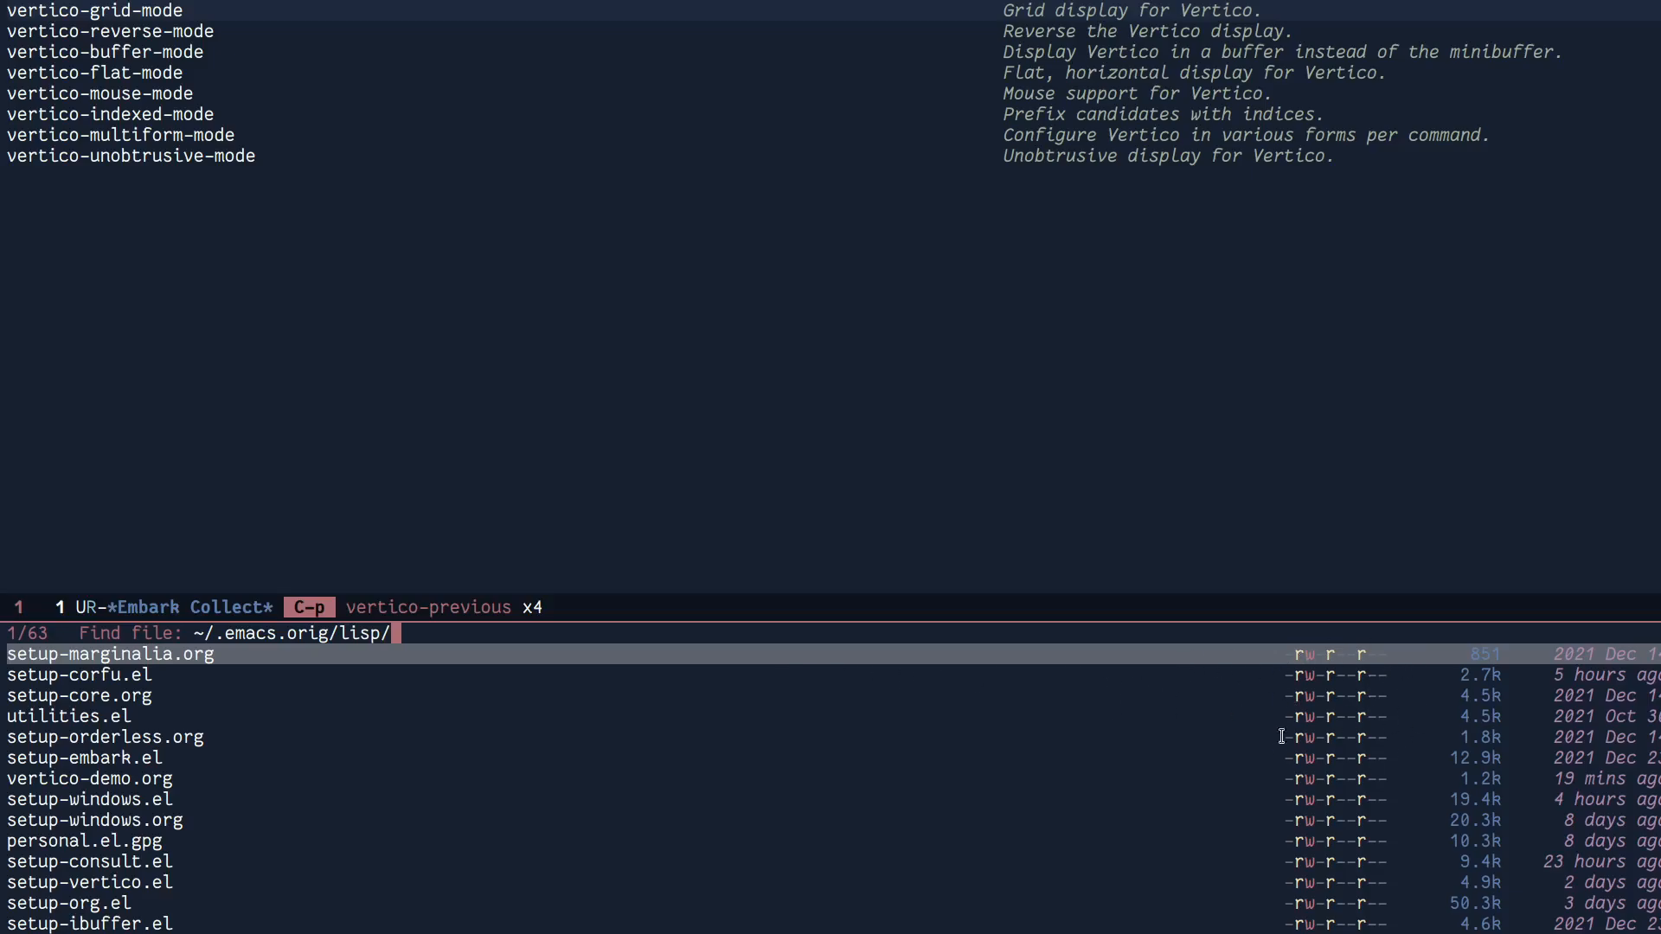
mouse_move(1278, 690)
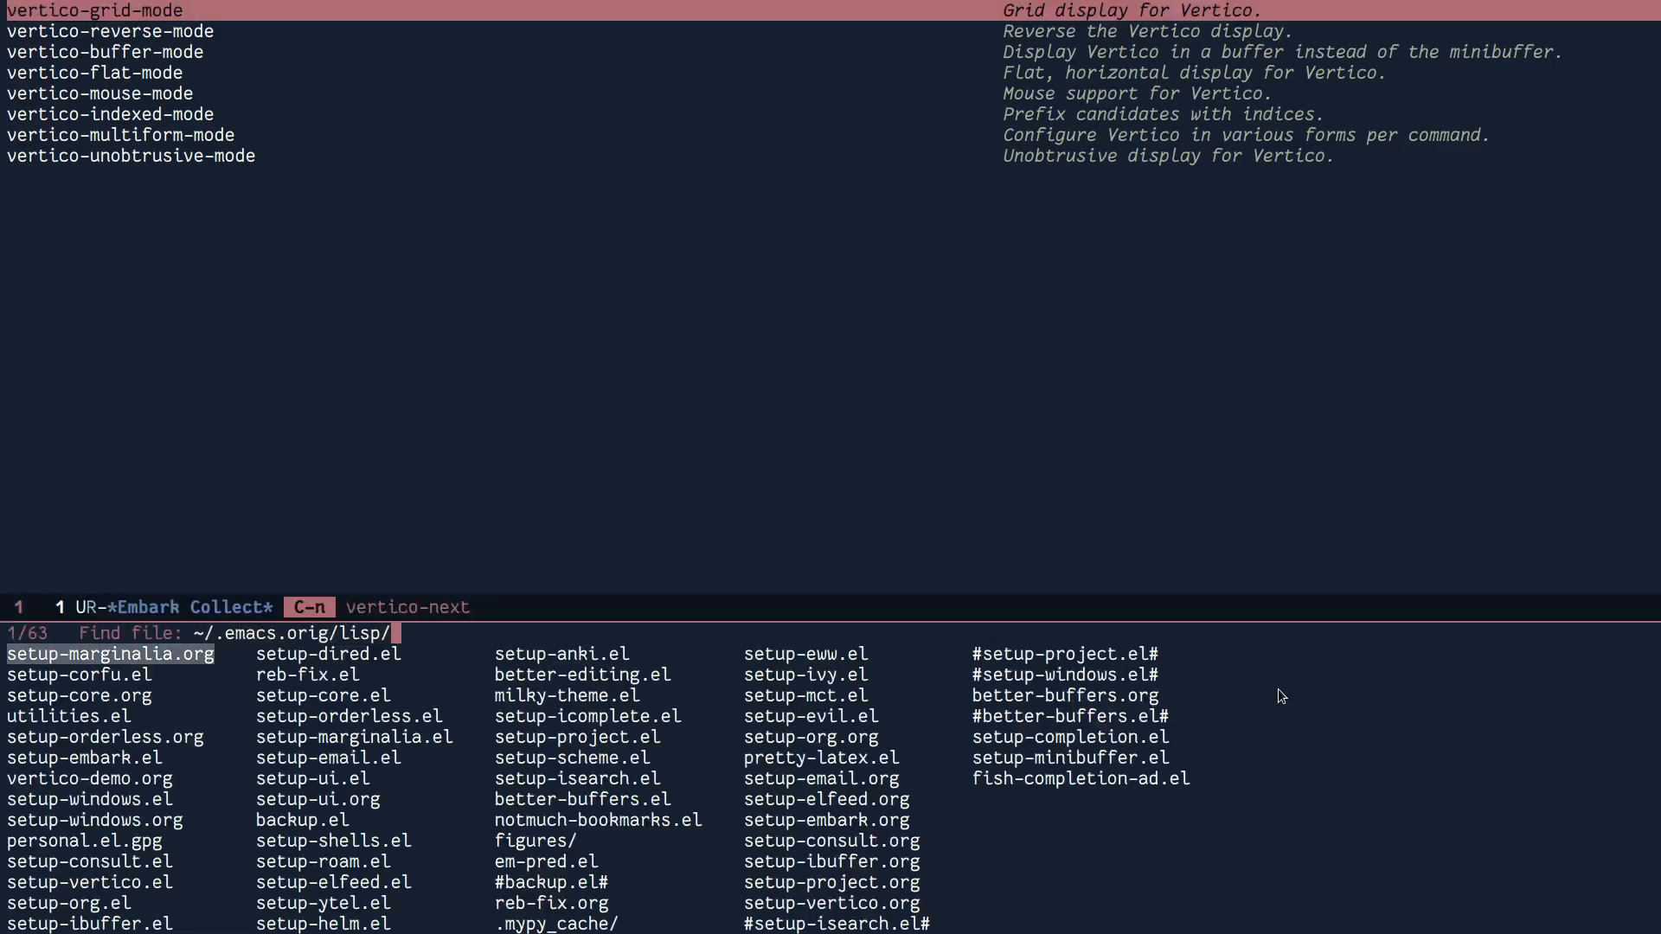
- Move around the file-candidate grid, then bring up M-x commands laid out in columns
key("C-n")
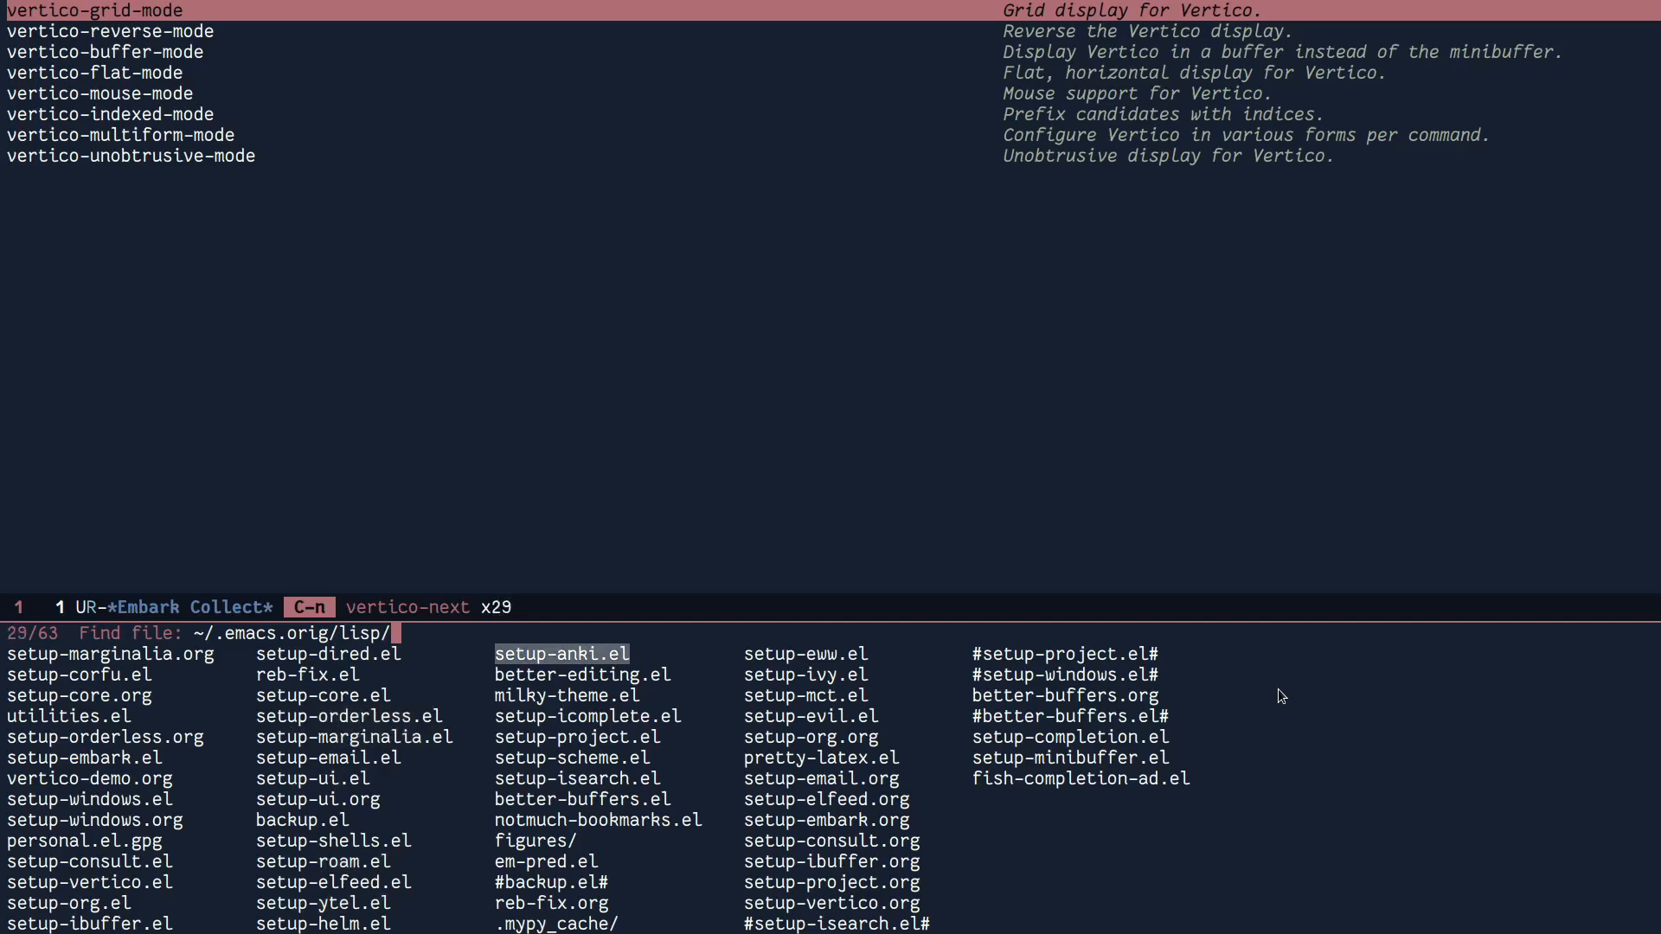
key("left")
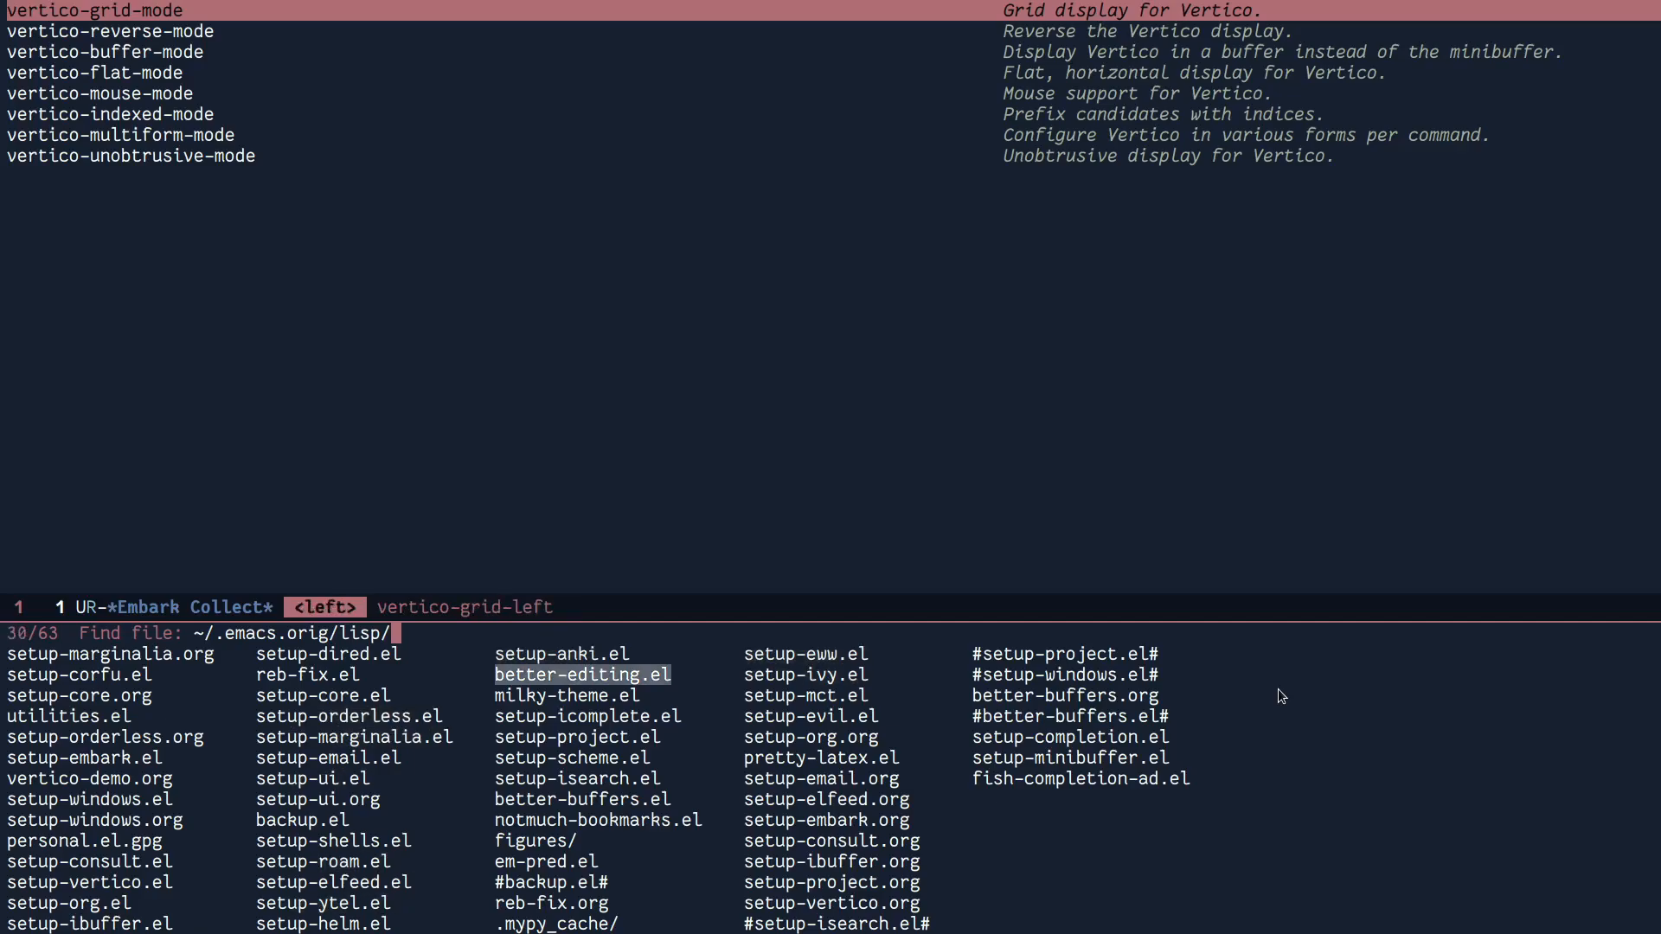
key("right")
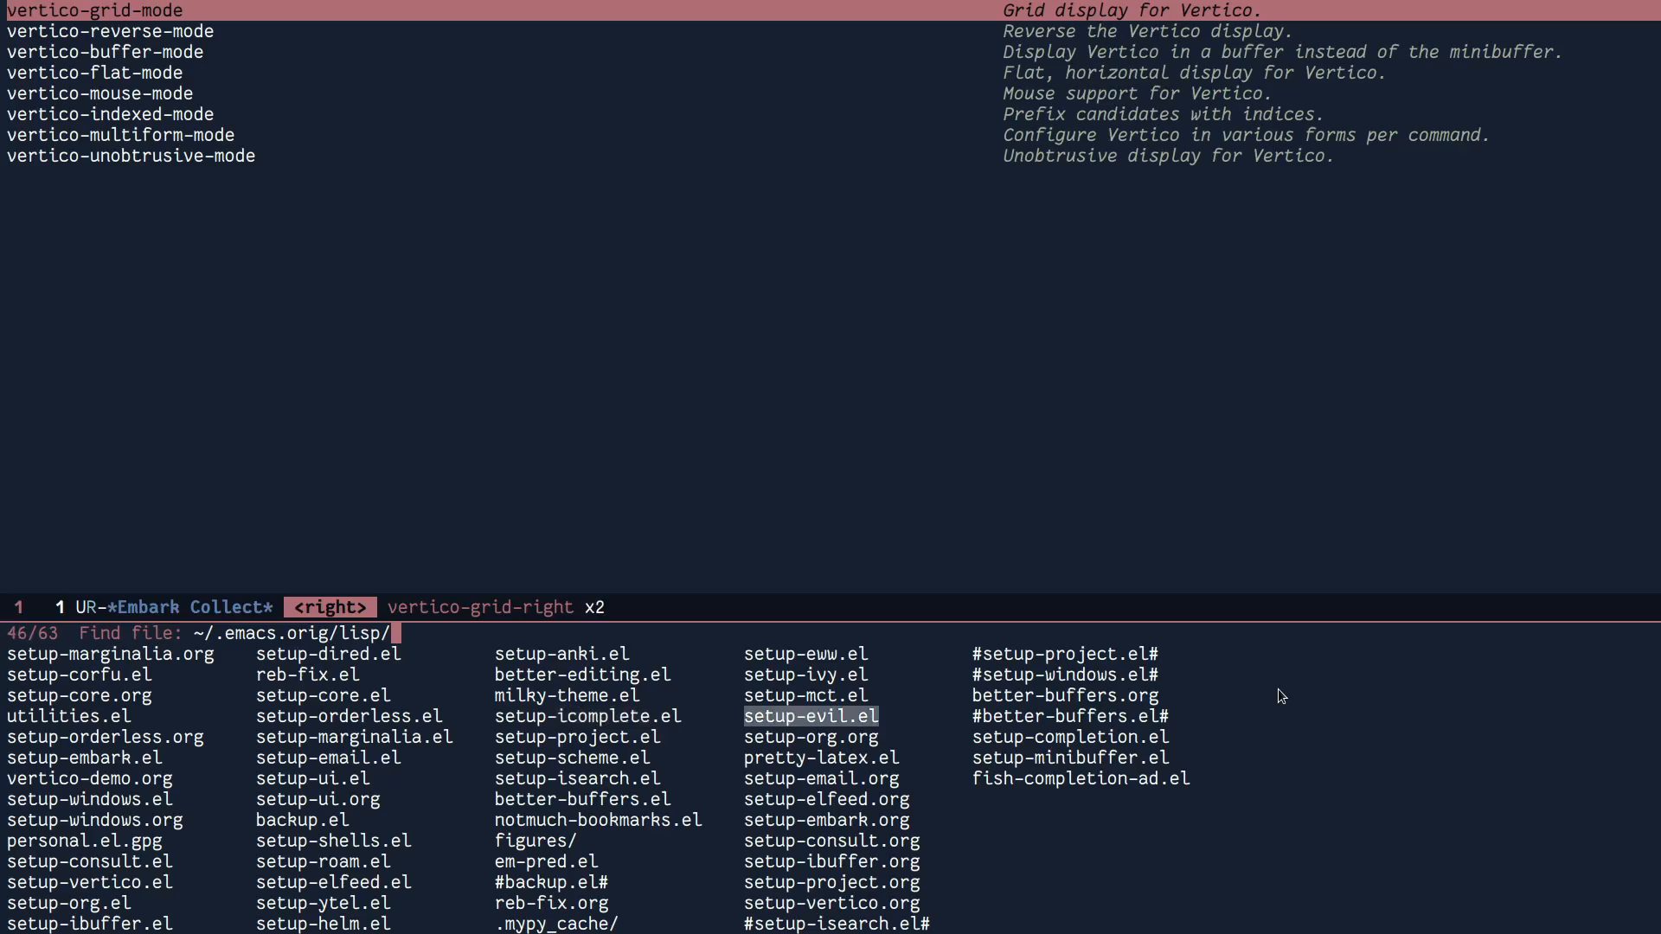
key("left")
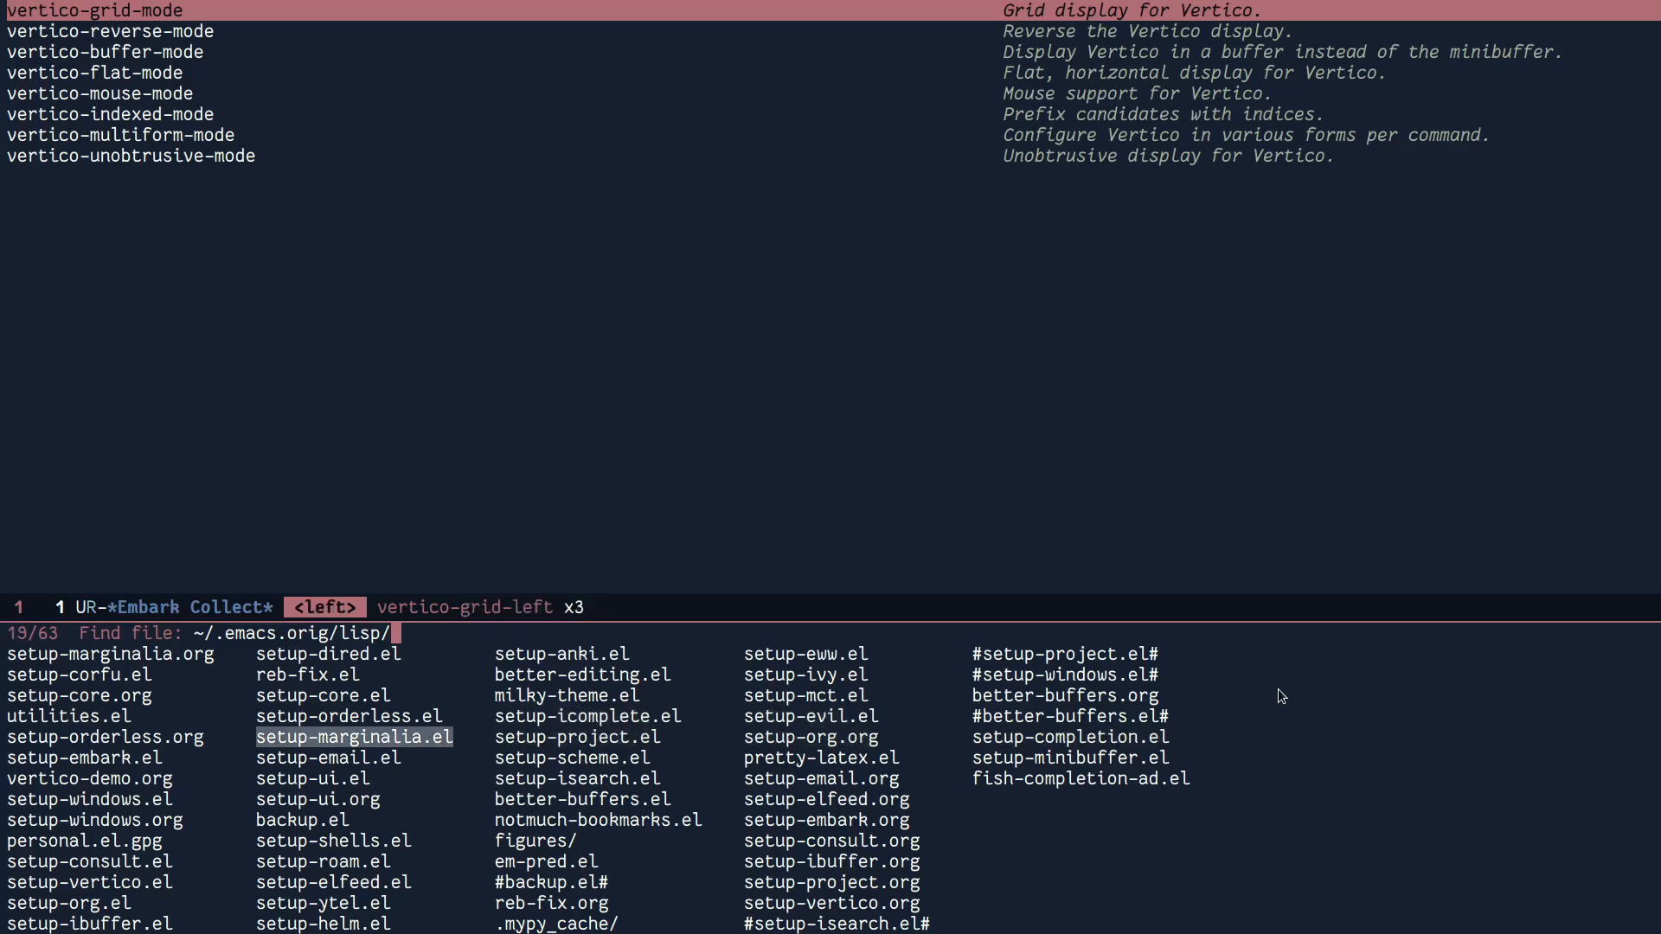
key("up")
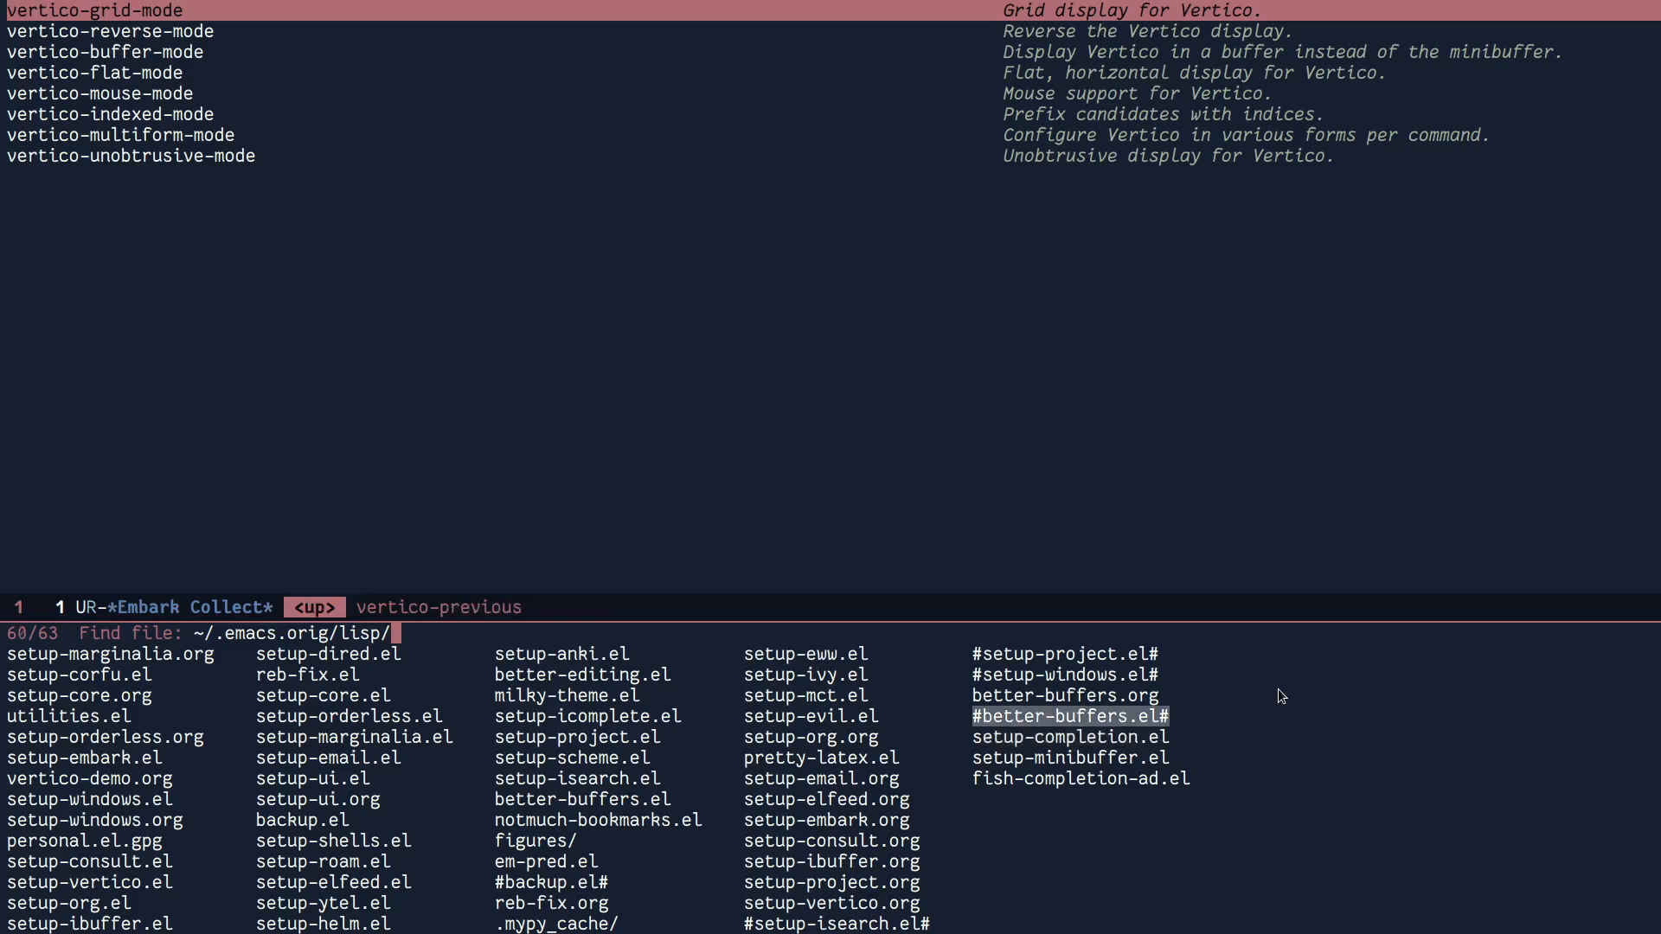
key("left")
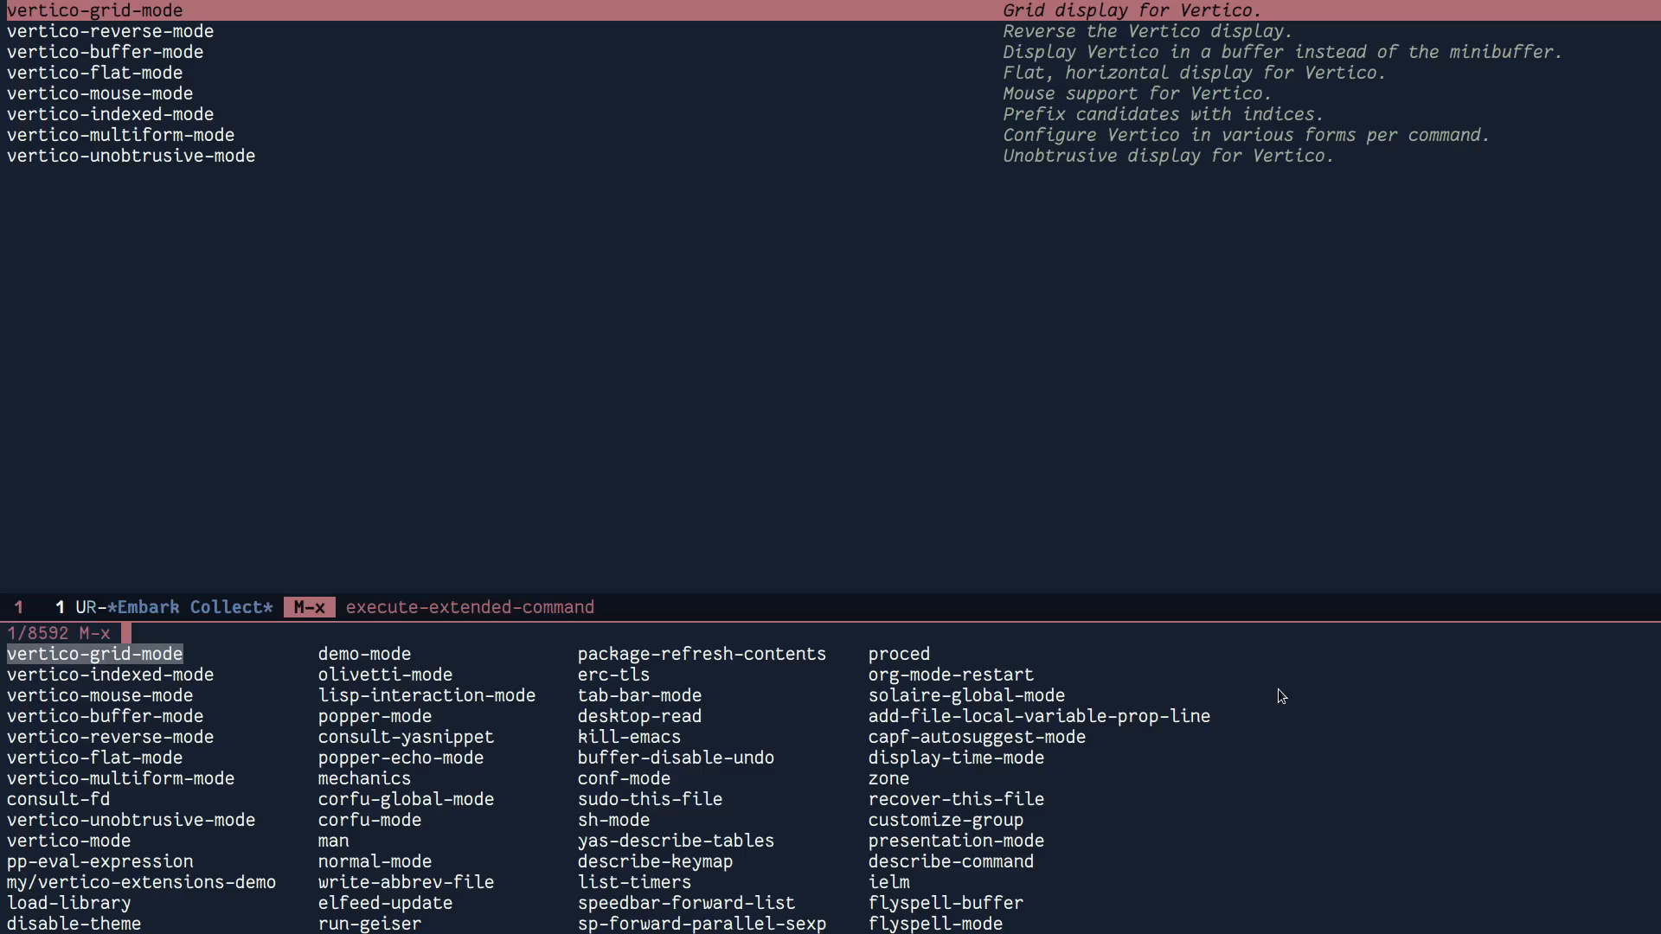
- Turn off vertico-grid-mode ahead of the reversed display demo
key("Left")
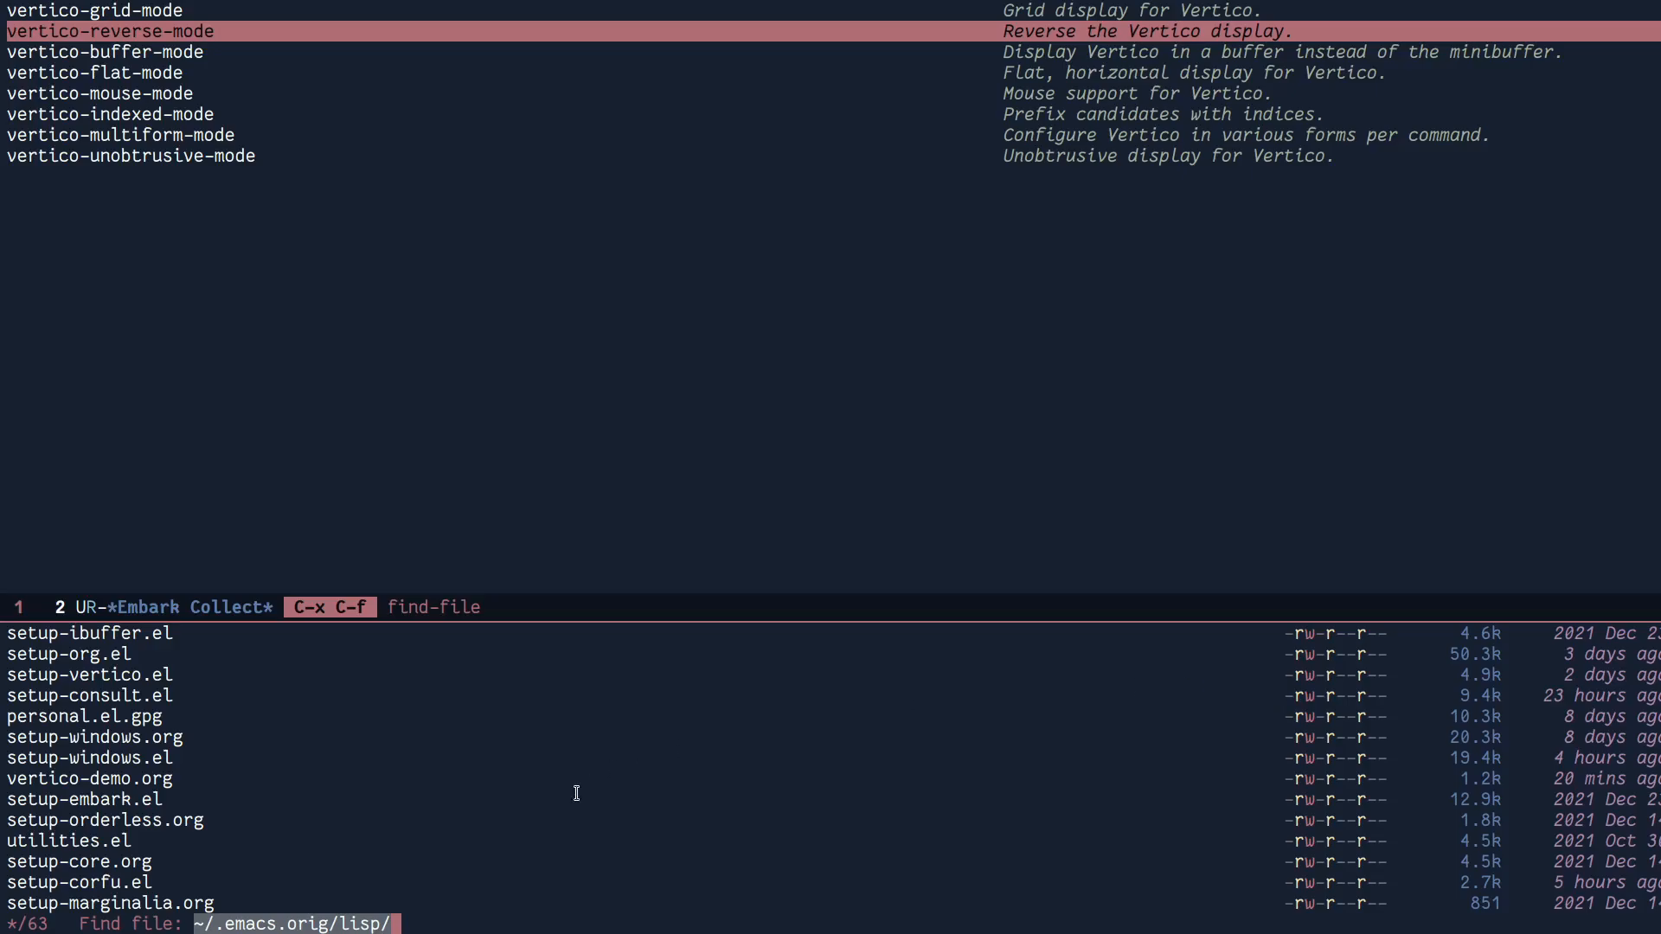
mouse_move(90, 723)
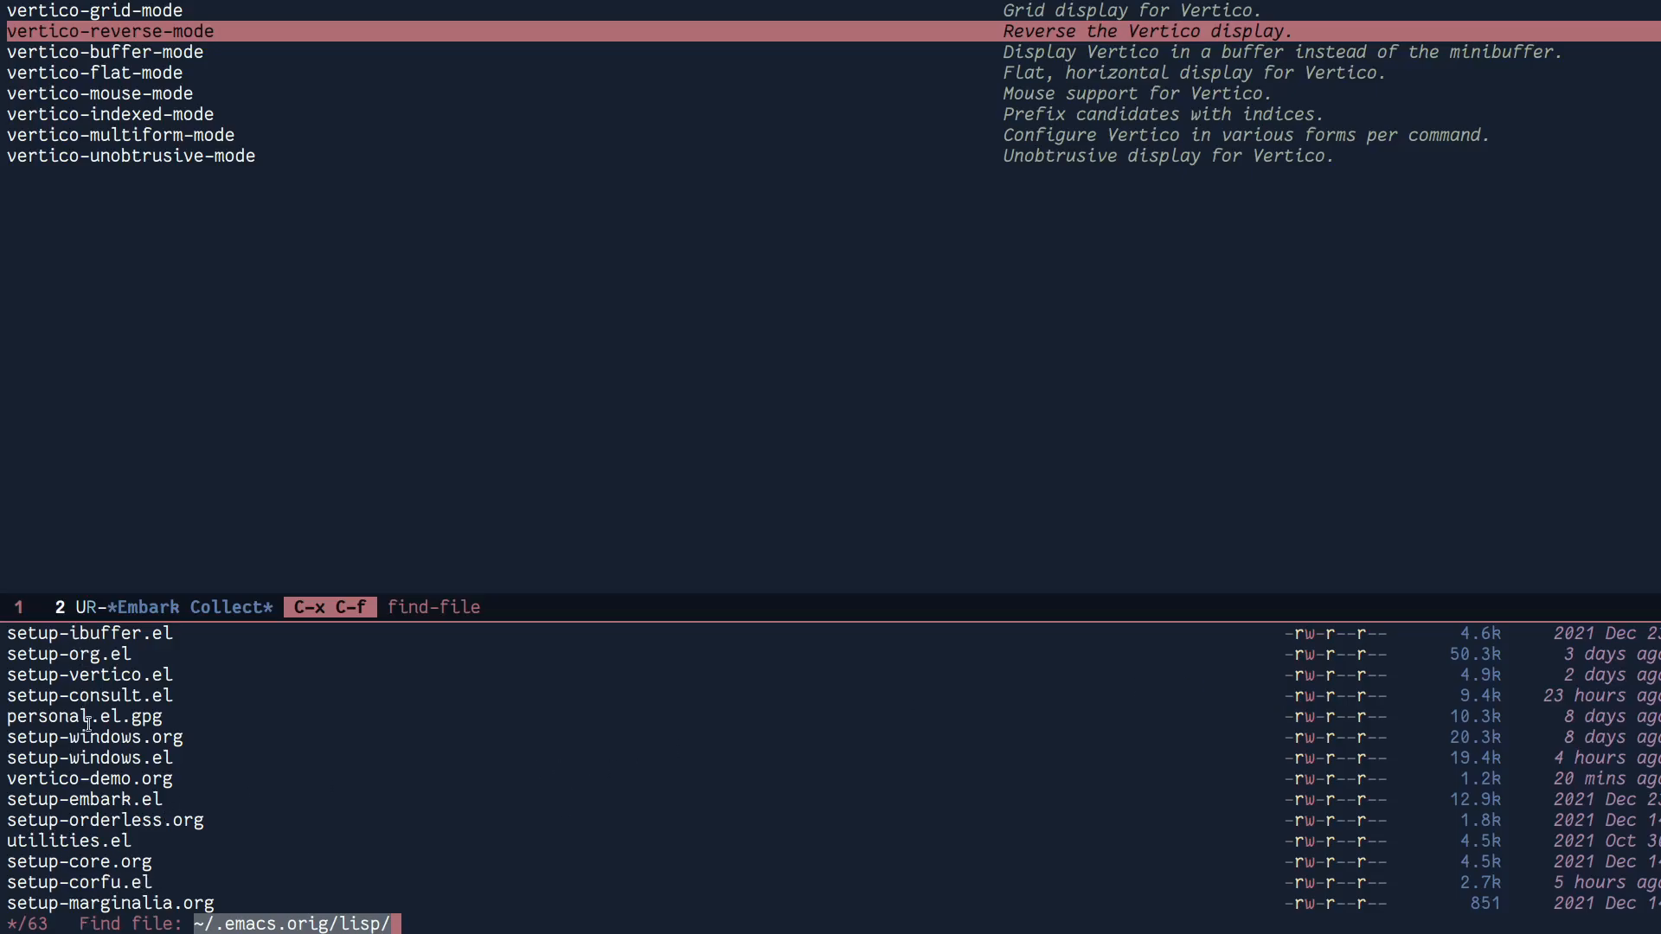
mouse_move(323, 888)
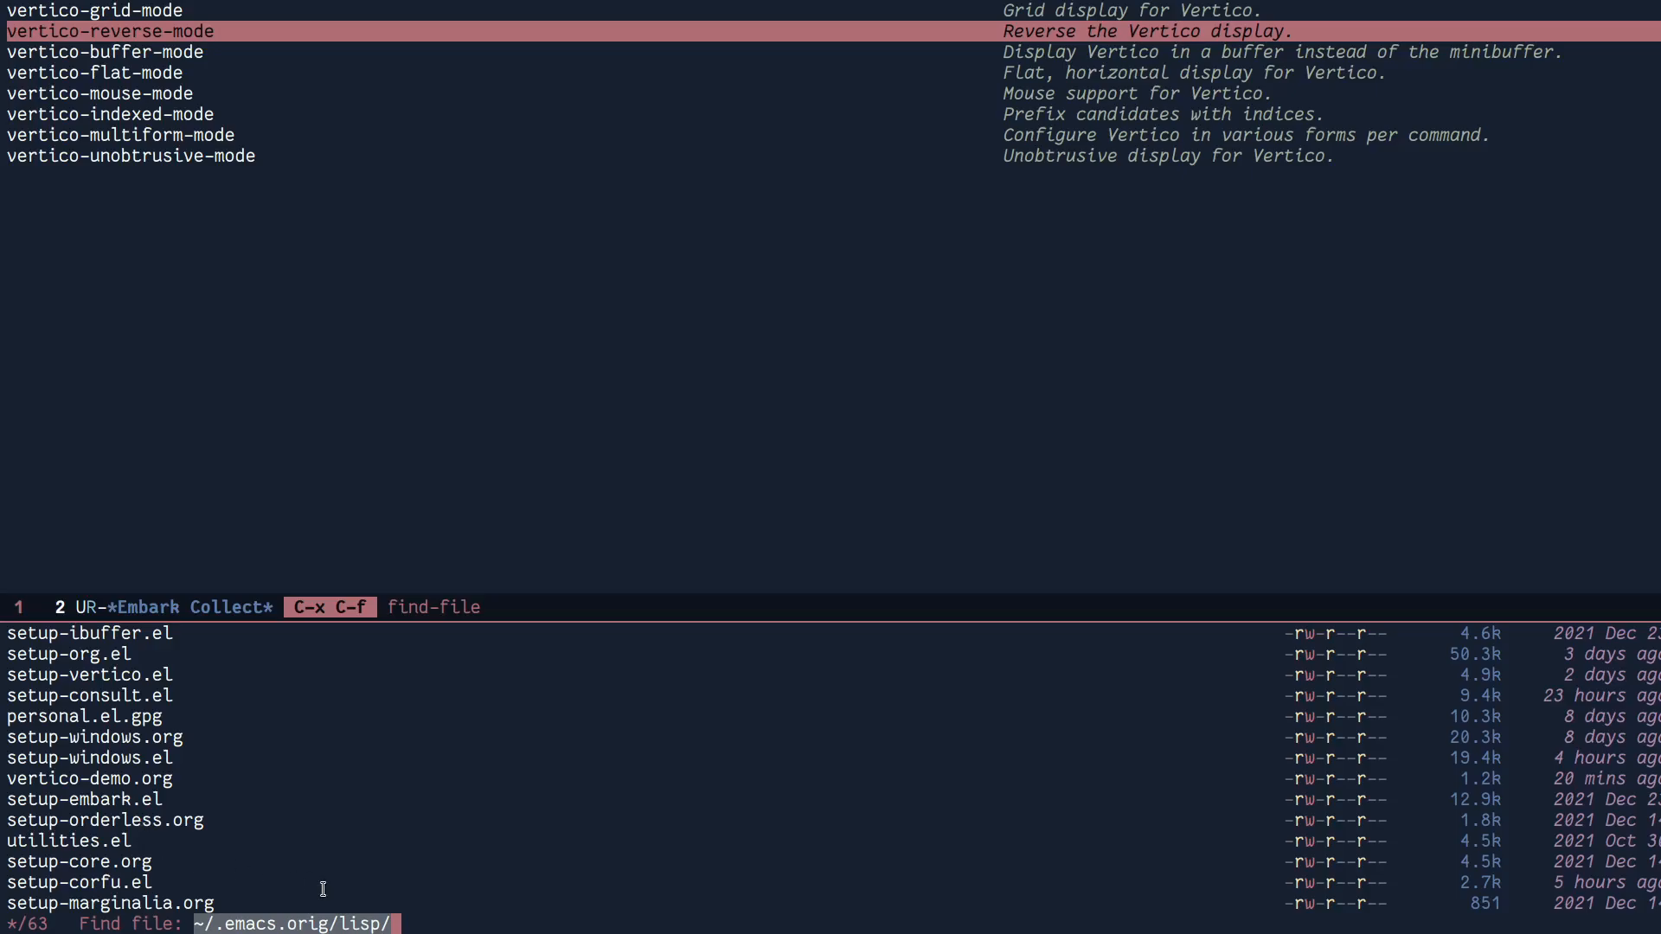
mouse_move(157, 873)
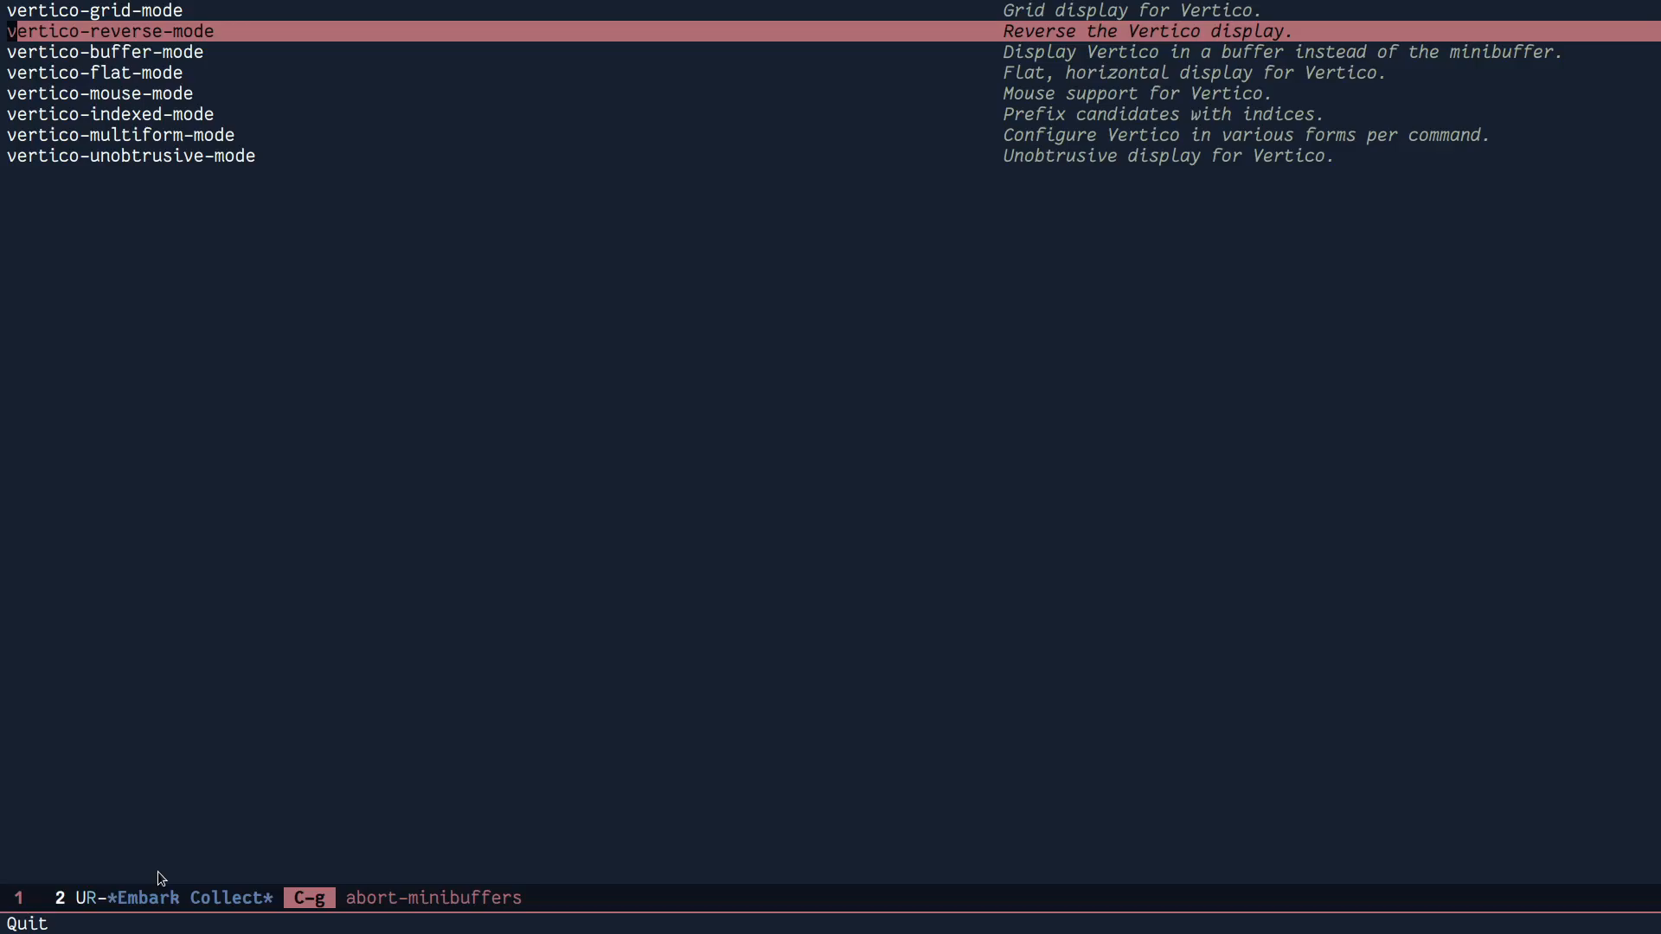
key("p")
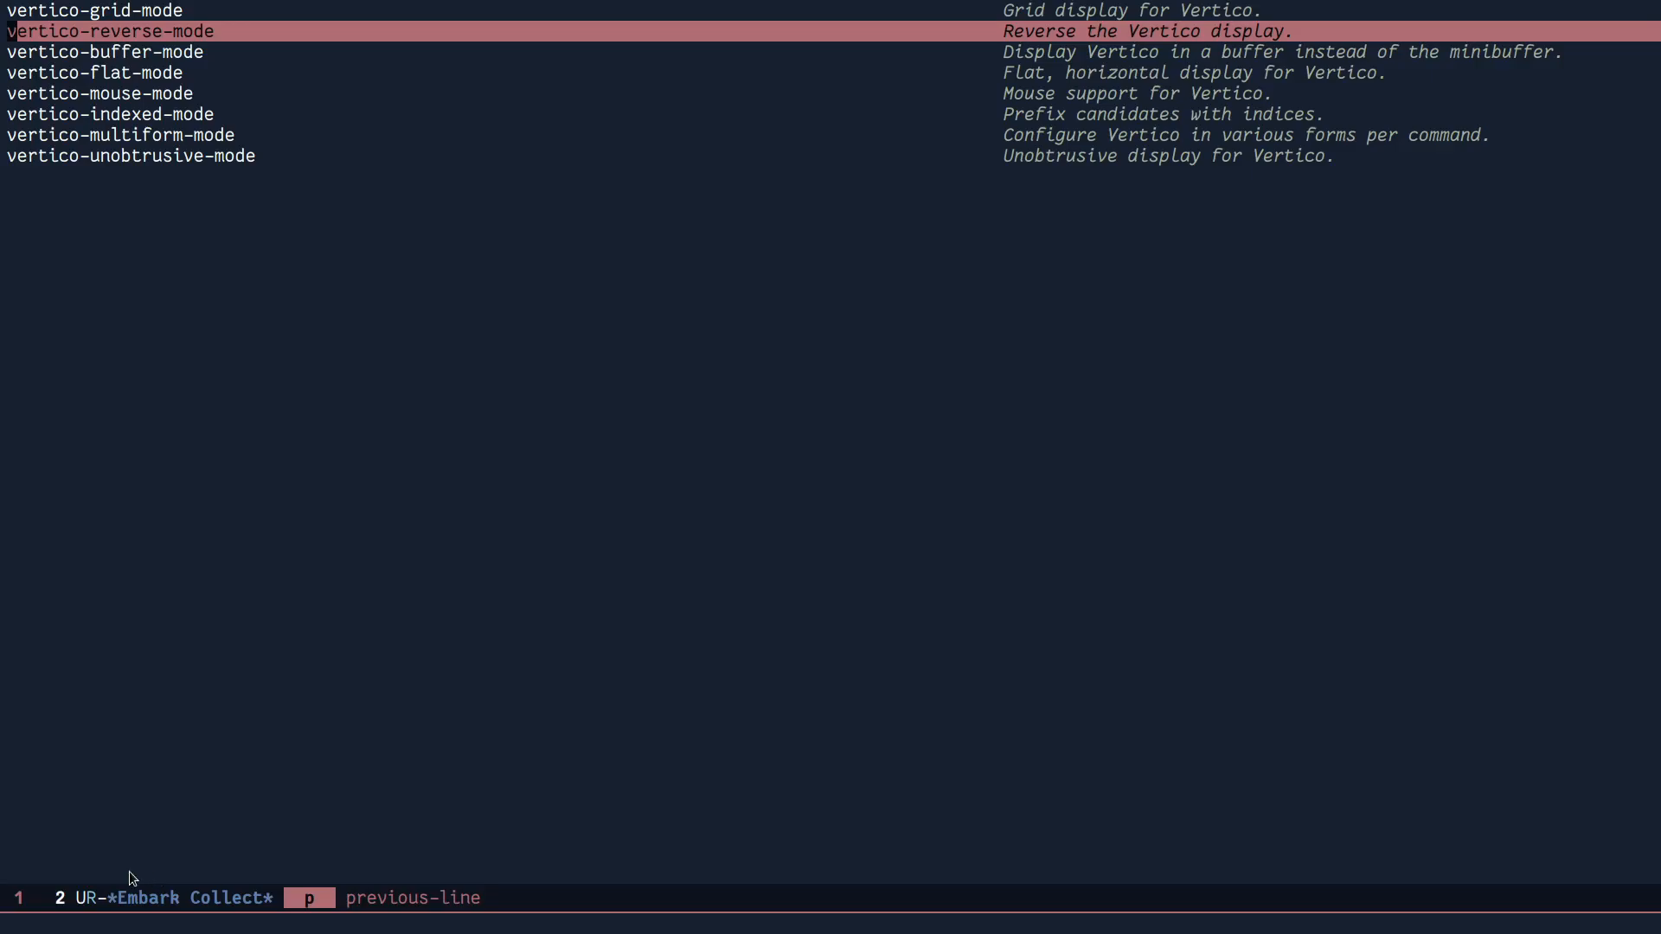
mouse_move(10, 926)
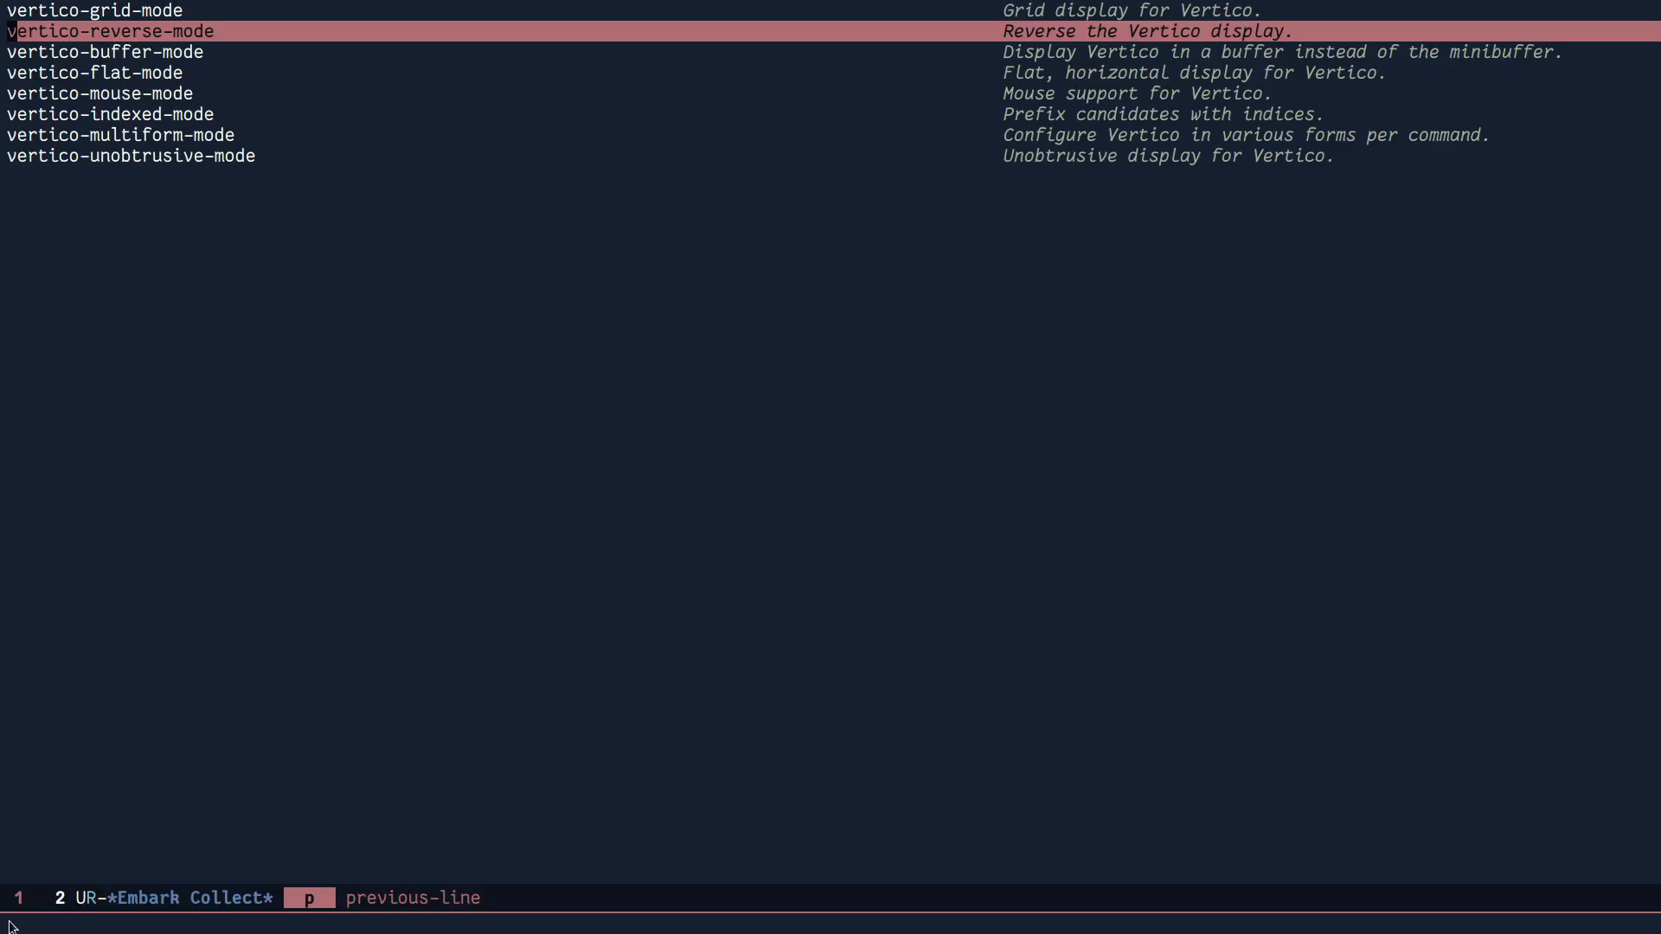
mouse_move(32, 917)
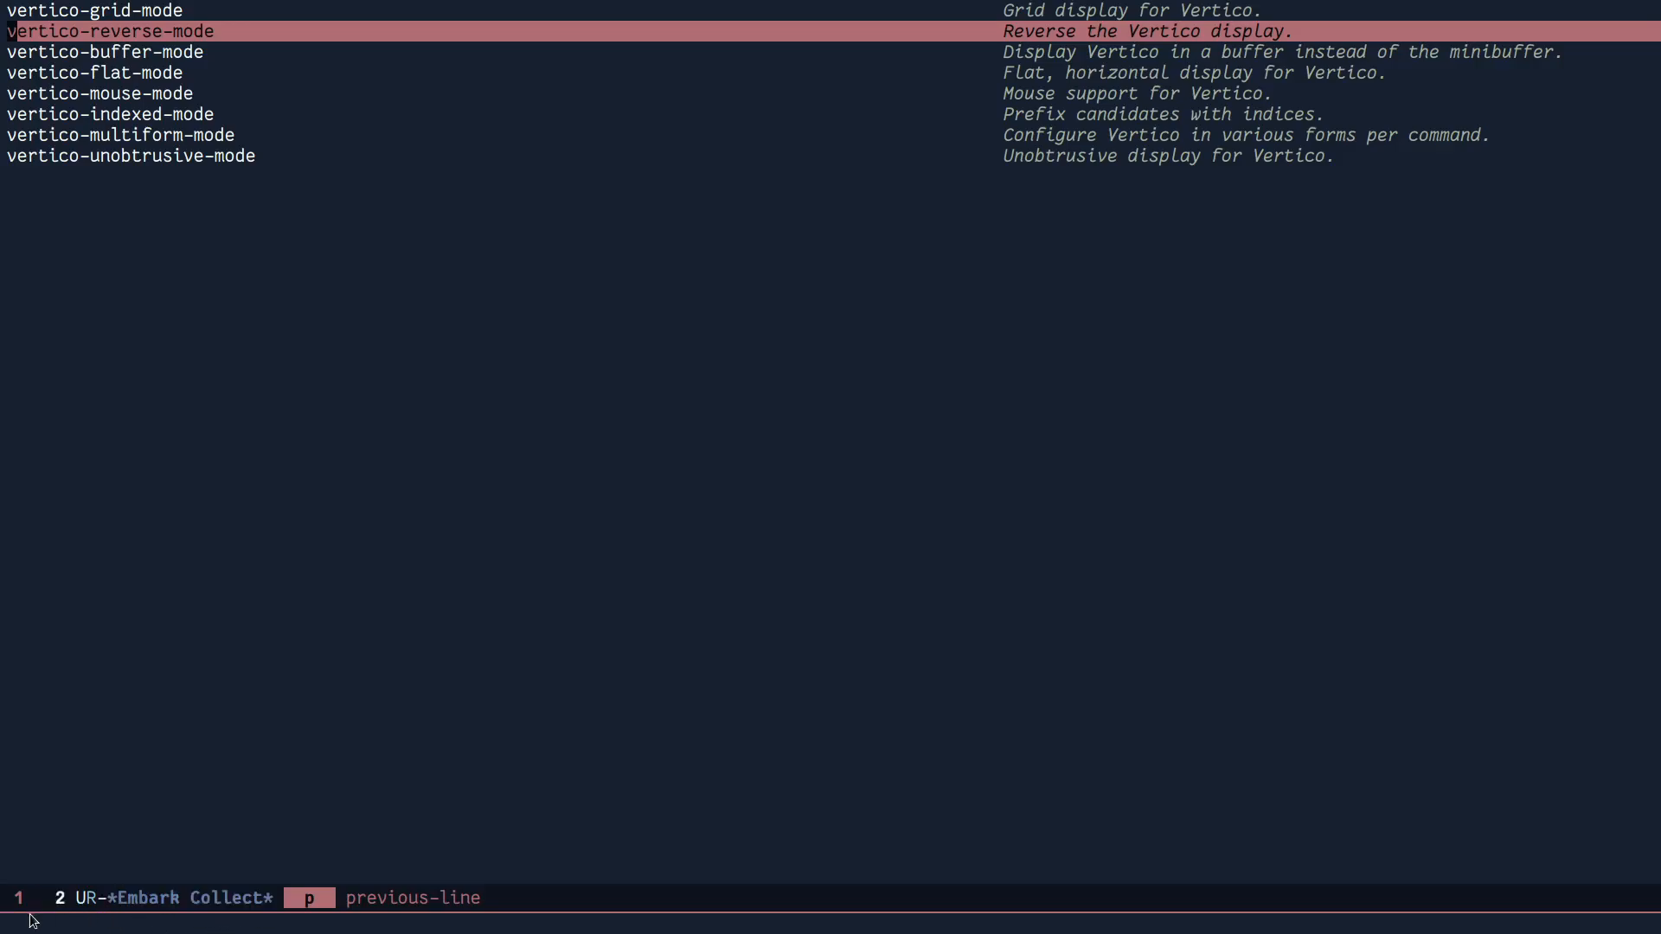
mouse_move(98, 924)
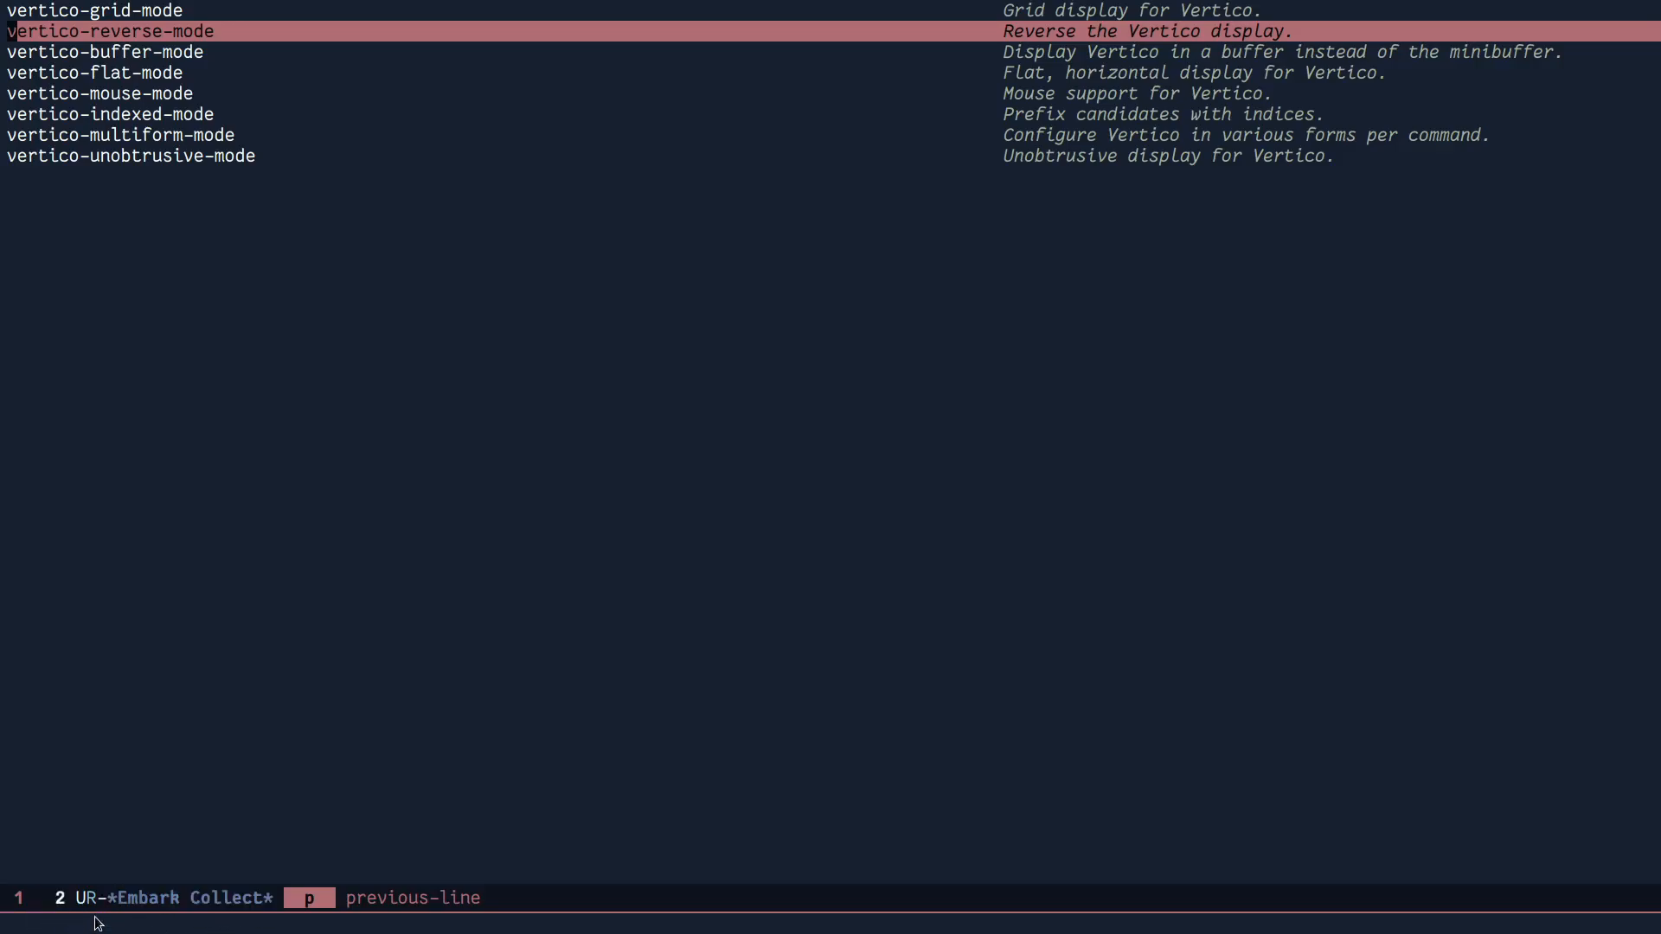
- Reopen the file prompt to show the lisp folder files listed in reverse
key("C-x C-f")
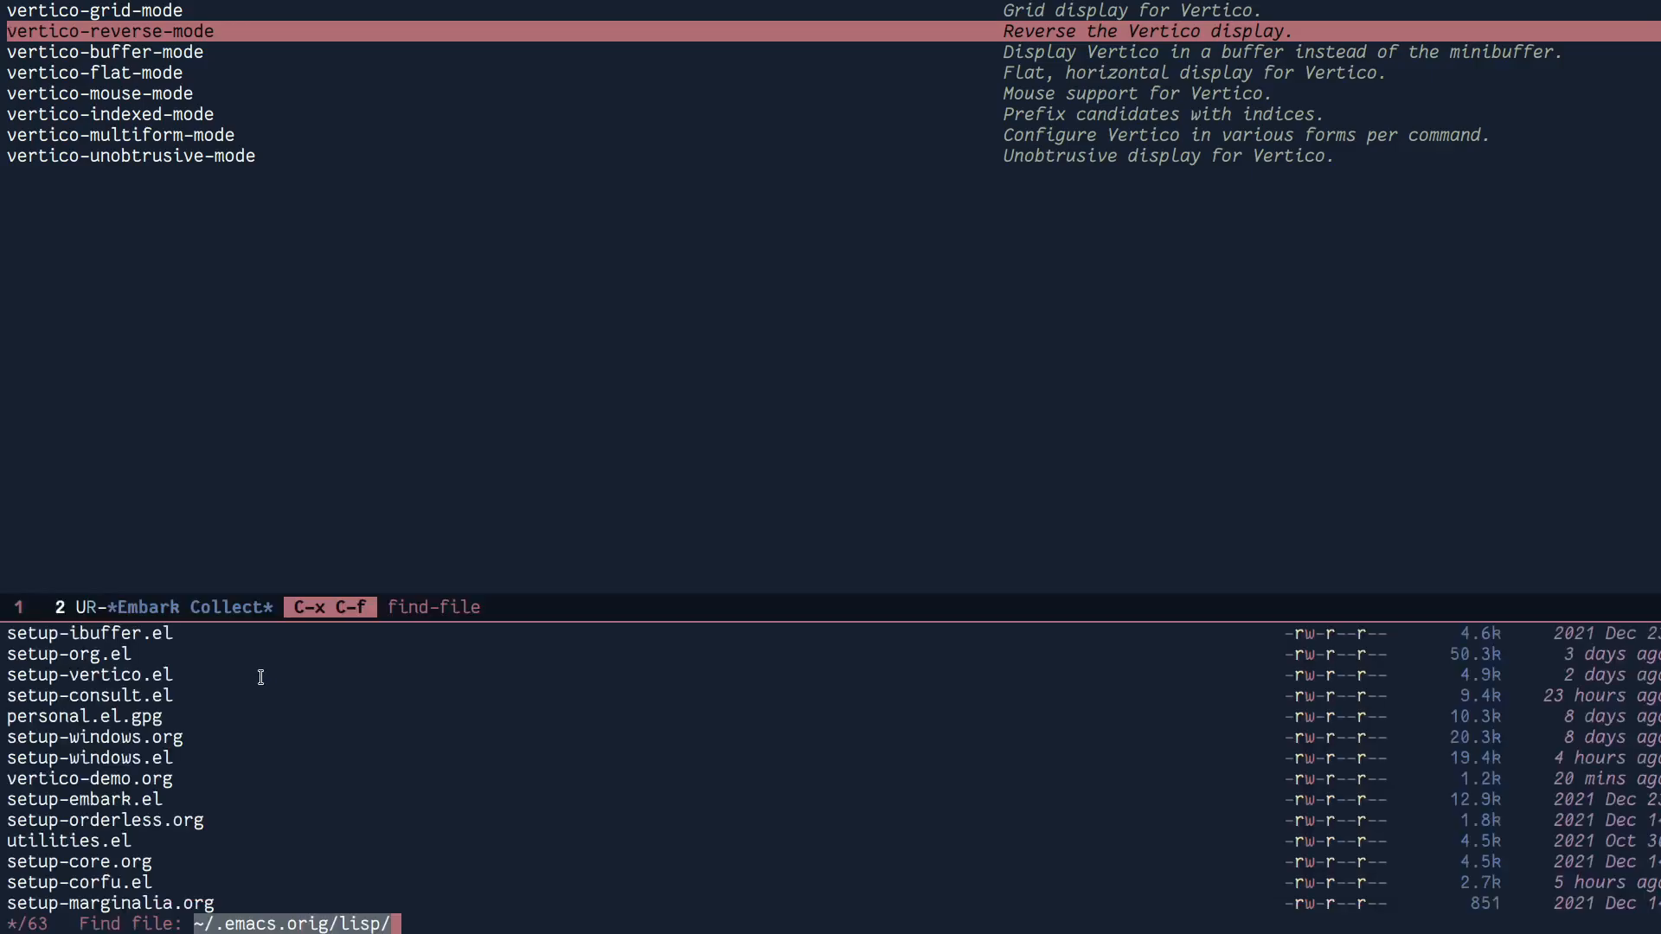
mouse_move(165, 924)
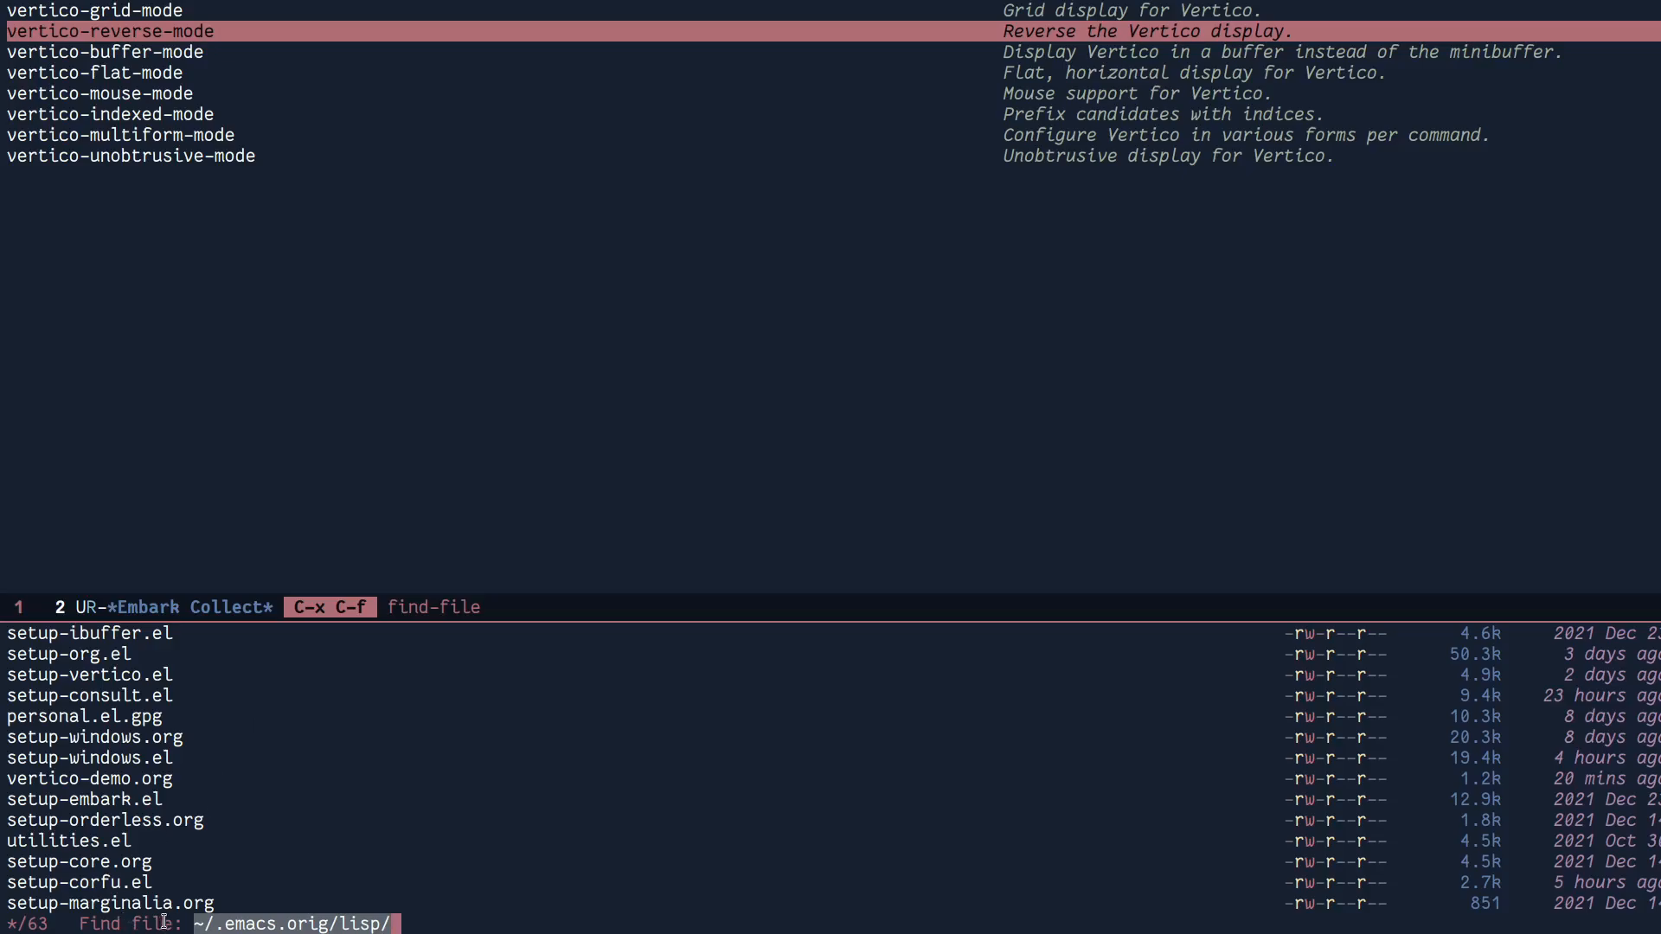
mouse_move(85, 757)
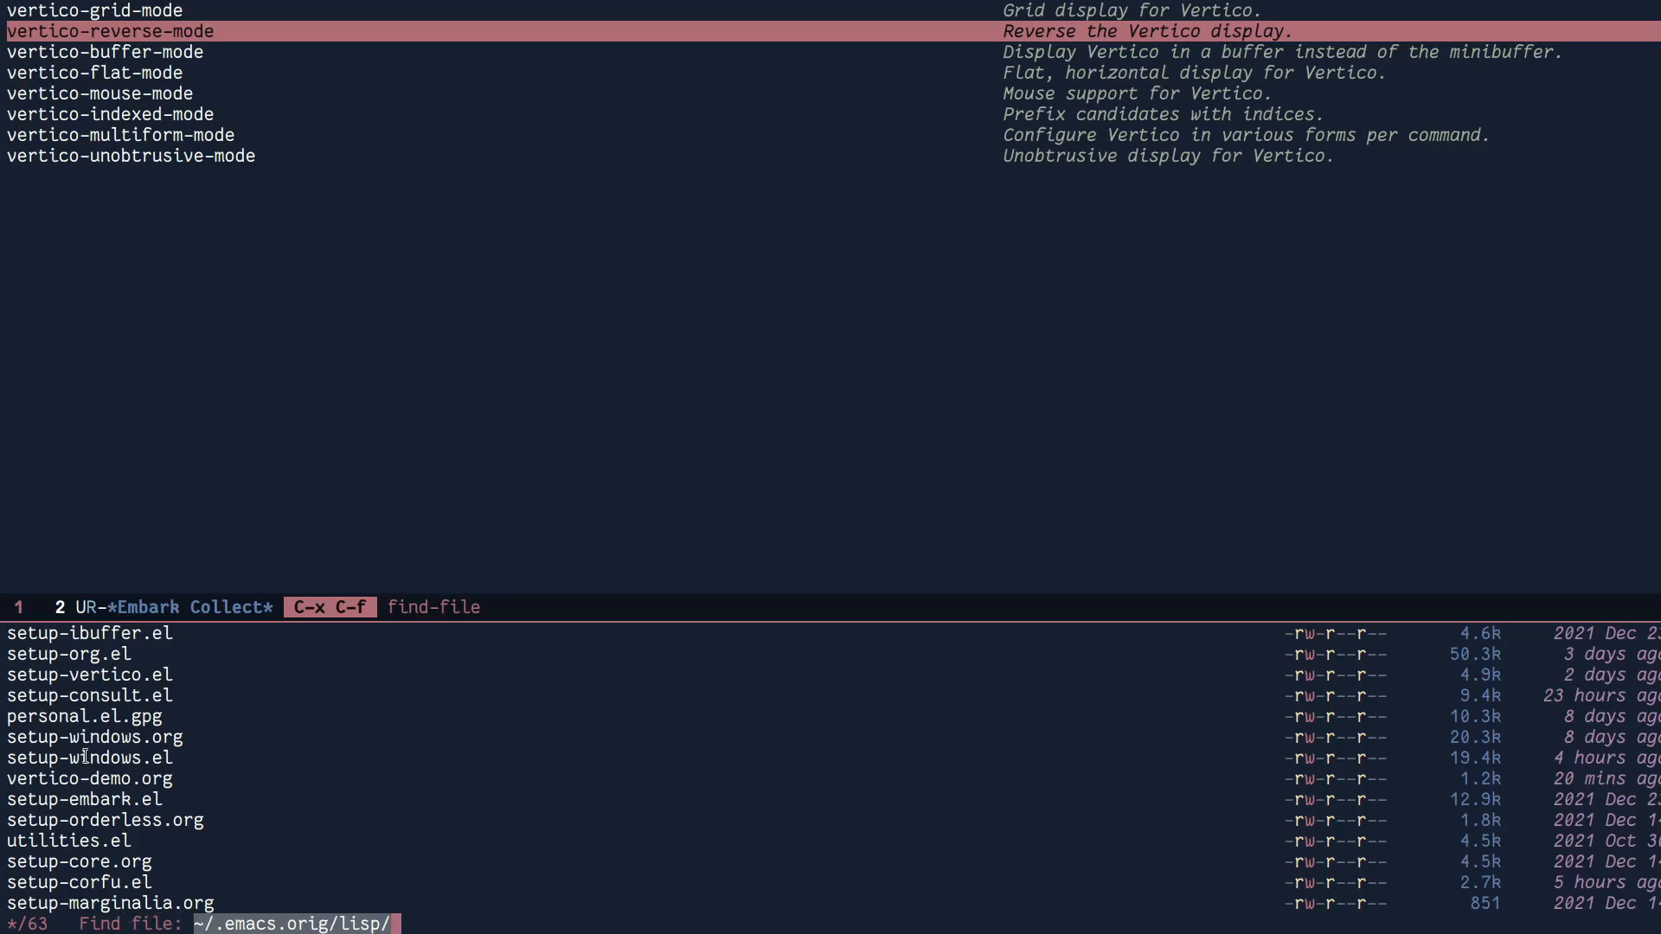
mouse_move(316, 692)
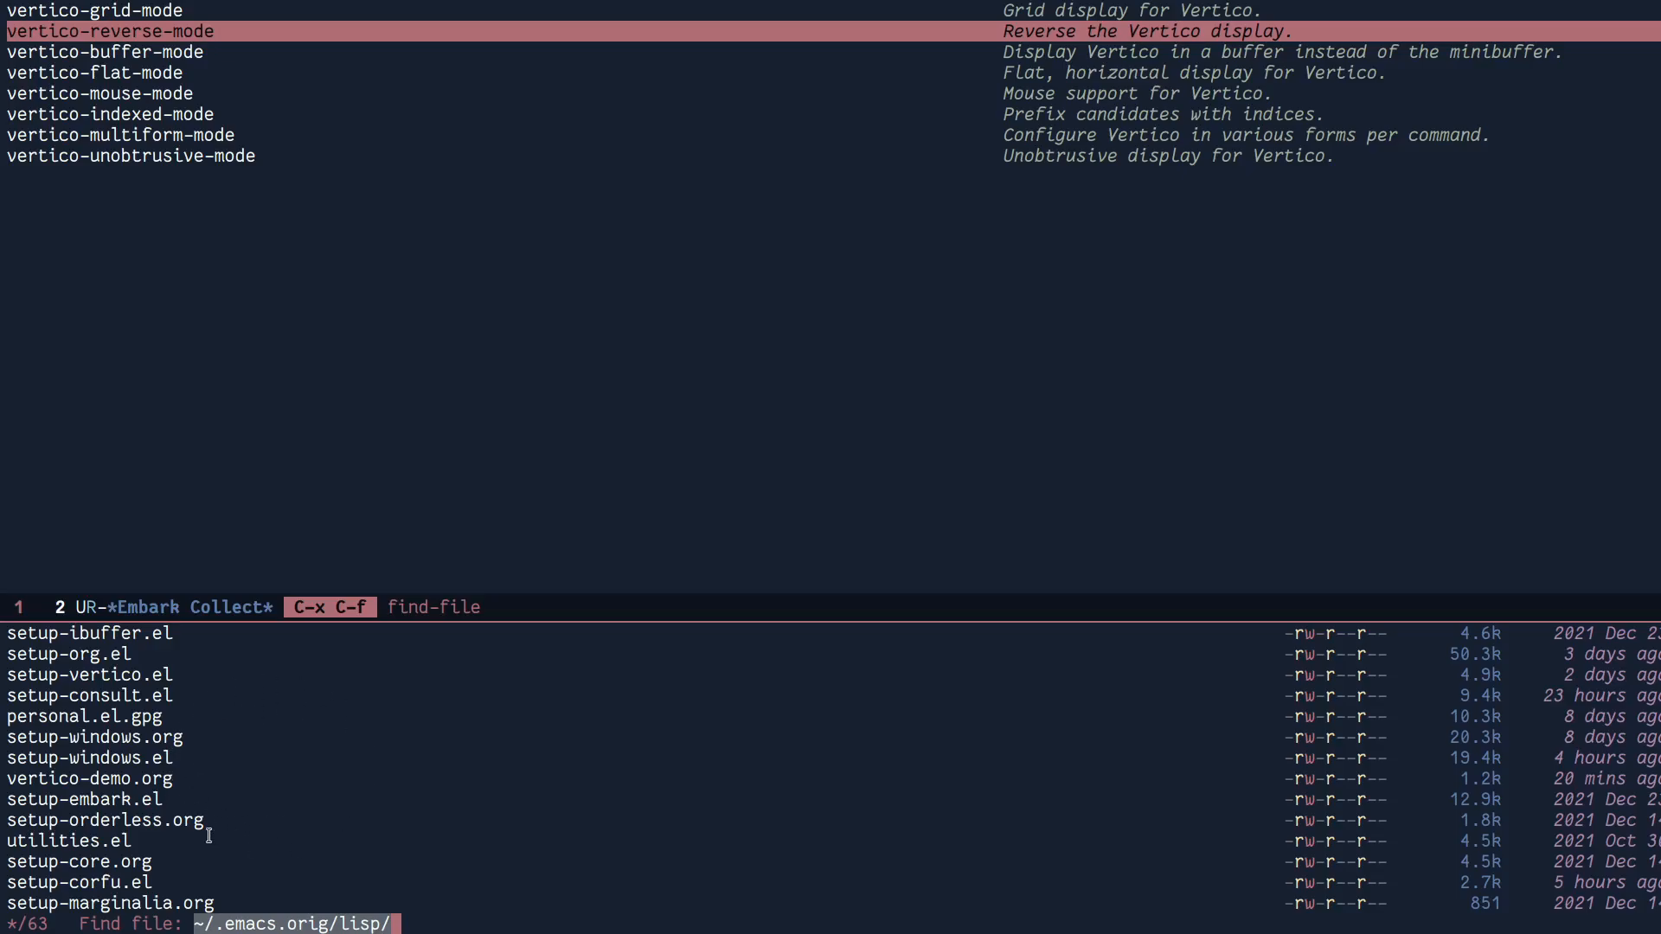
key("Down")
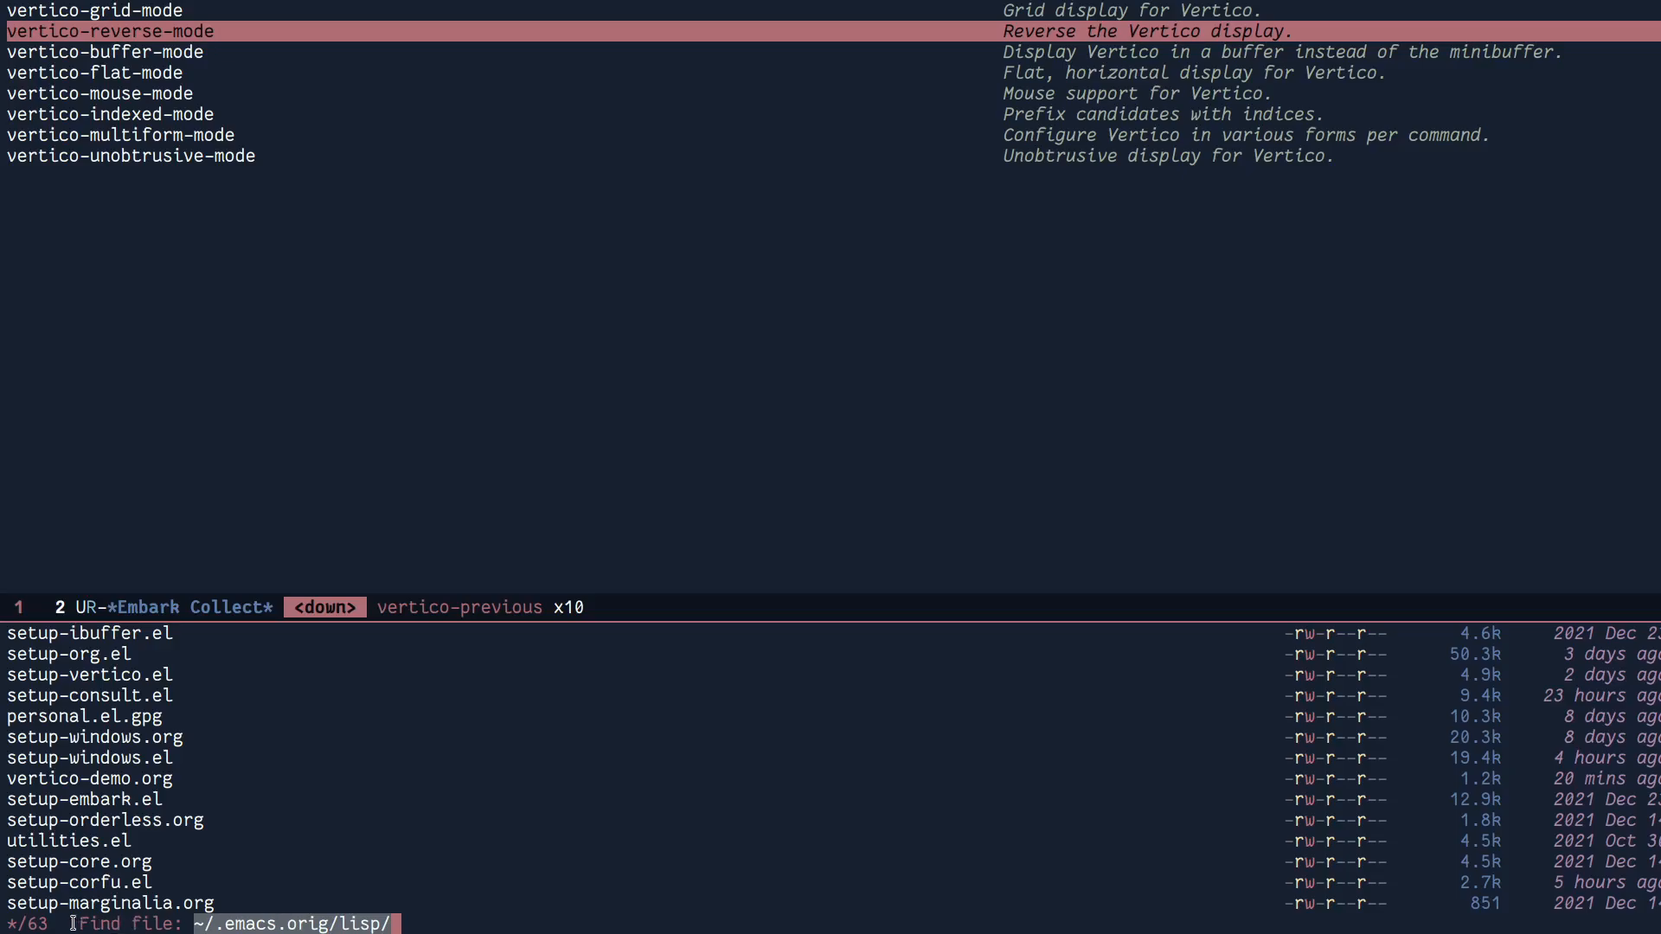
mouse_move(422, 927)
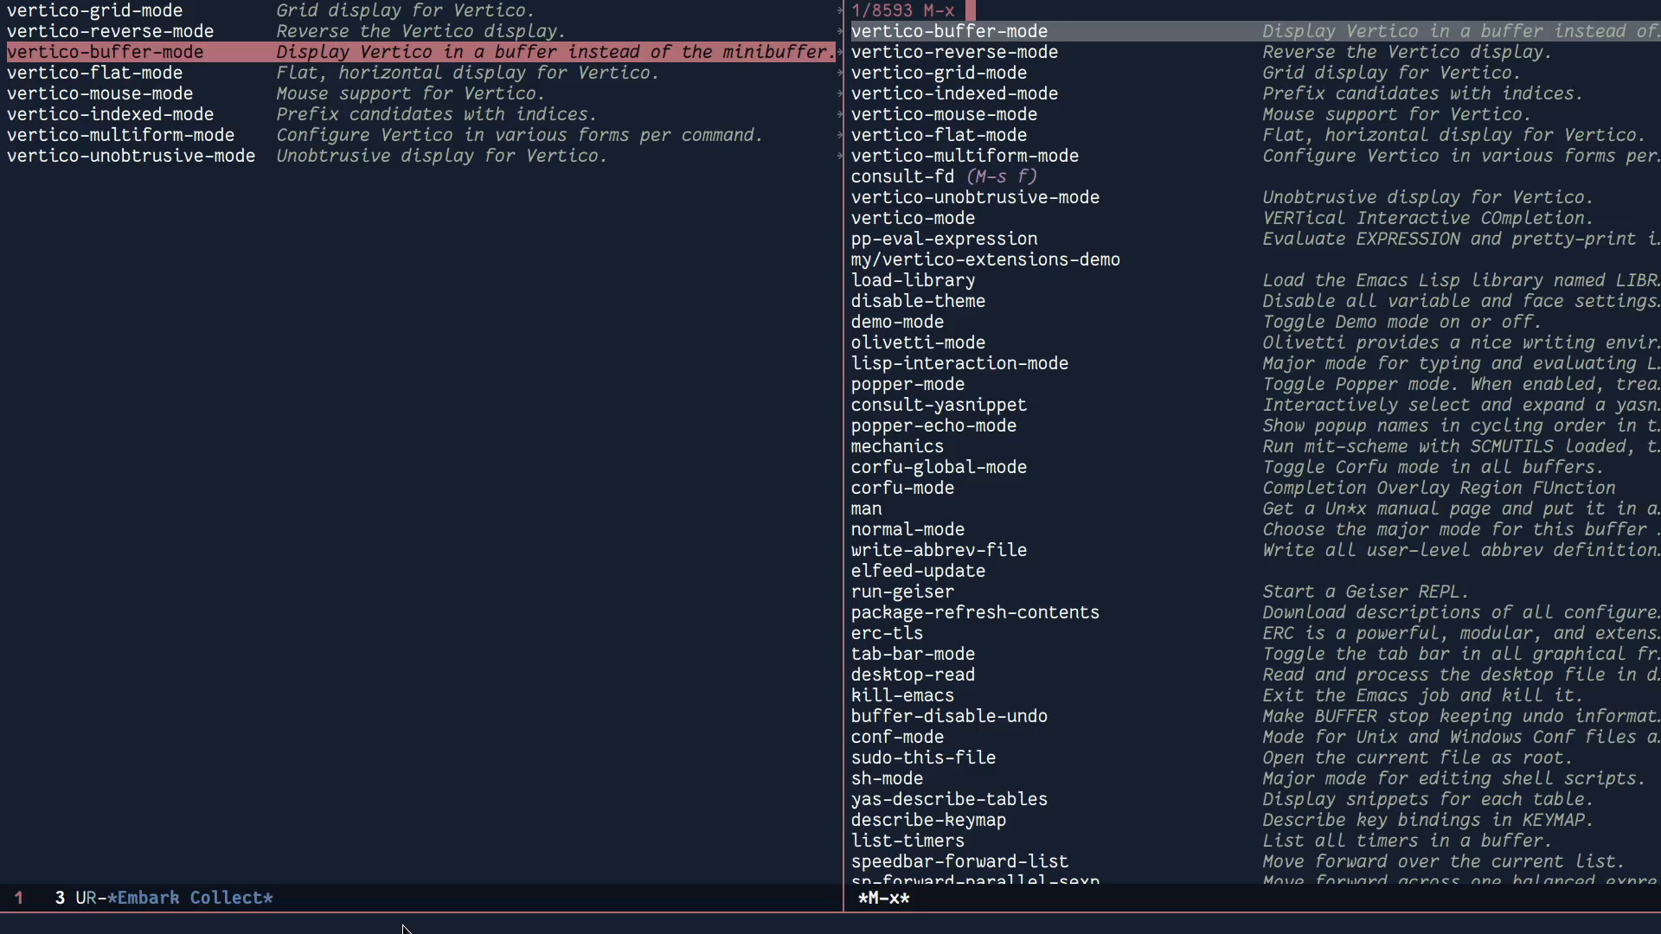
mouse_move(1059, 477)
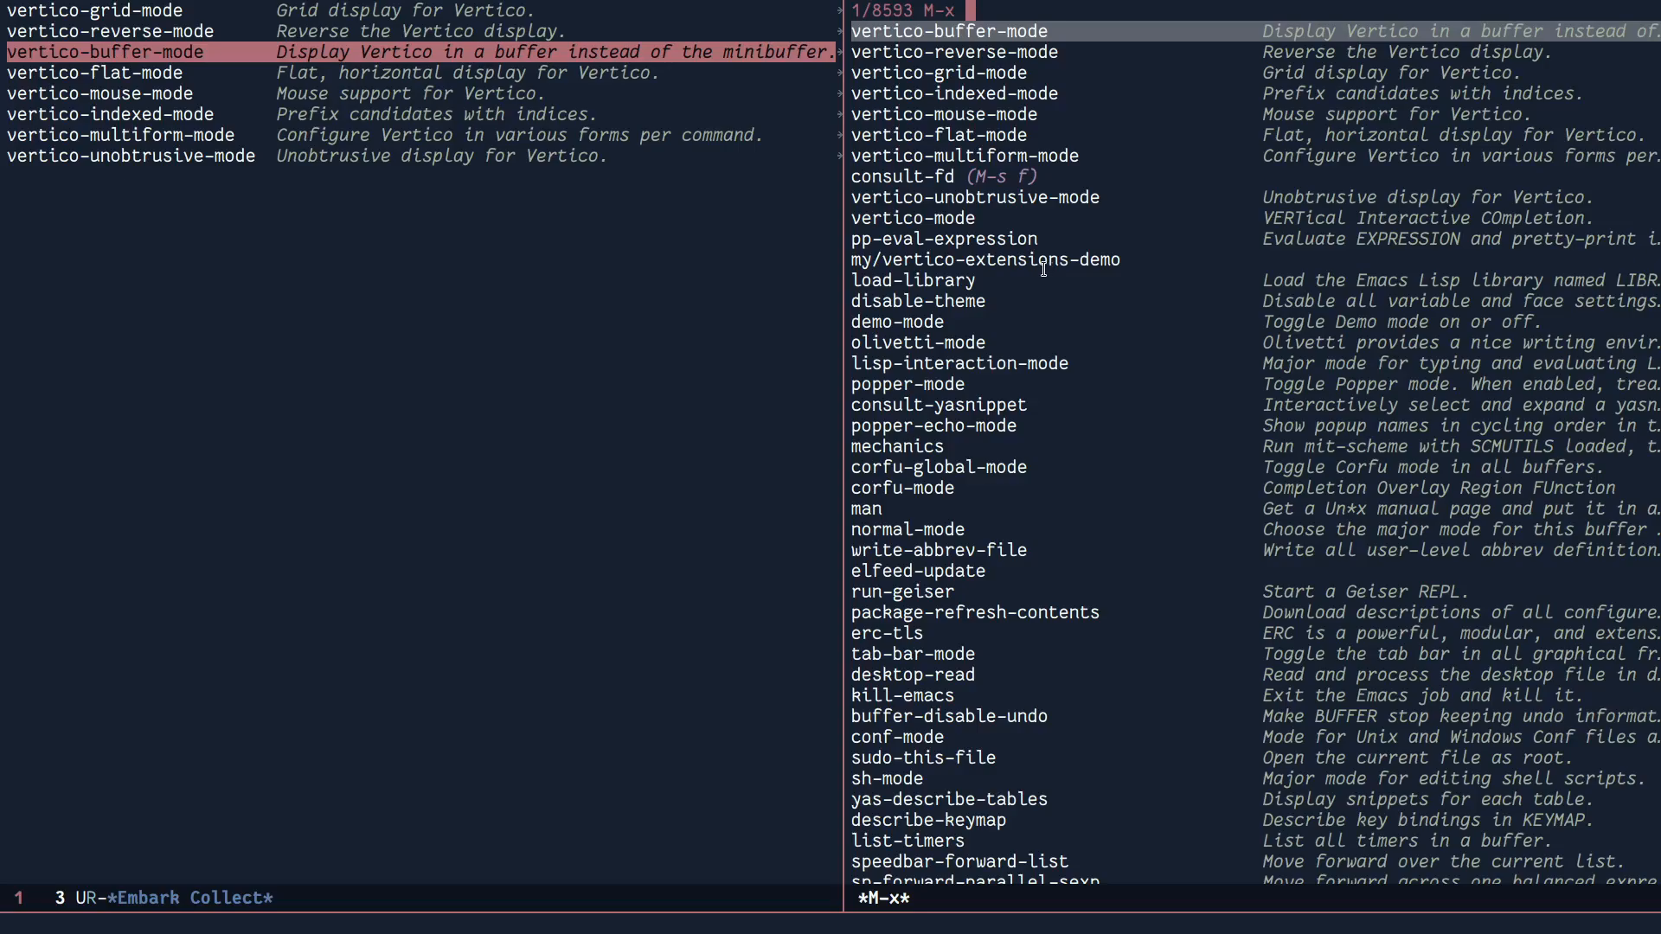
mouse_move(1076, 259)
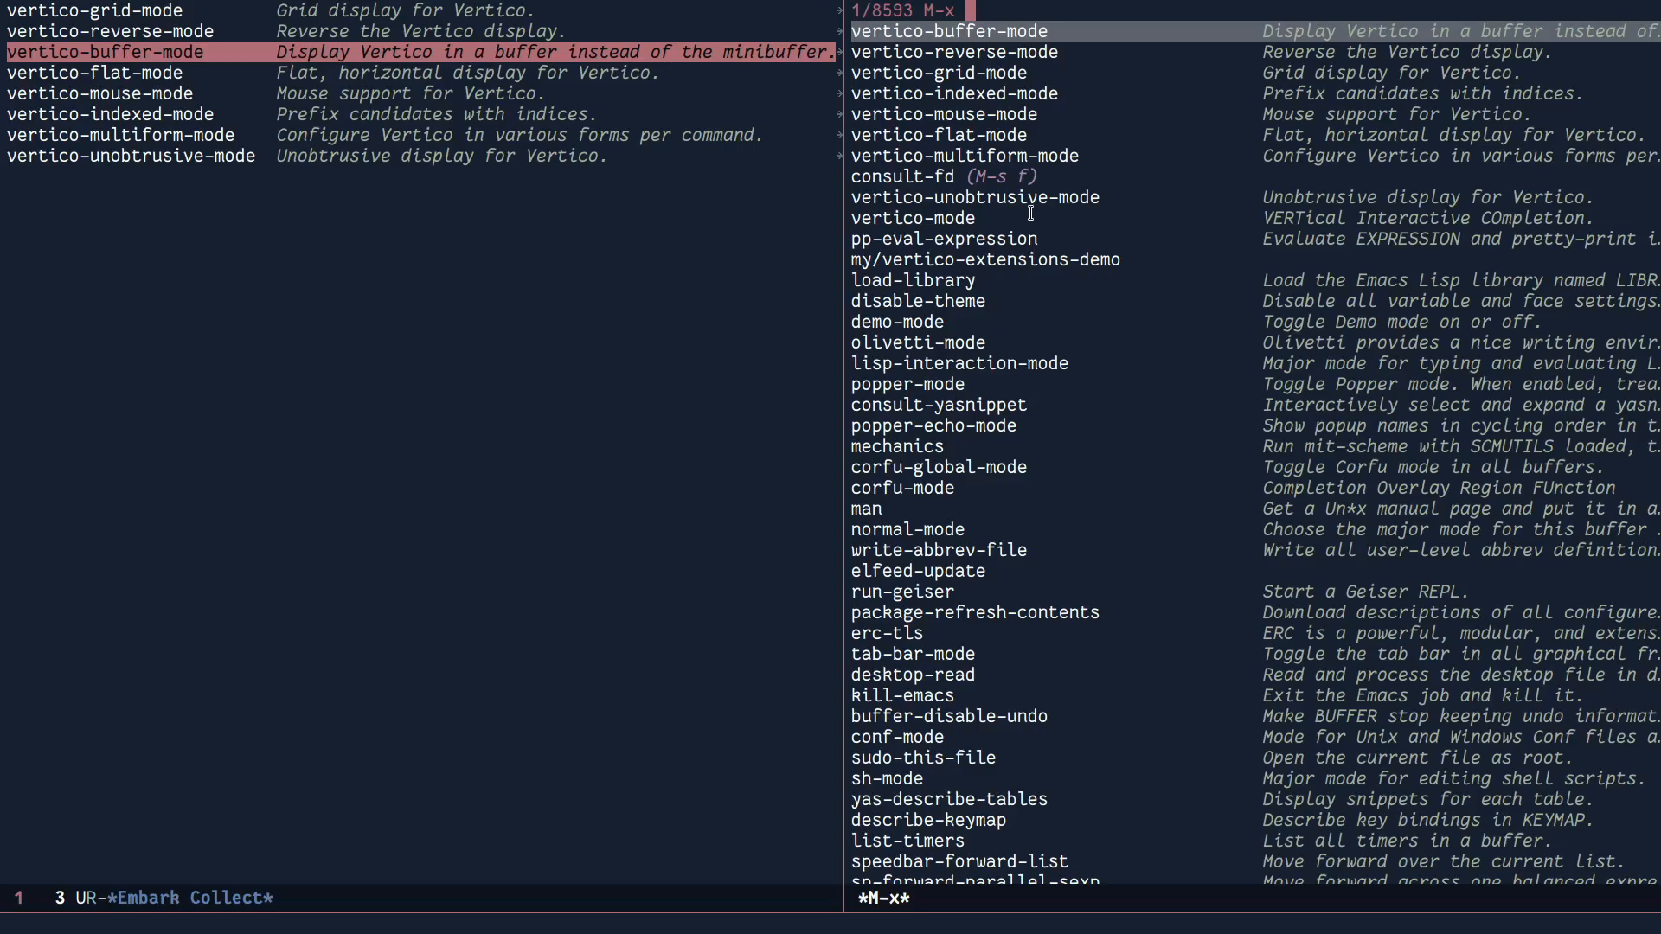
mouse_move(1027, 146)
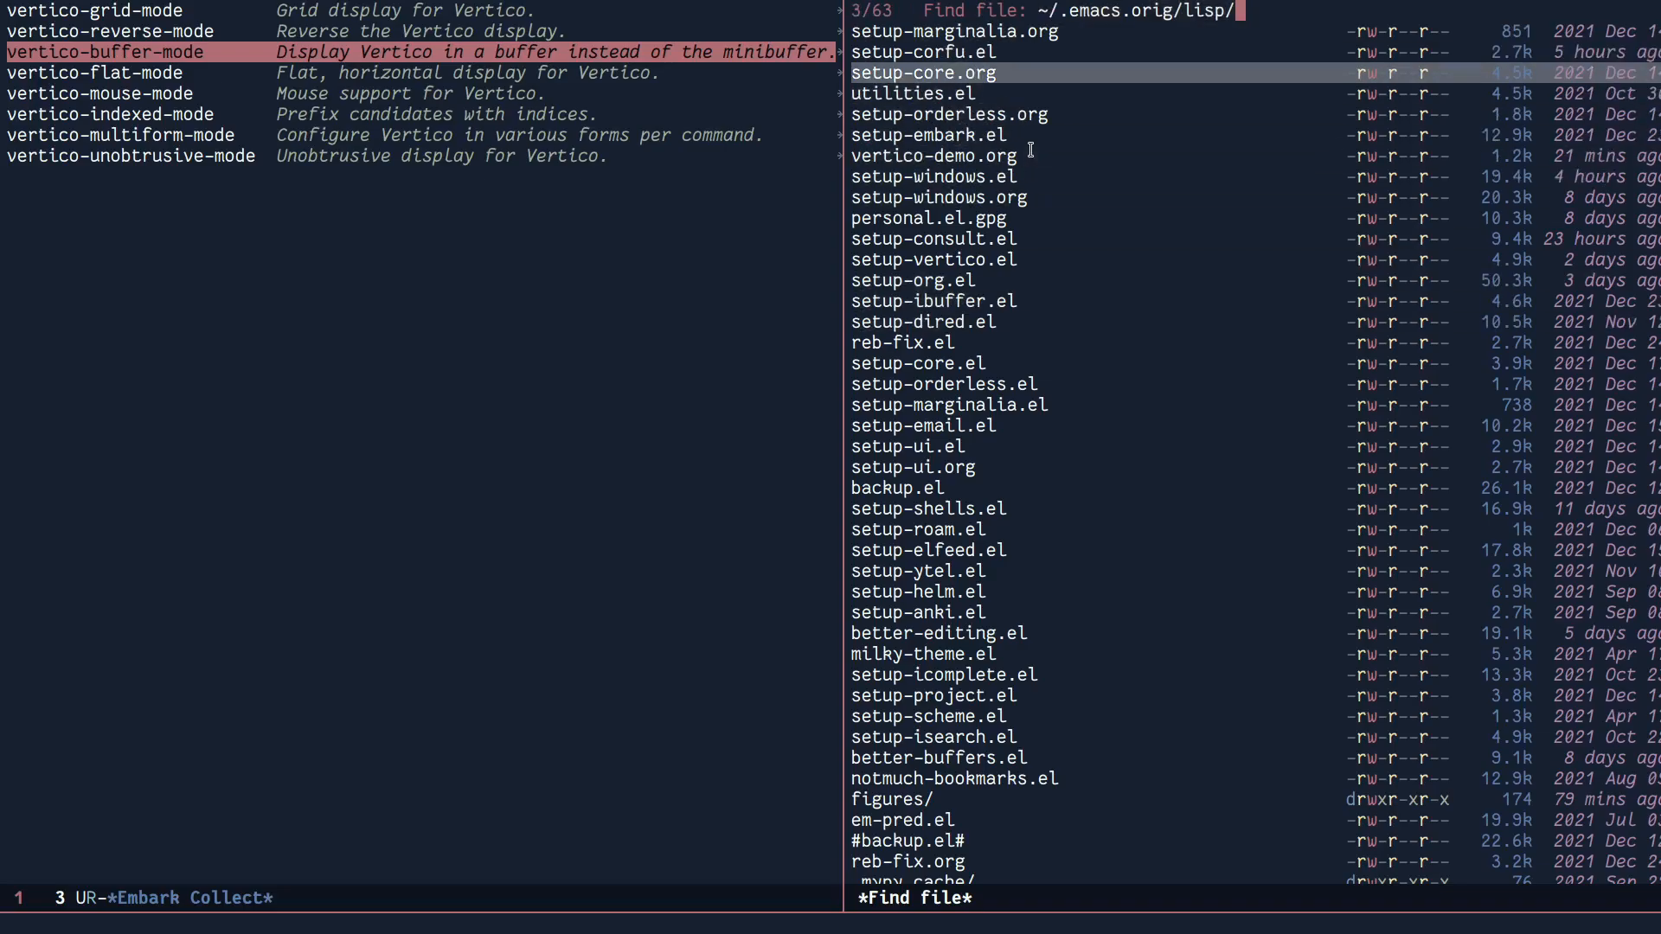
- Browse file candidates in the side window, then close back to the modes list
key("up")
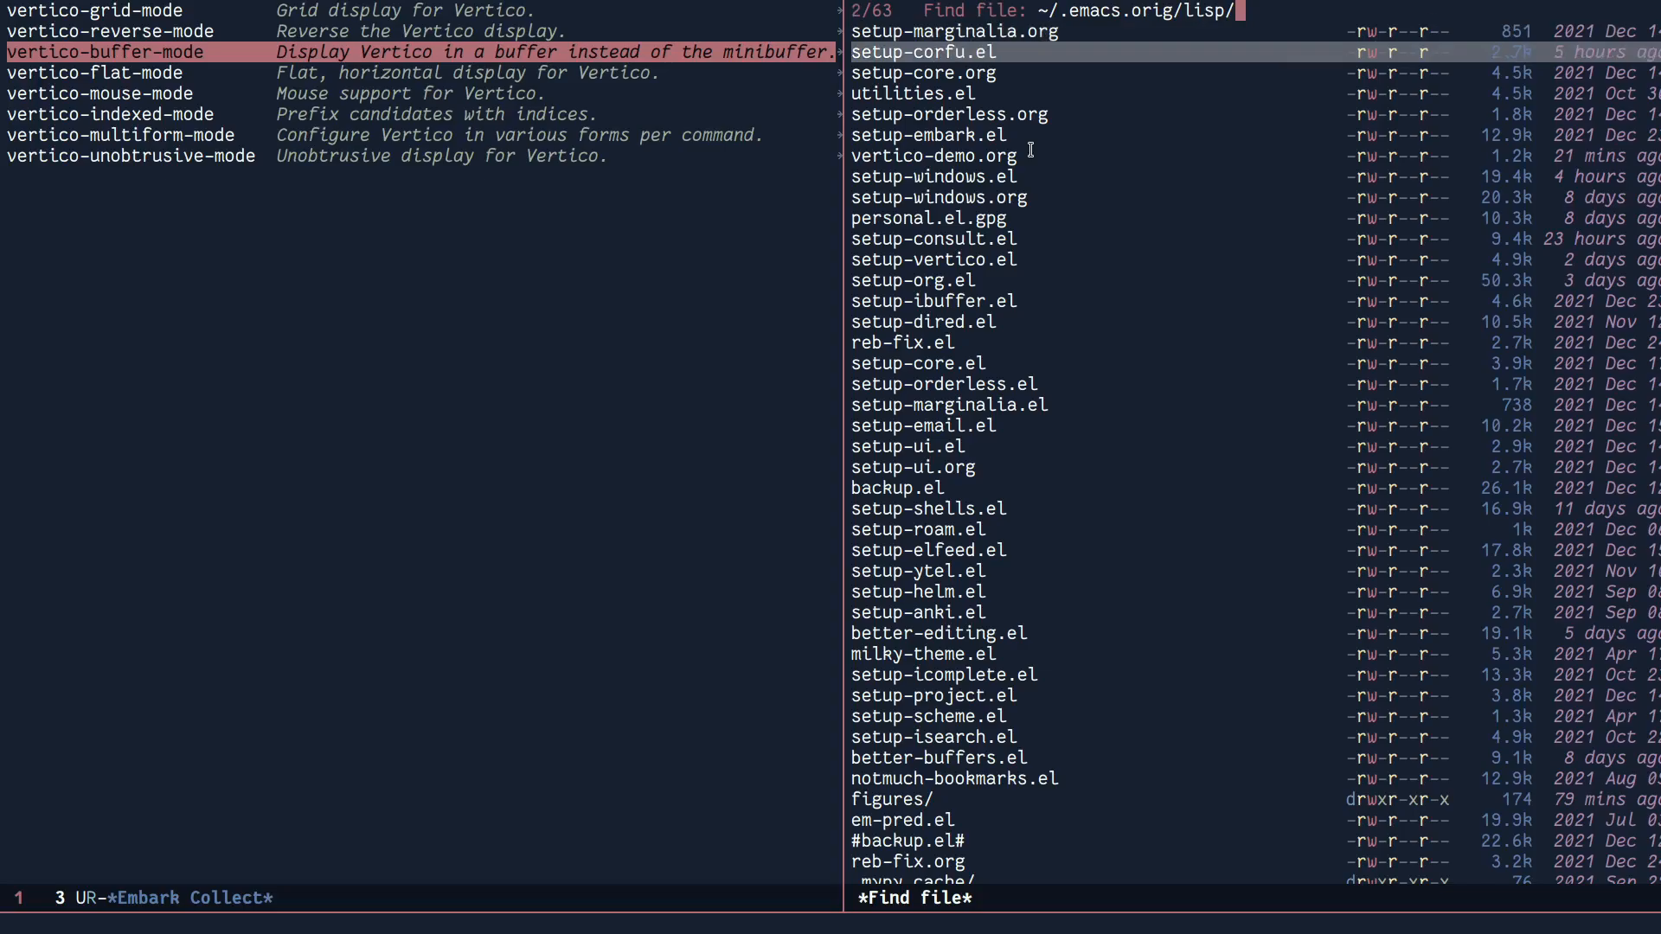
key("Up")
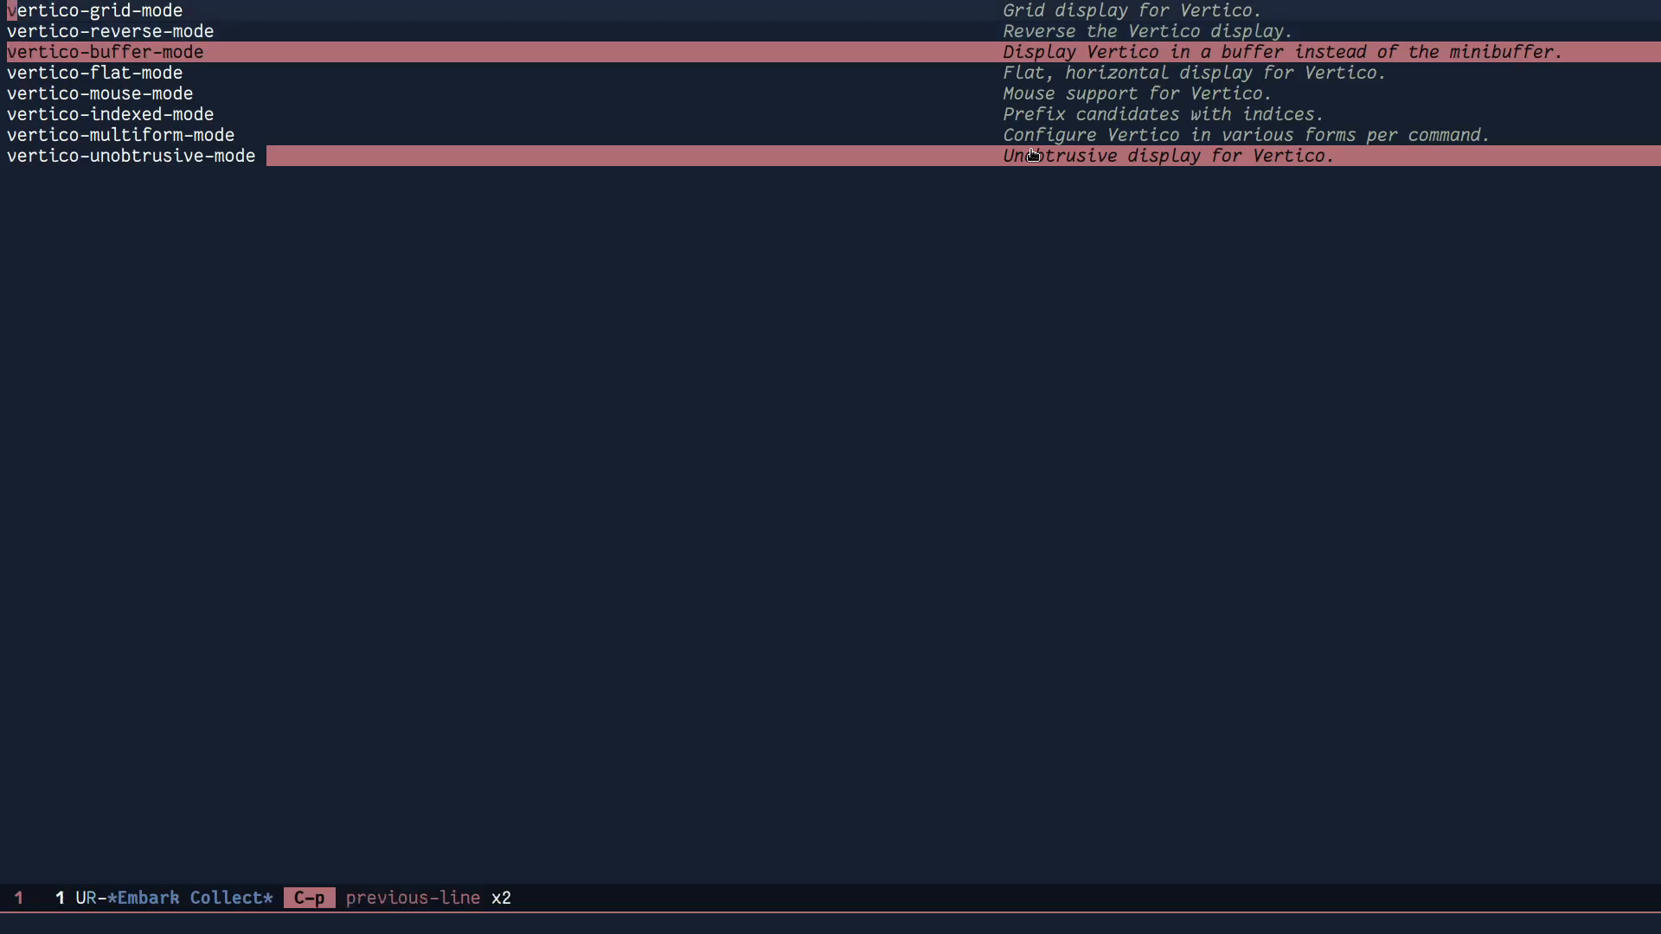
- Disable vertico-buffer-mode and enable vertico-flat-mode from the collected modes list
key("C-n")
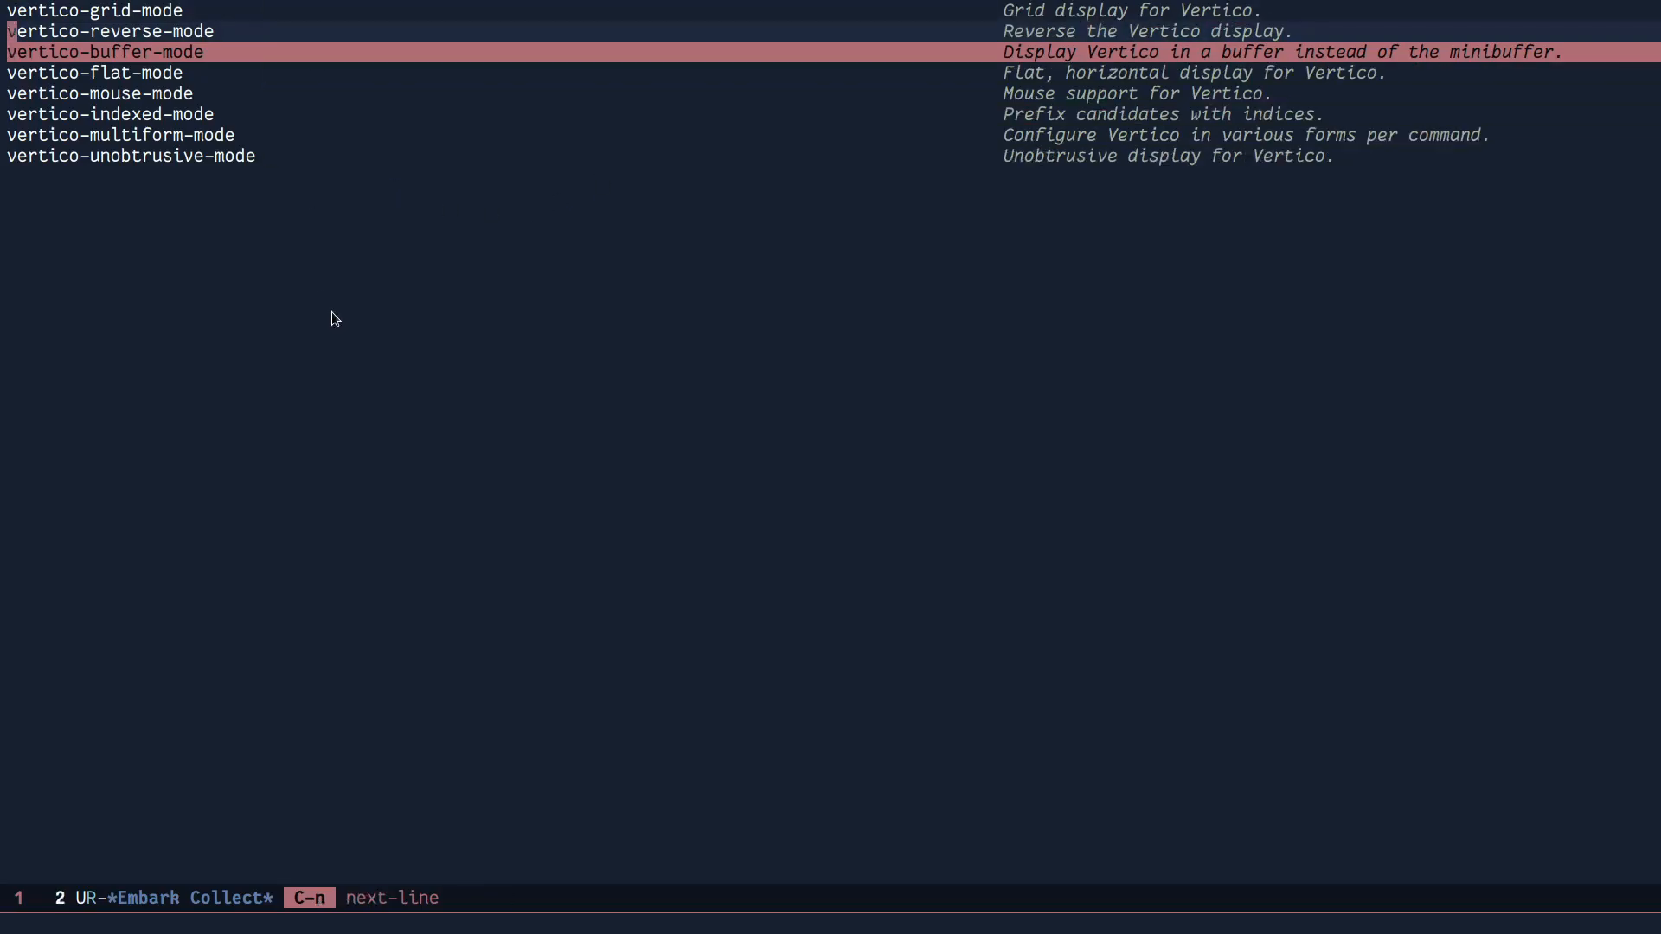
key("Return")
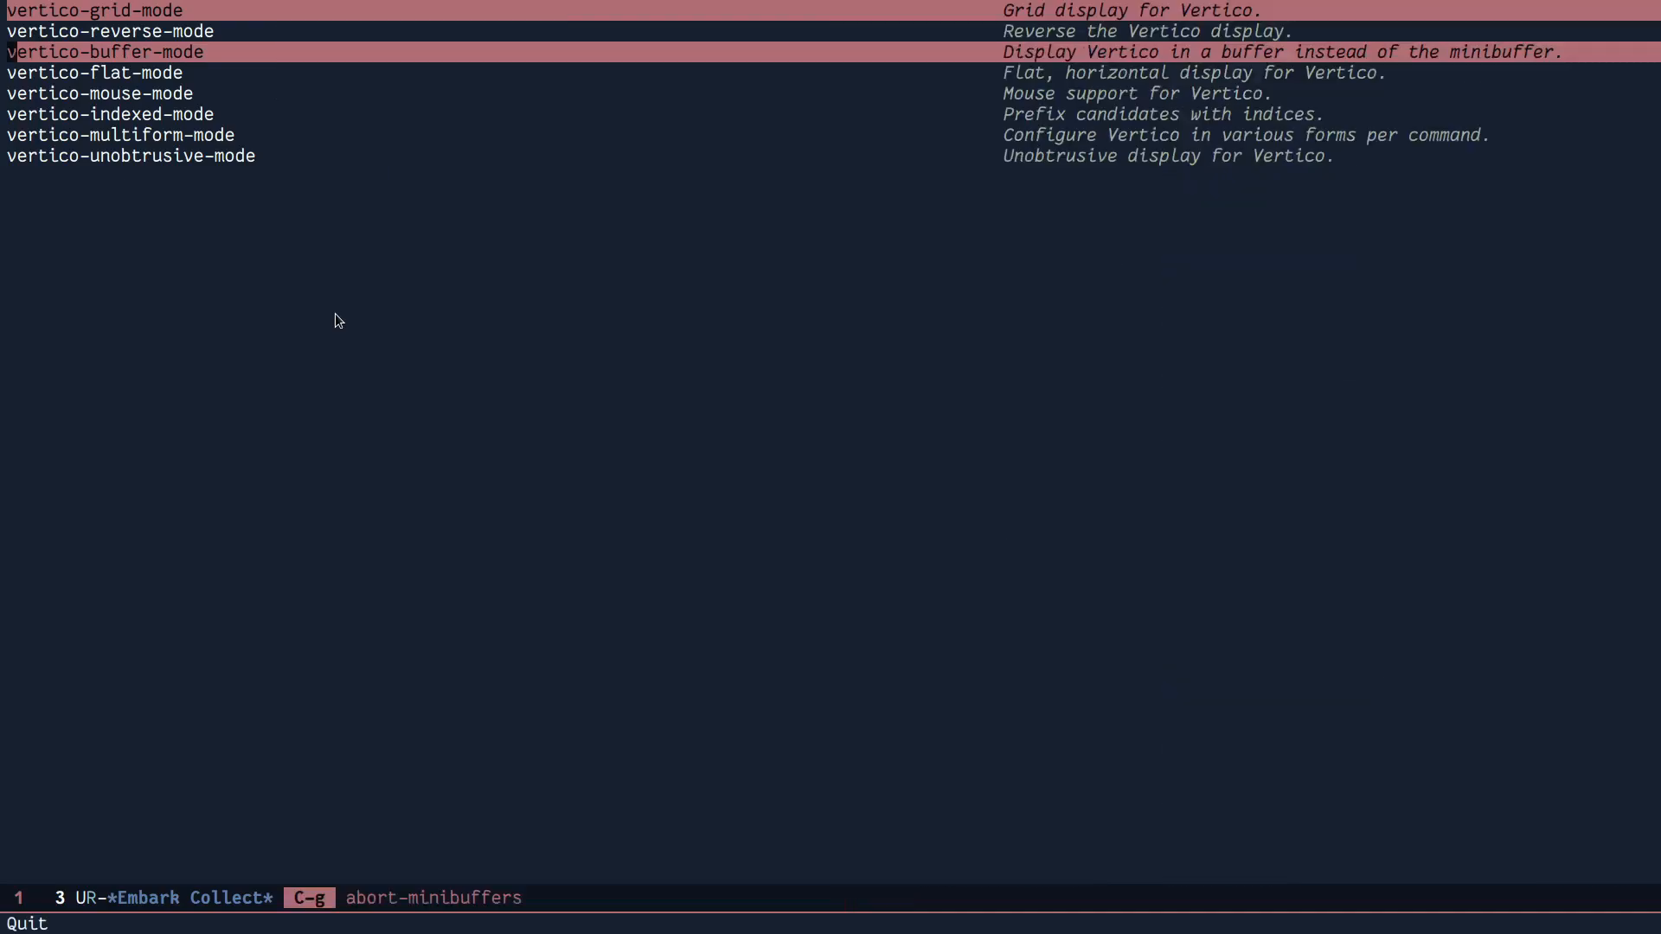
key("n")
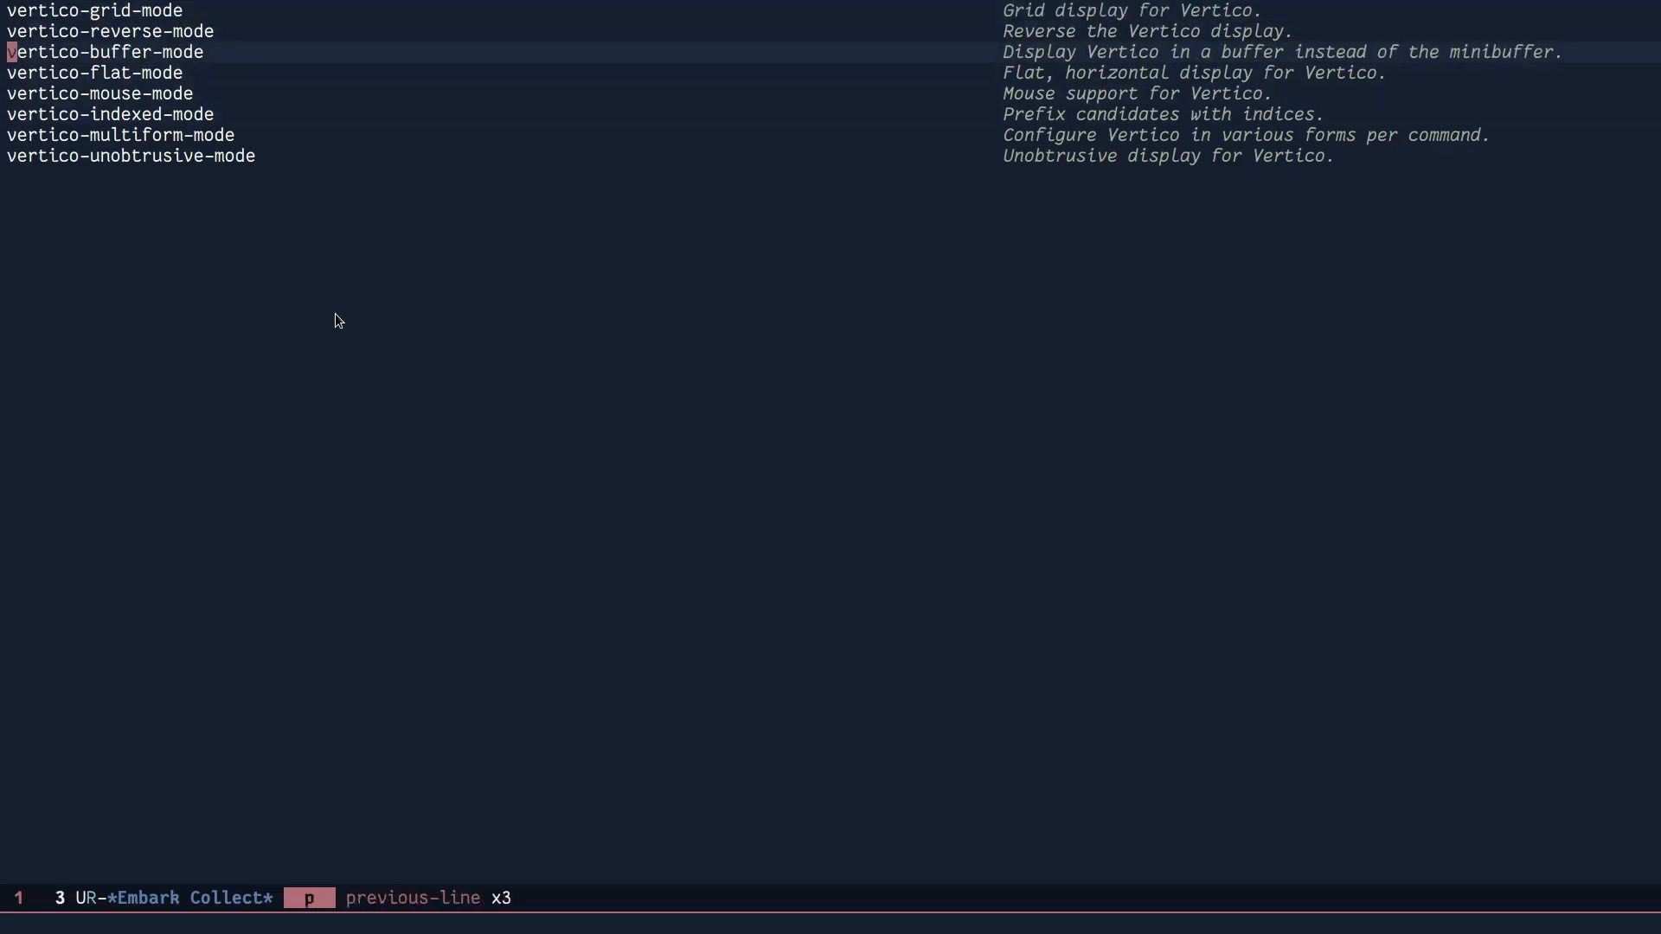
key("n")
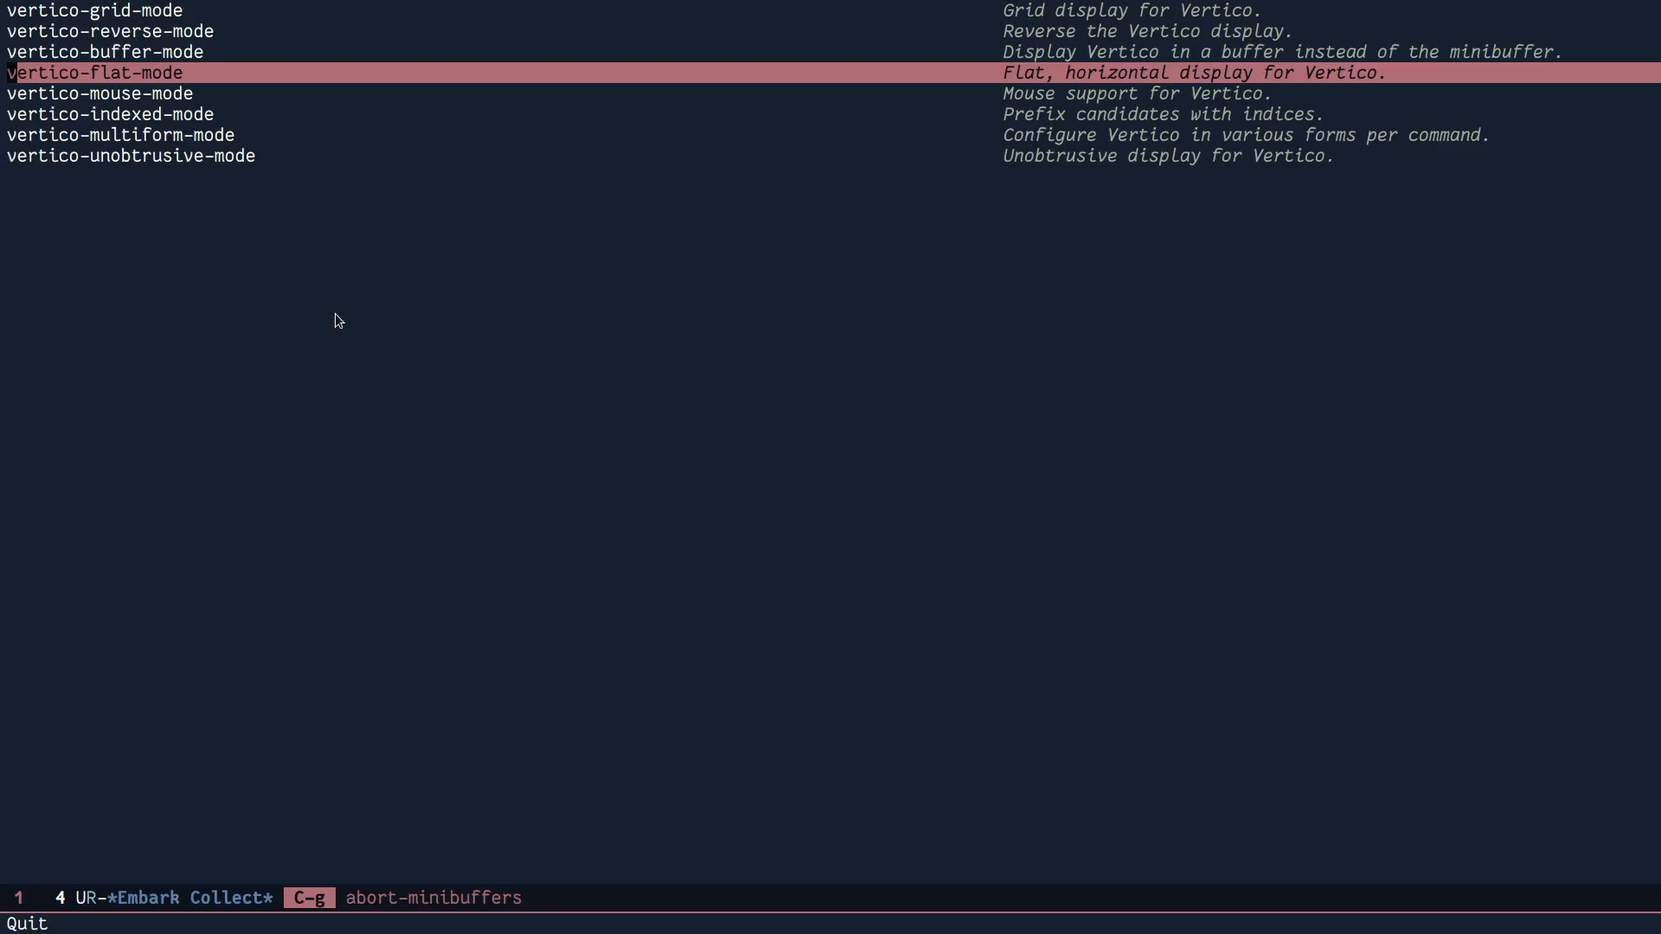
- Disable vertico-flat-mode, enable vertico-mouse-mode, and reopen the file prompt
key("p")
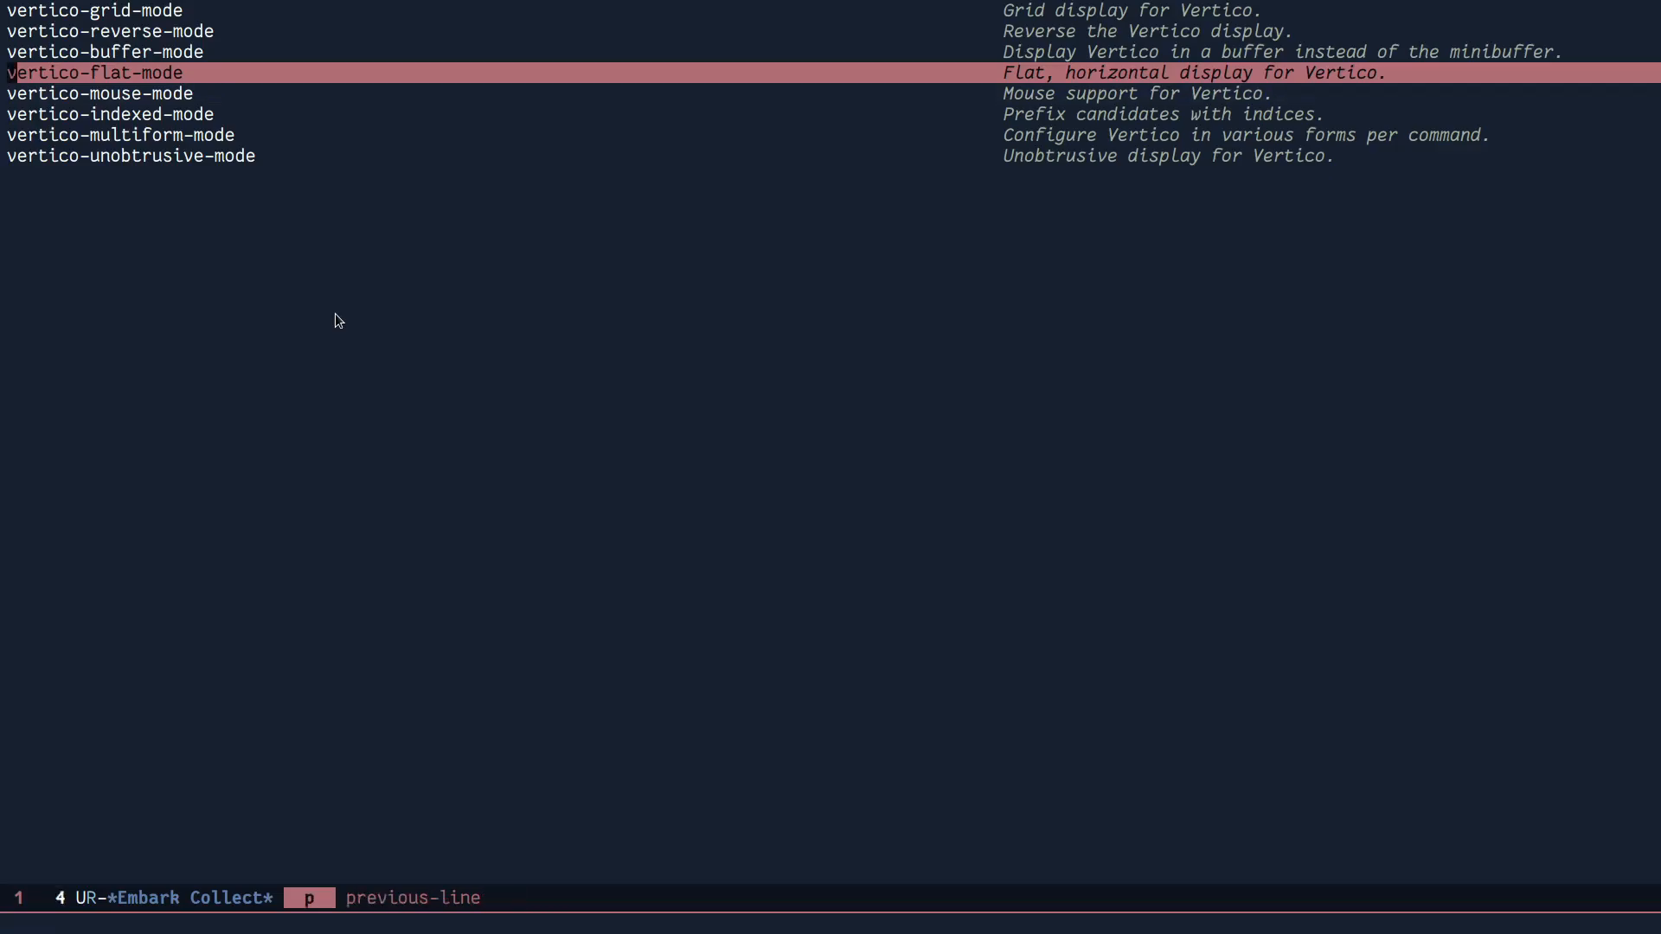
key("C-x C-f")
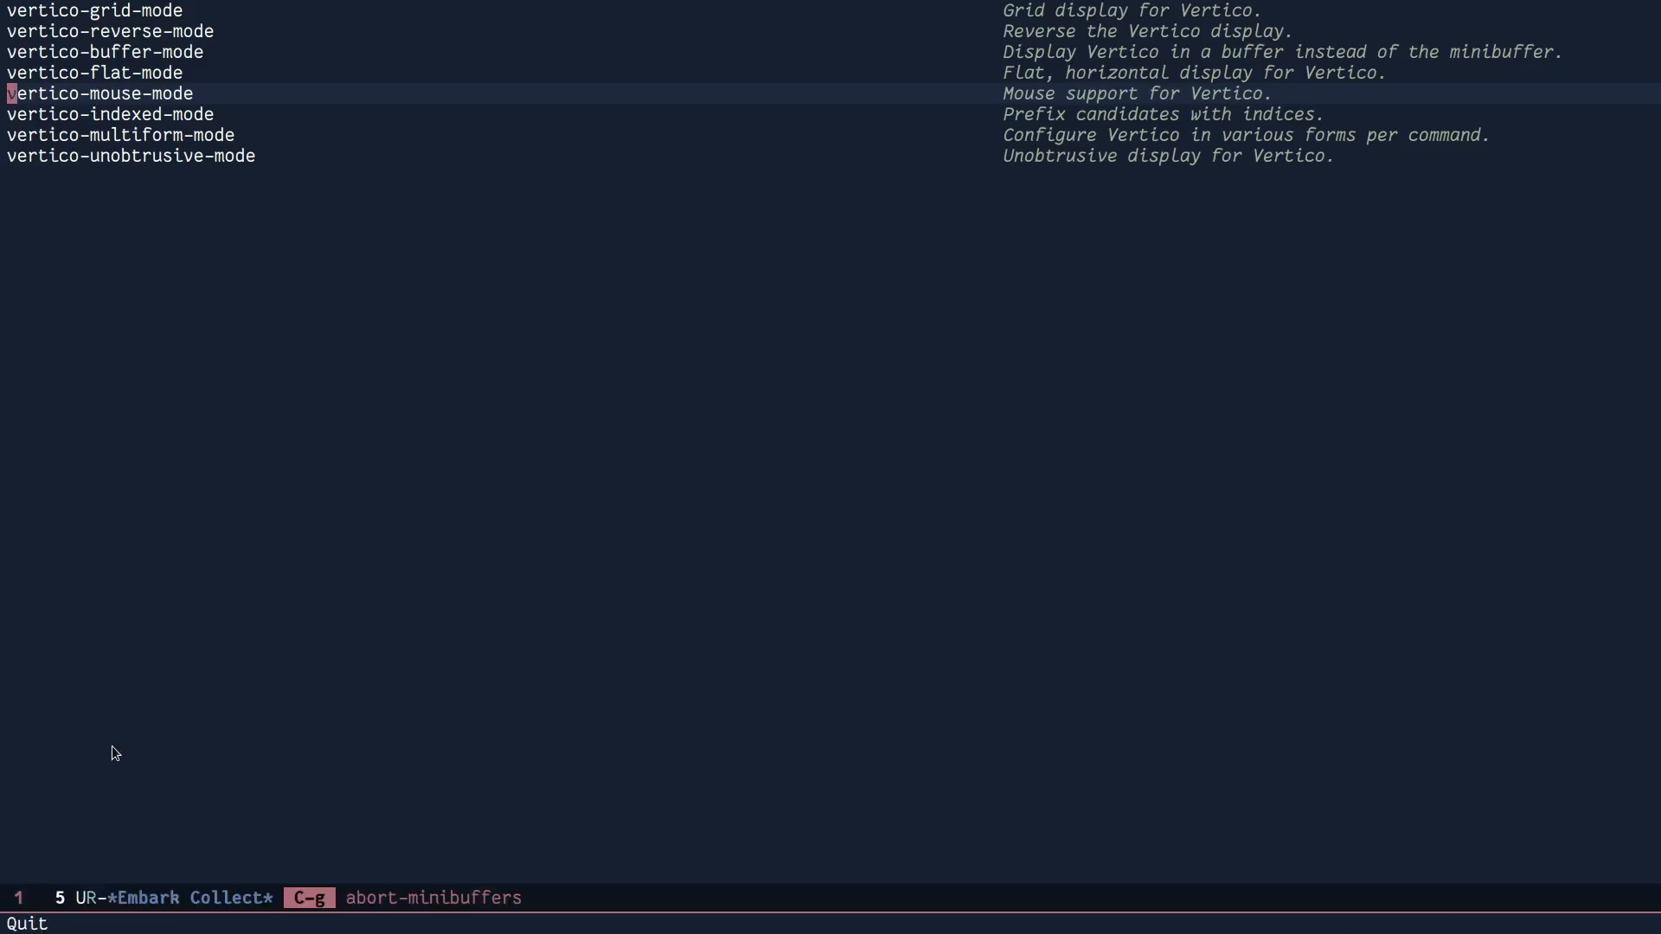
key("M-x")
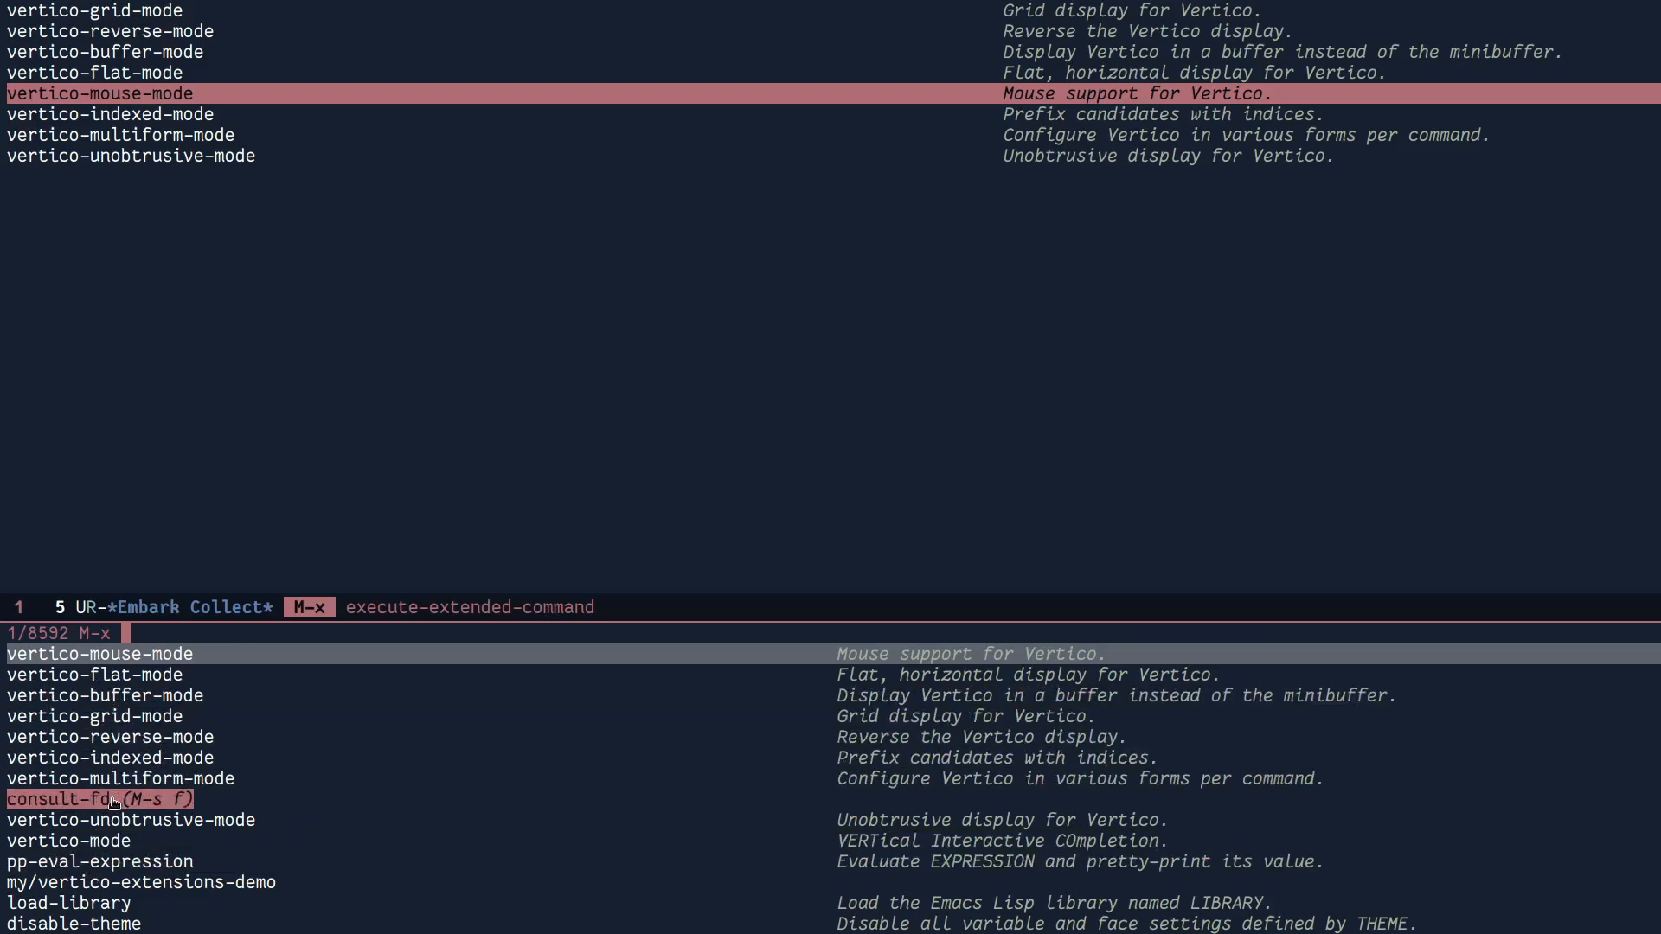
key("C-x C-f")
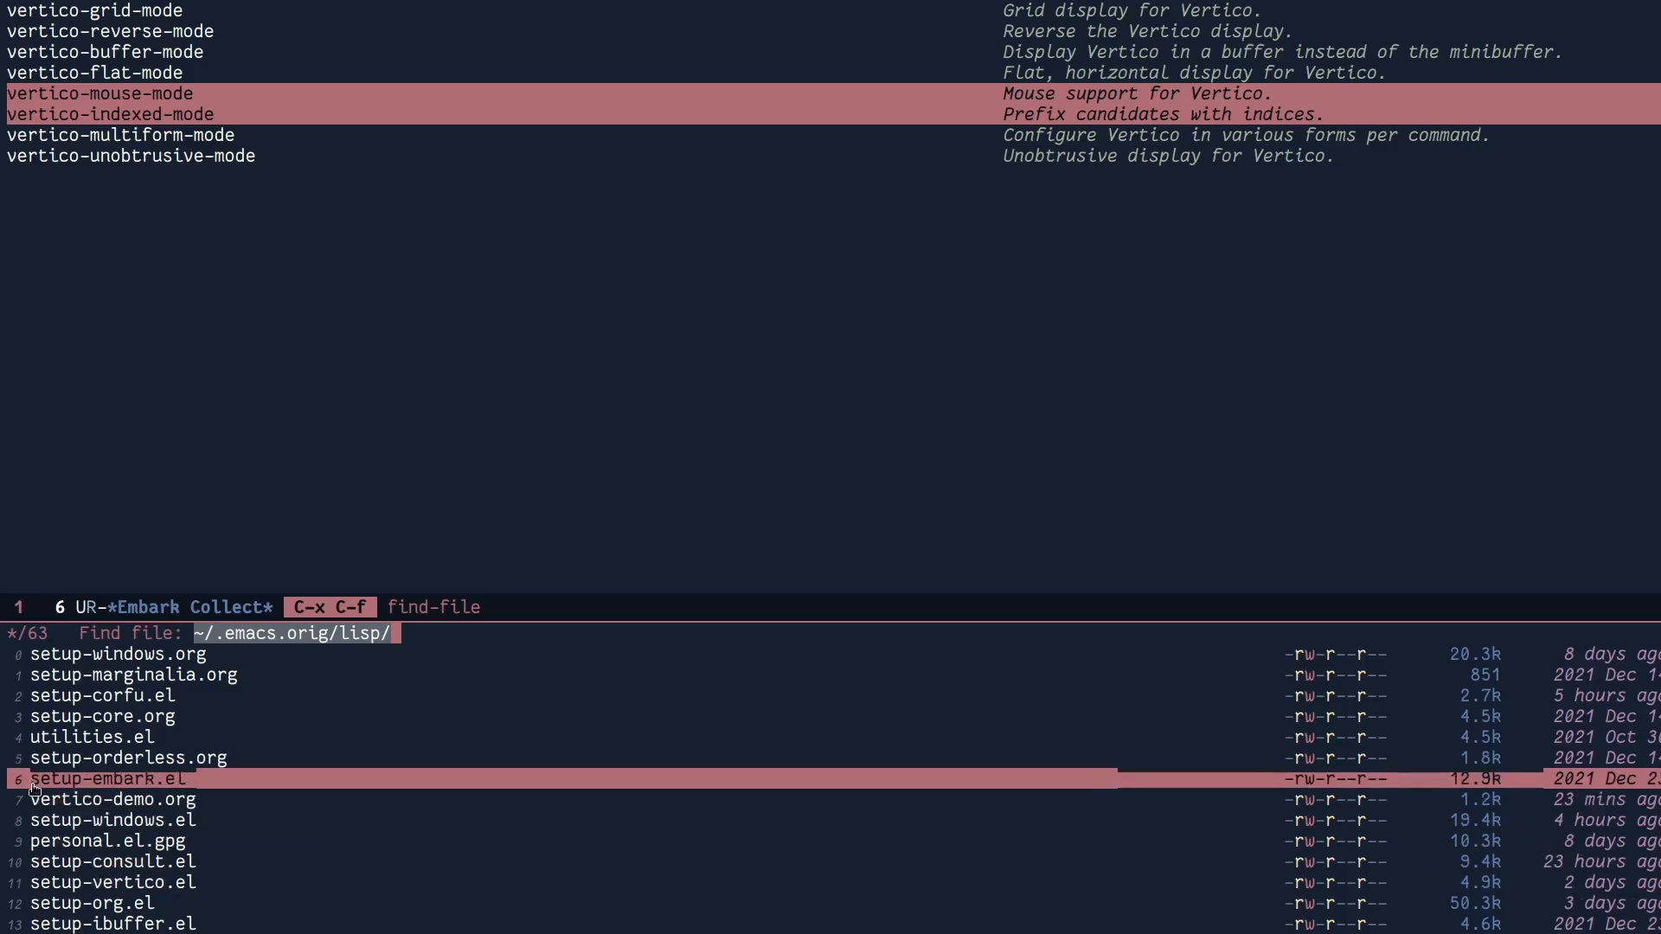
- Click through the numbered file candidates with the mouse, then dismiss the prompt
left_click(95, 696)
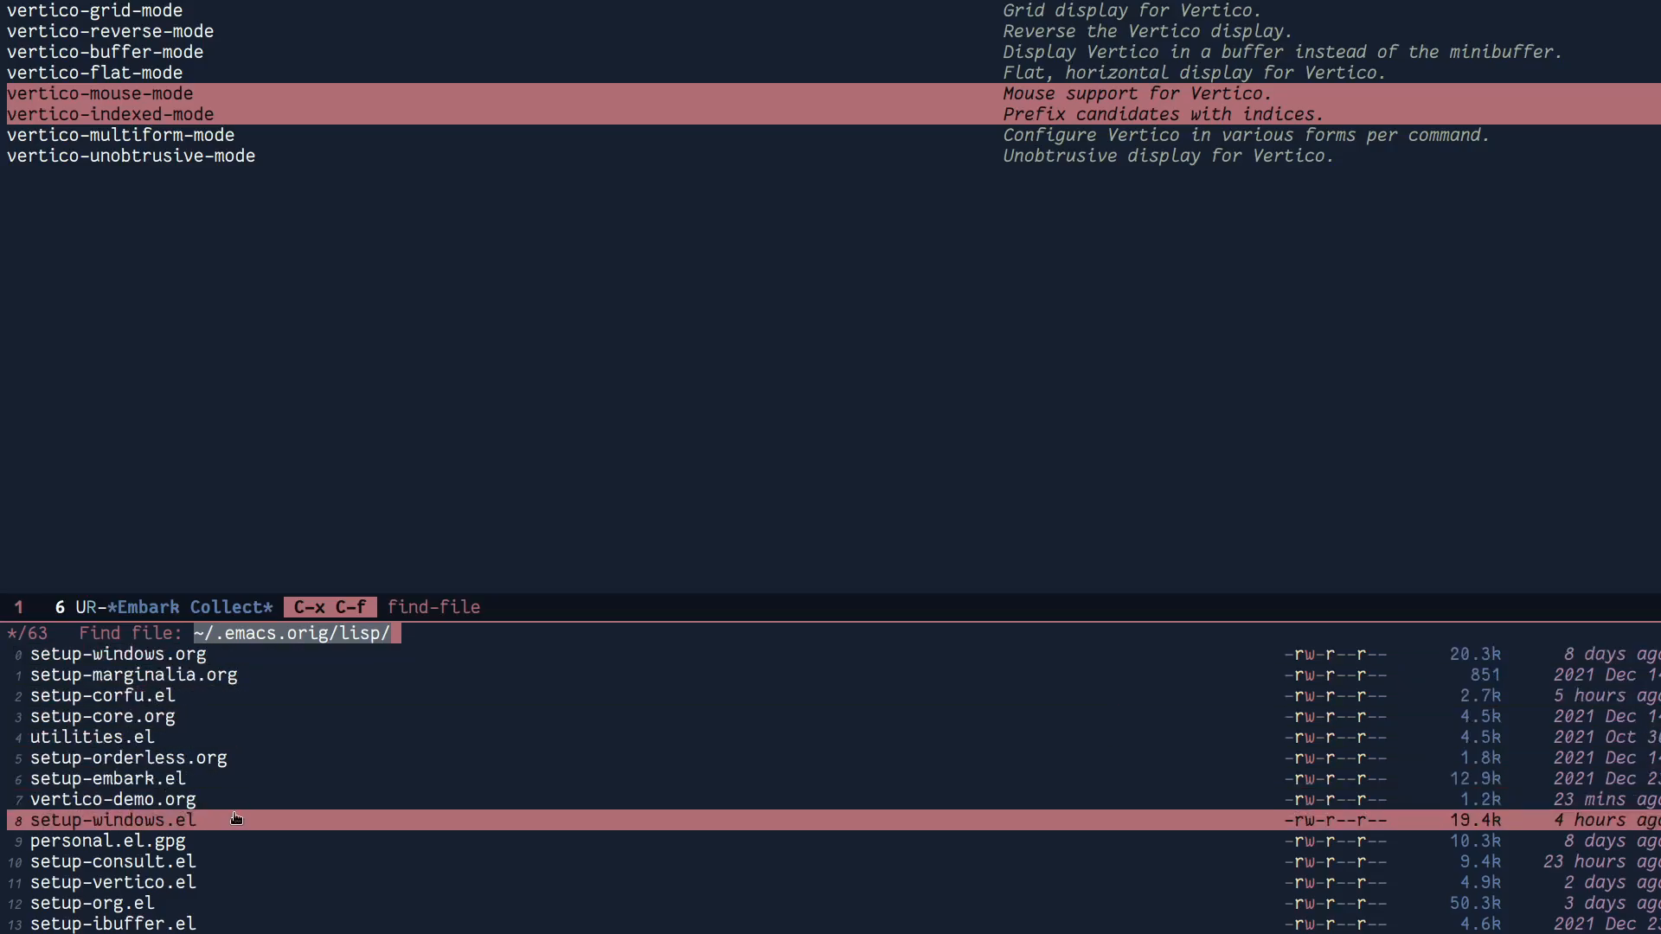
left_click(102, 695)
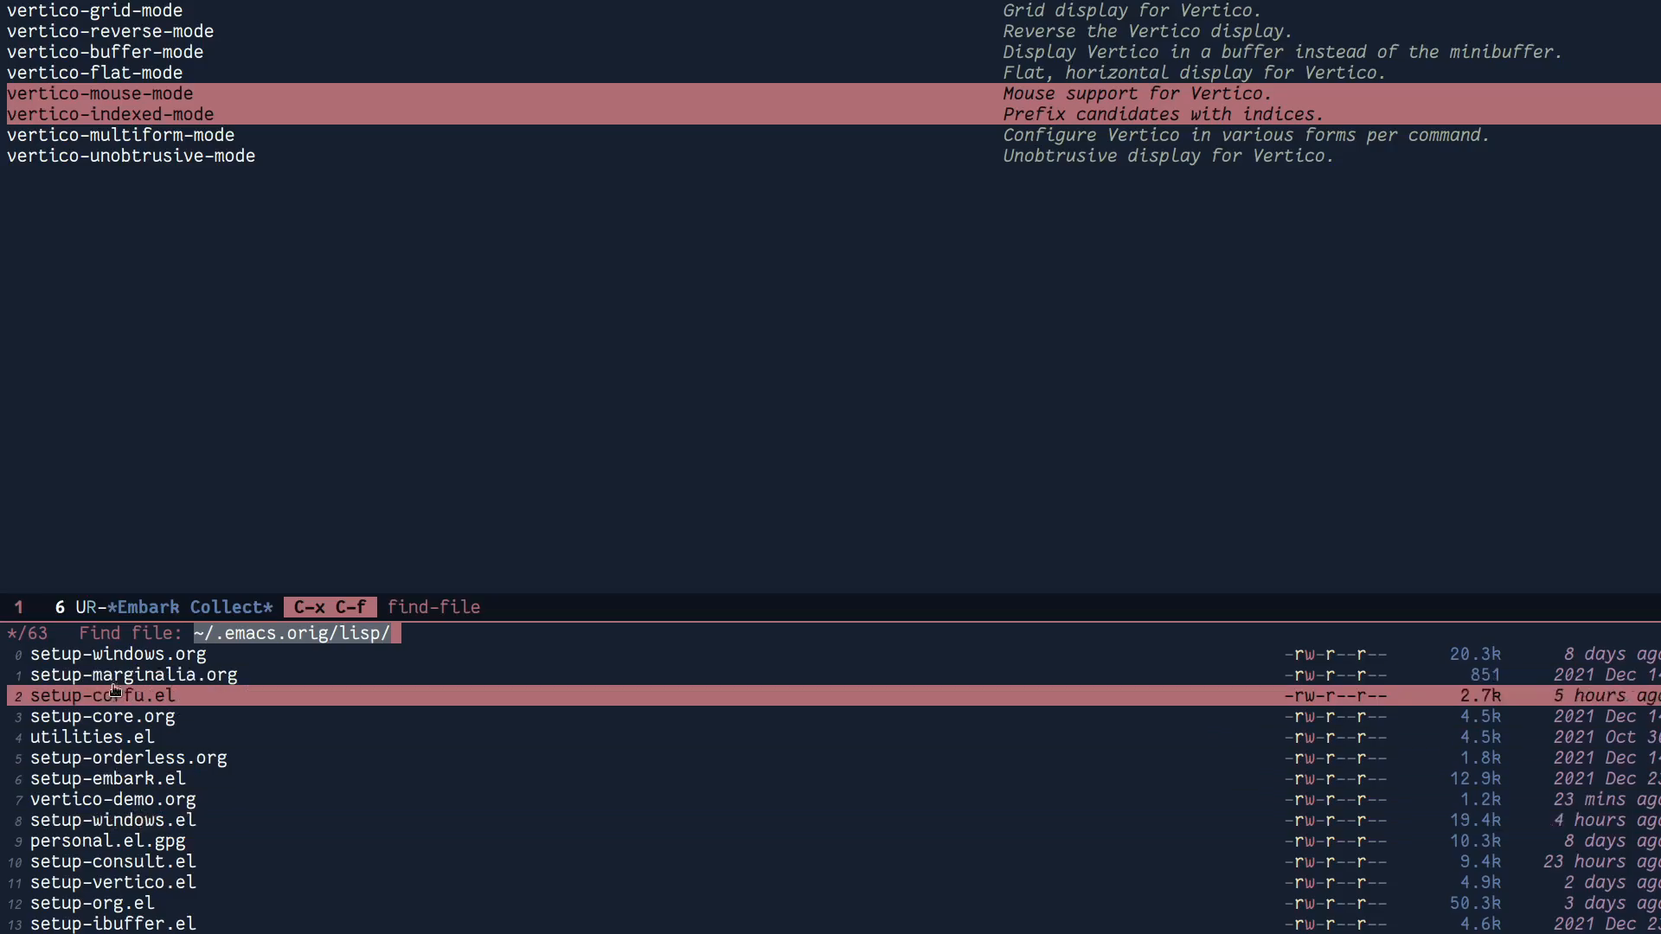
key("down")
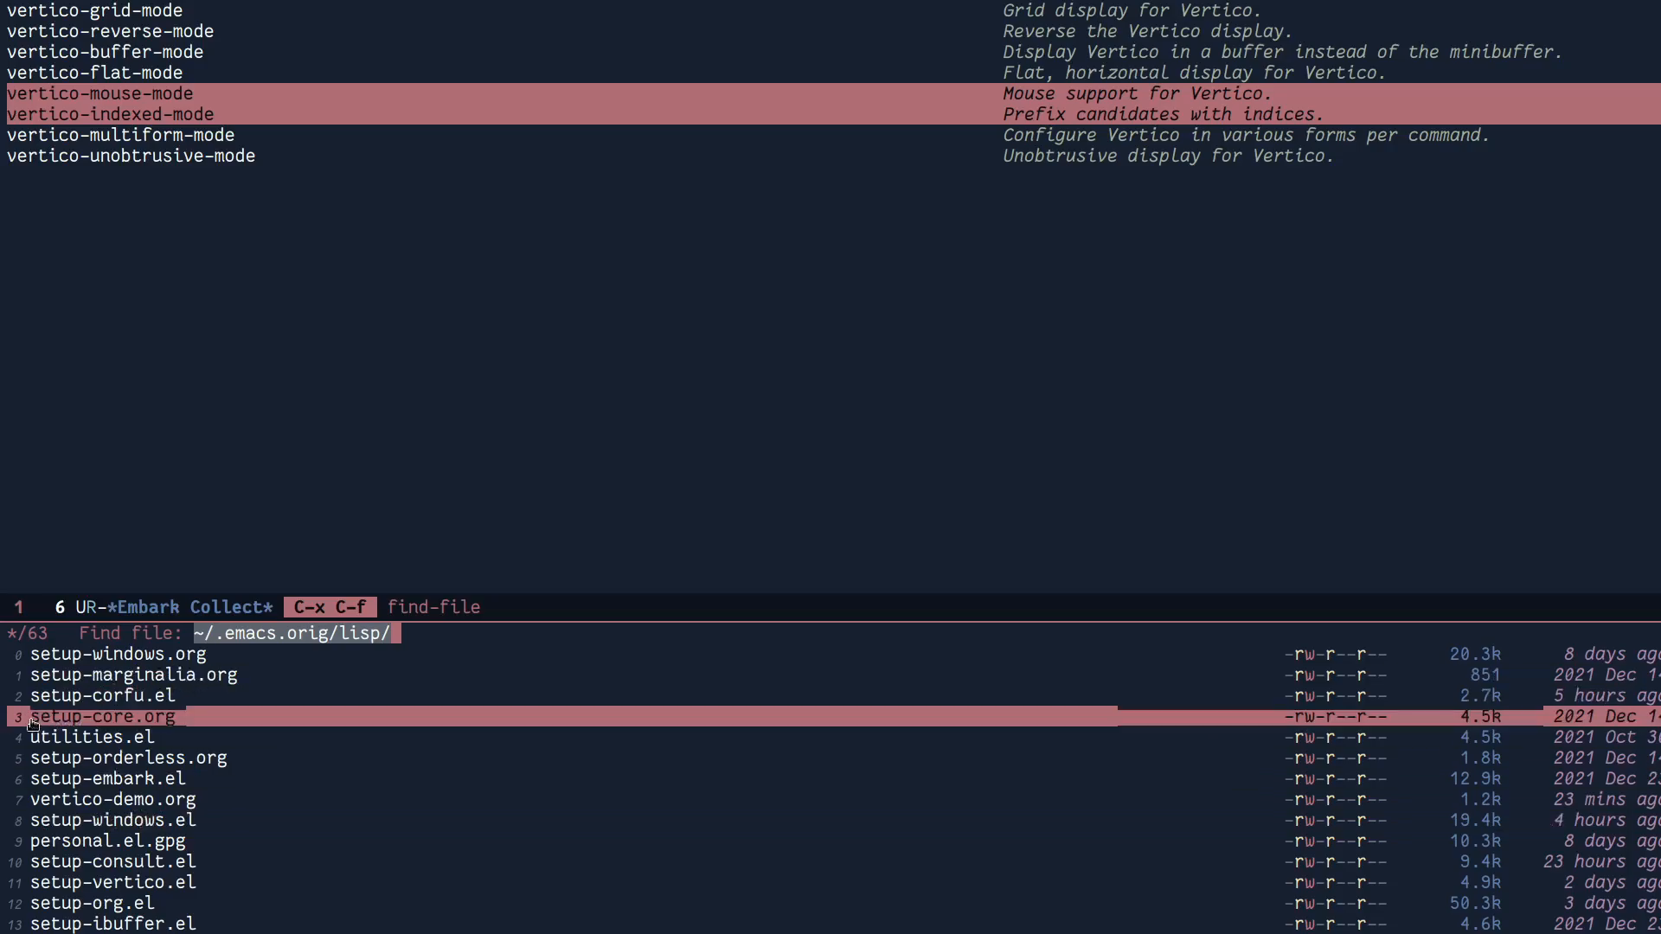
key("C-3")
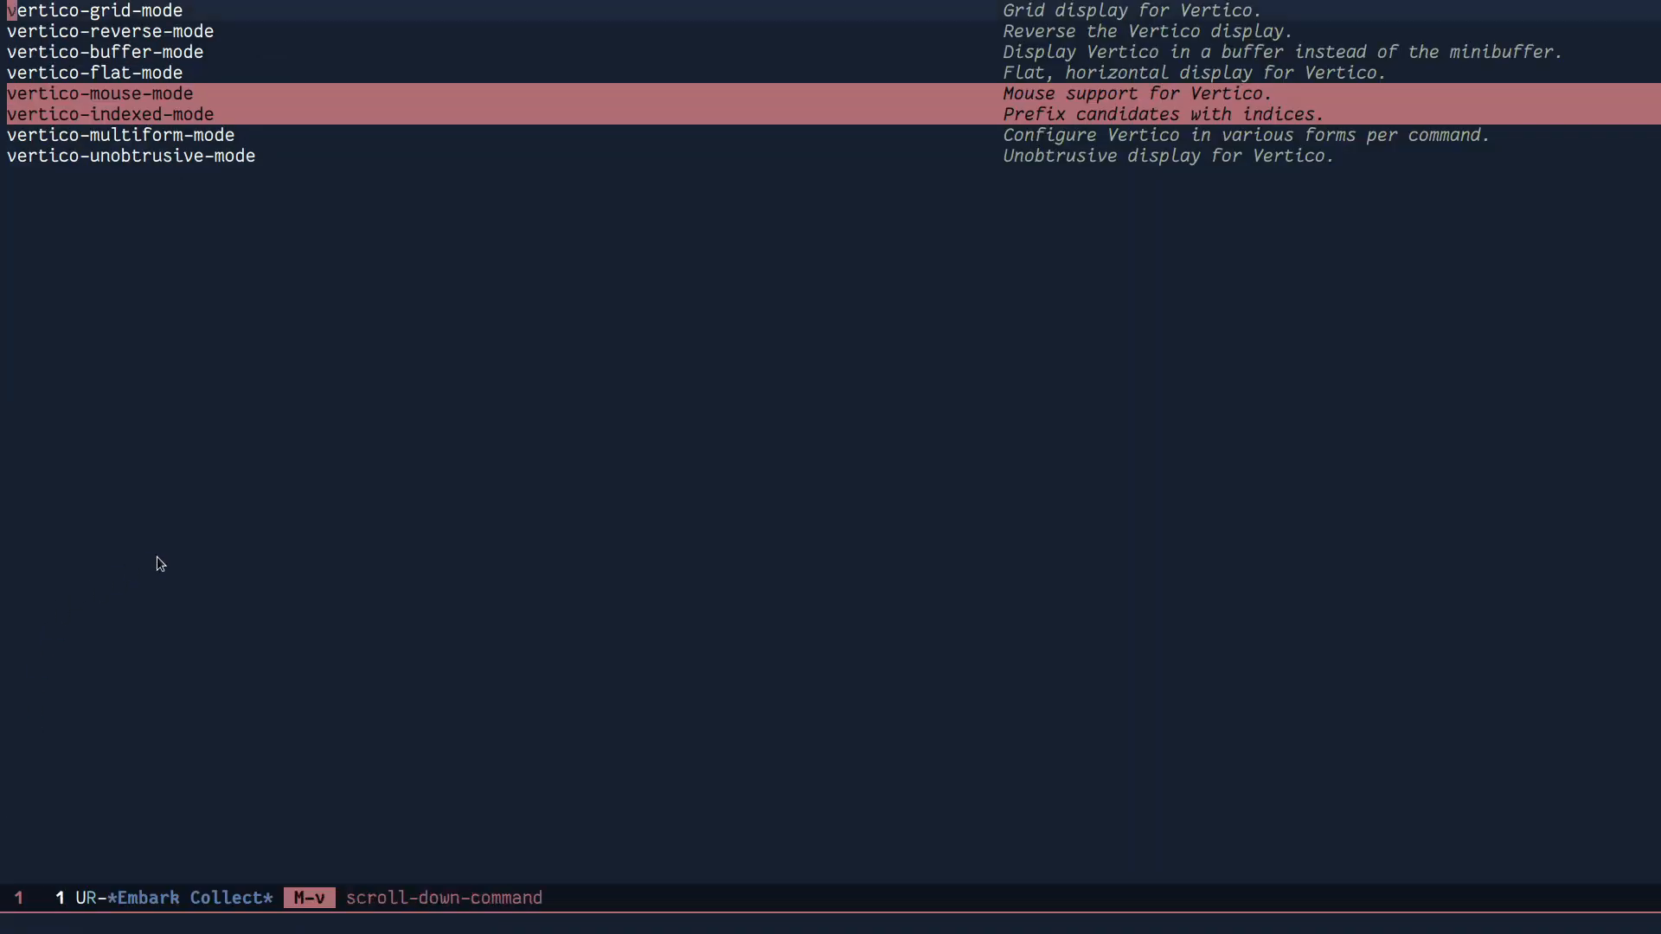
- Enable vertico-grid-mode, preview file candidates in columns, and quit the prompt
key("Return")
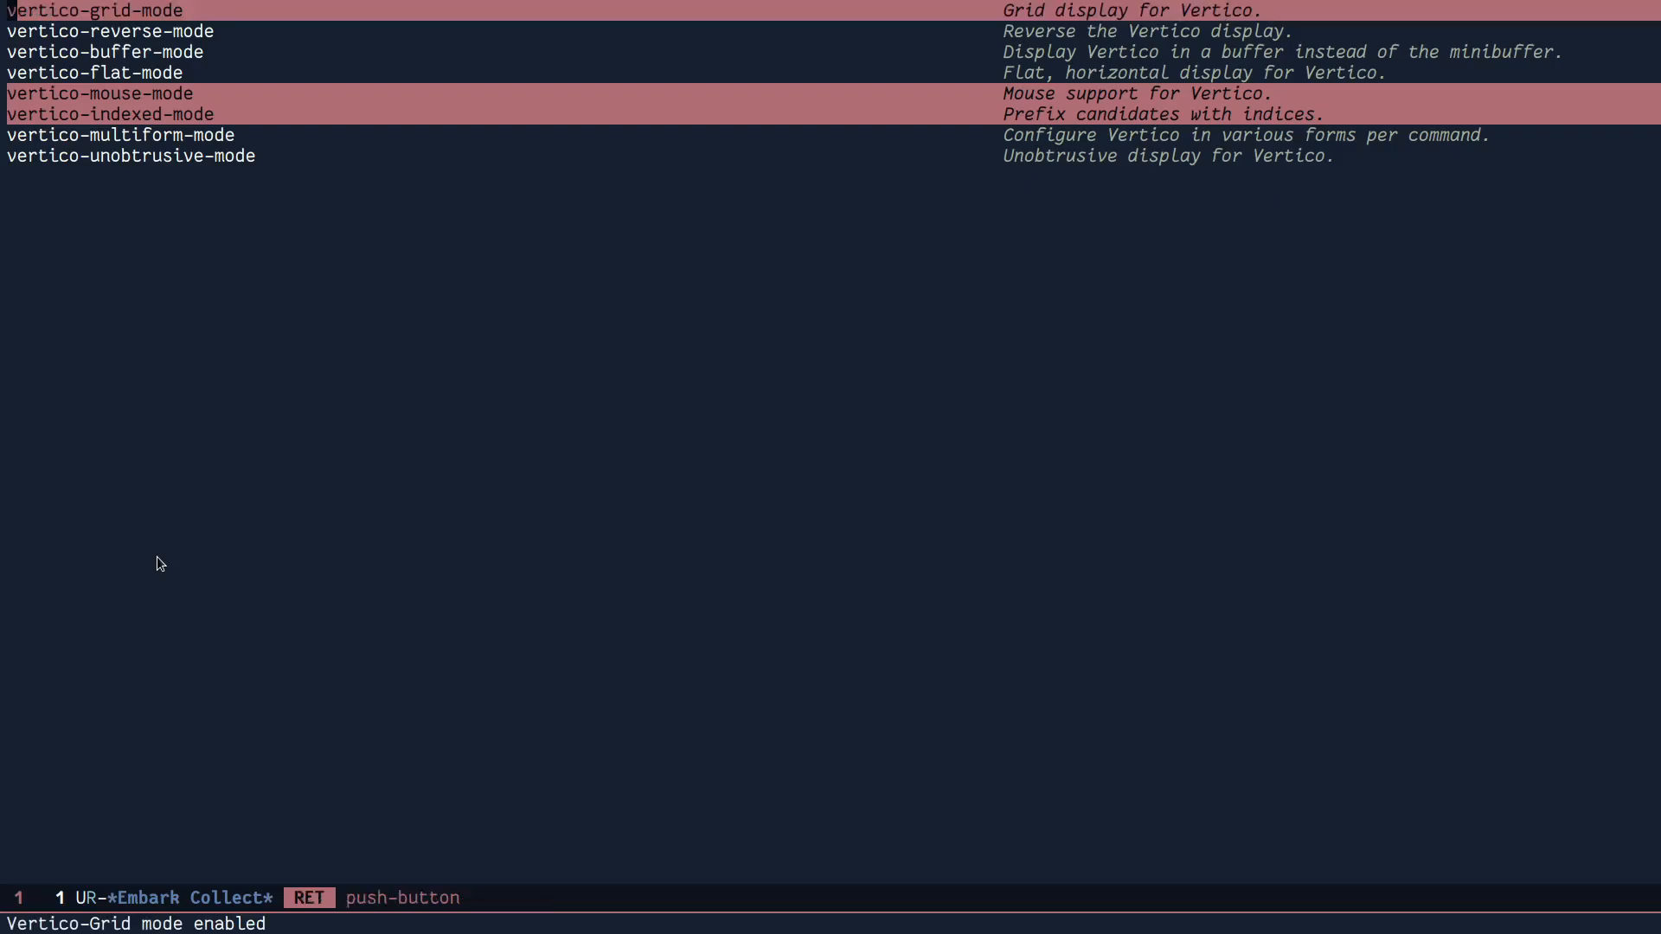
key("C-x C-f")
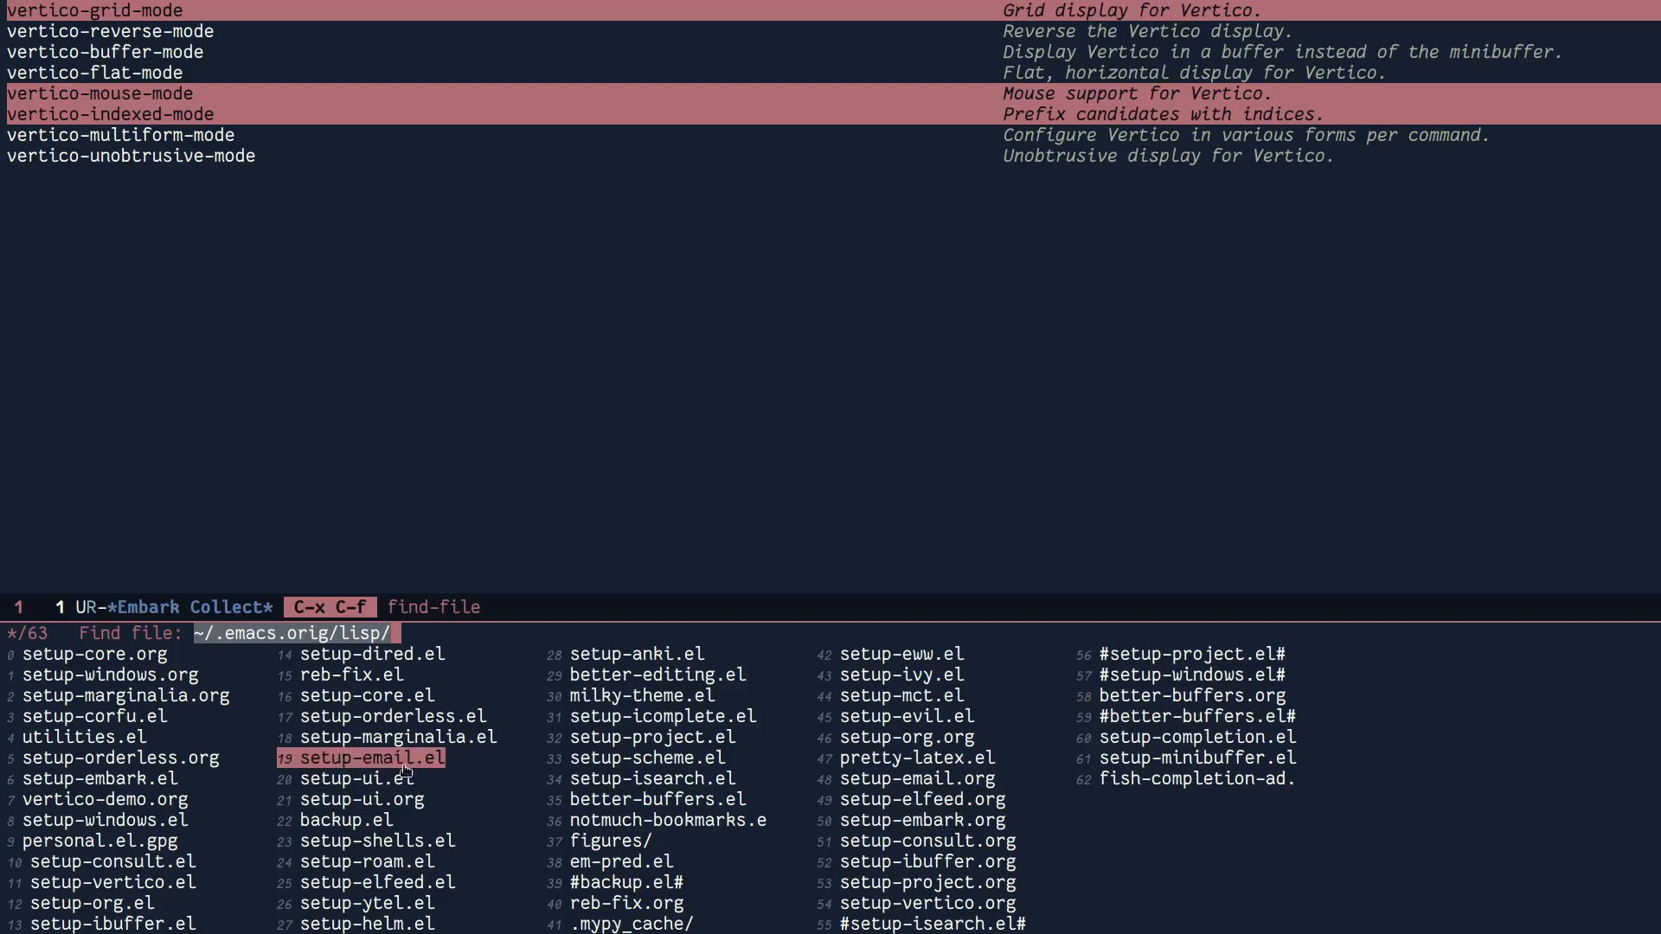
mouse_move(786, 505)
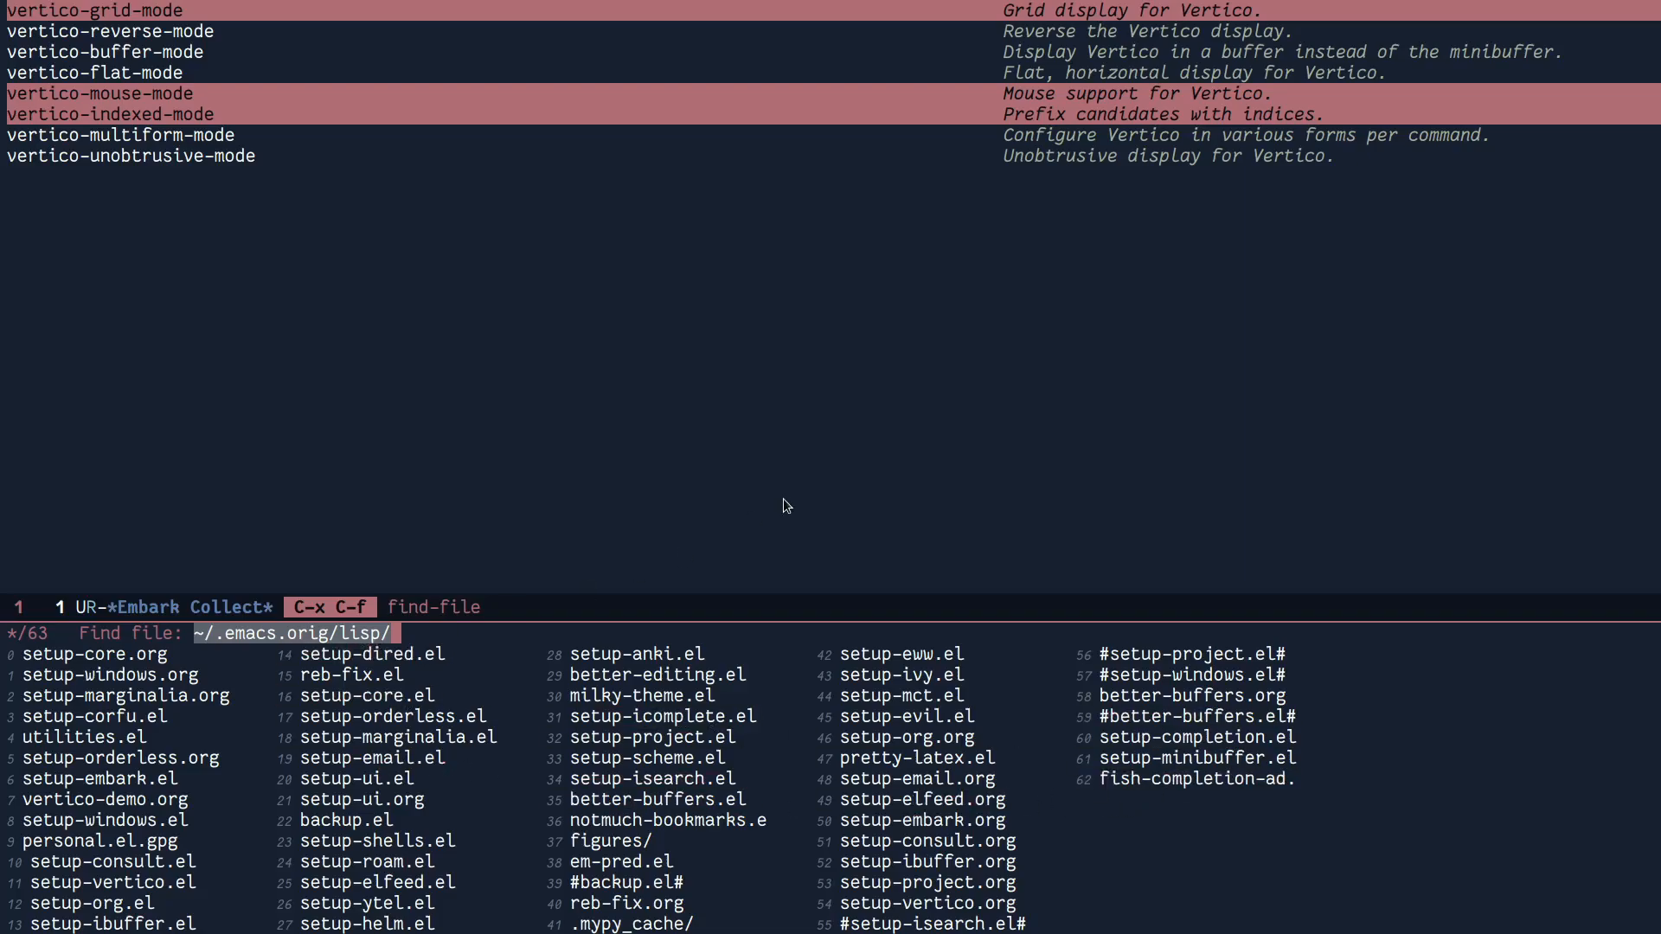
key("C-1")
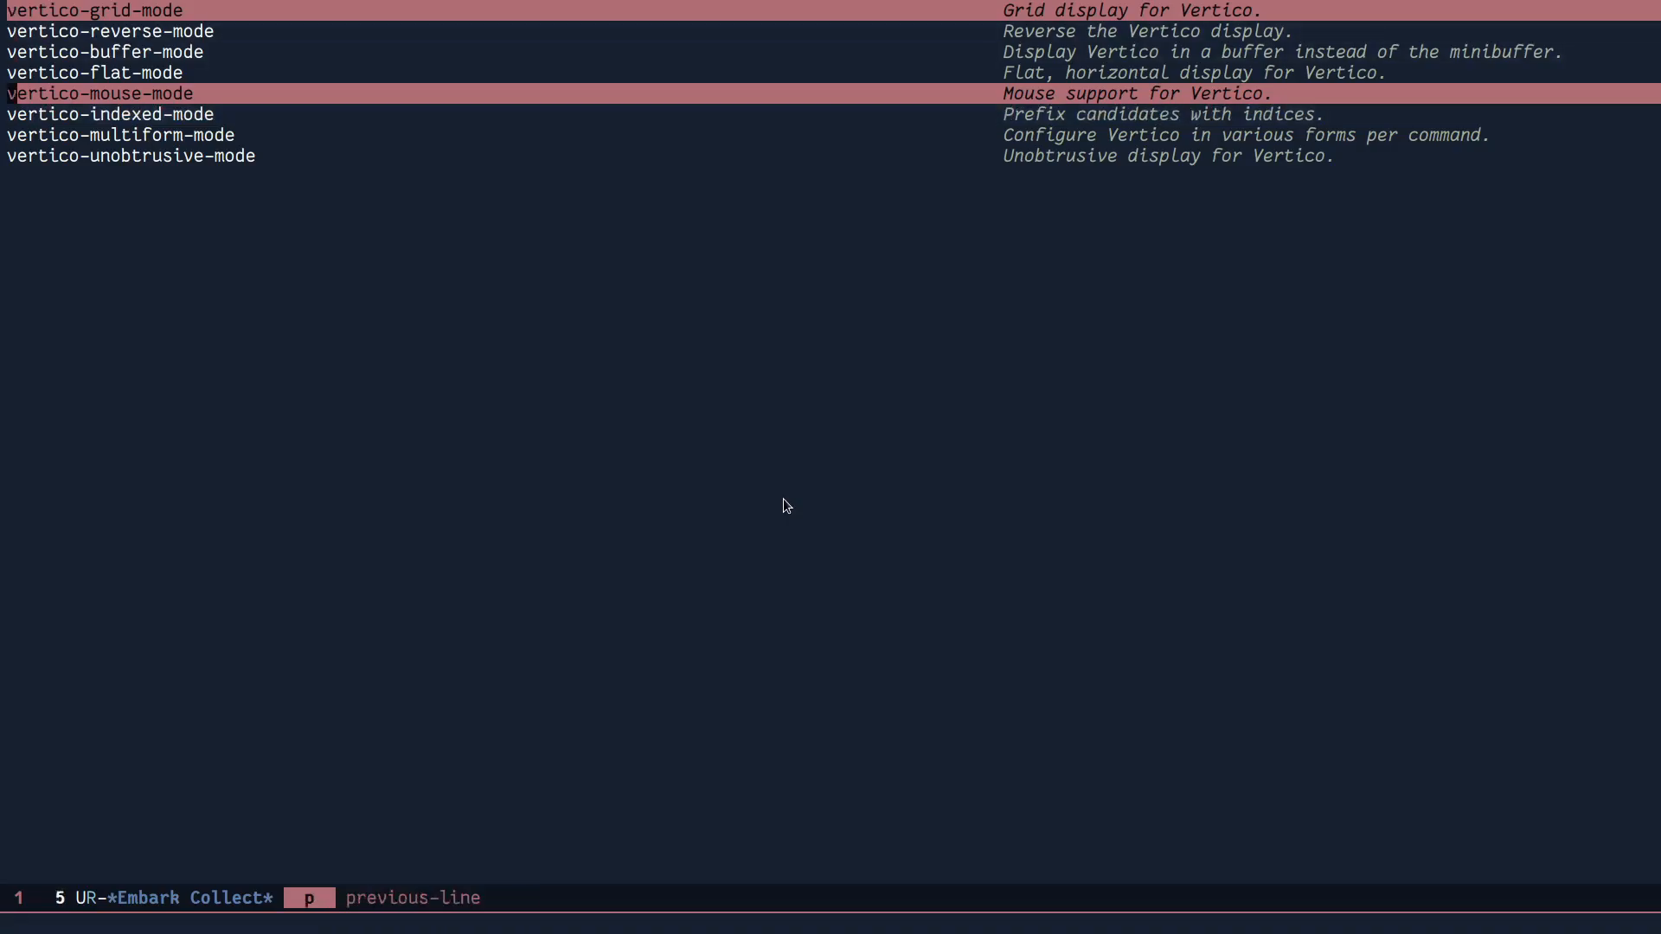
- Leave vertico-unobtrusive-mode as the only active mode and start consult-buffer with one inline candidate
key("C-n")
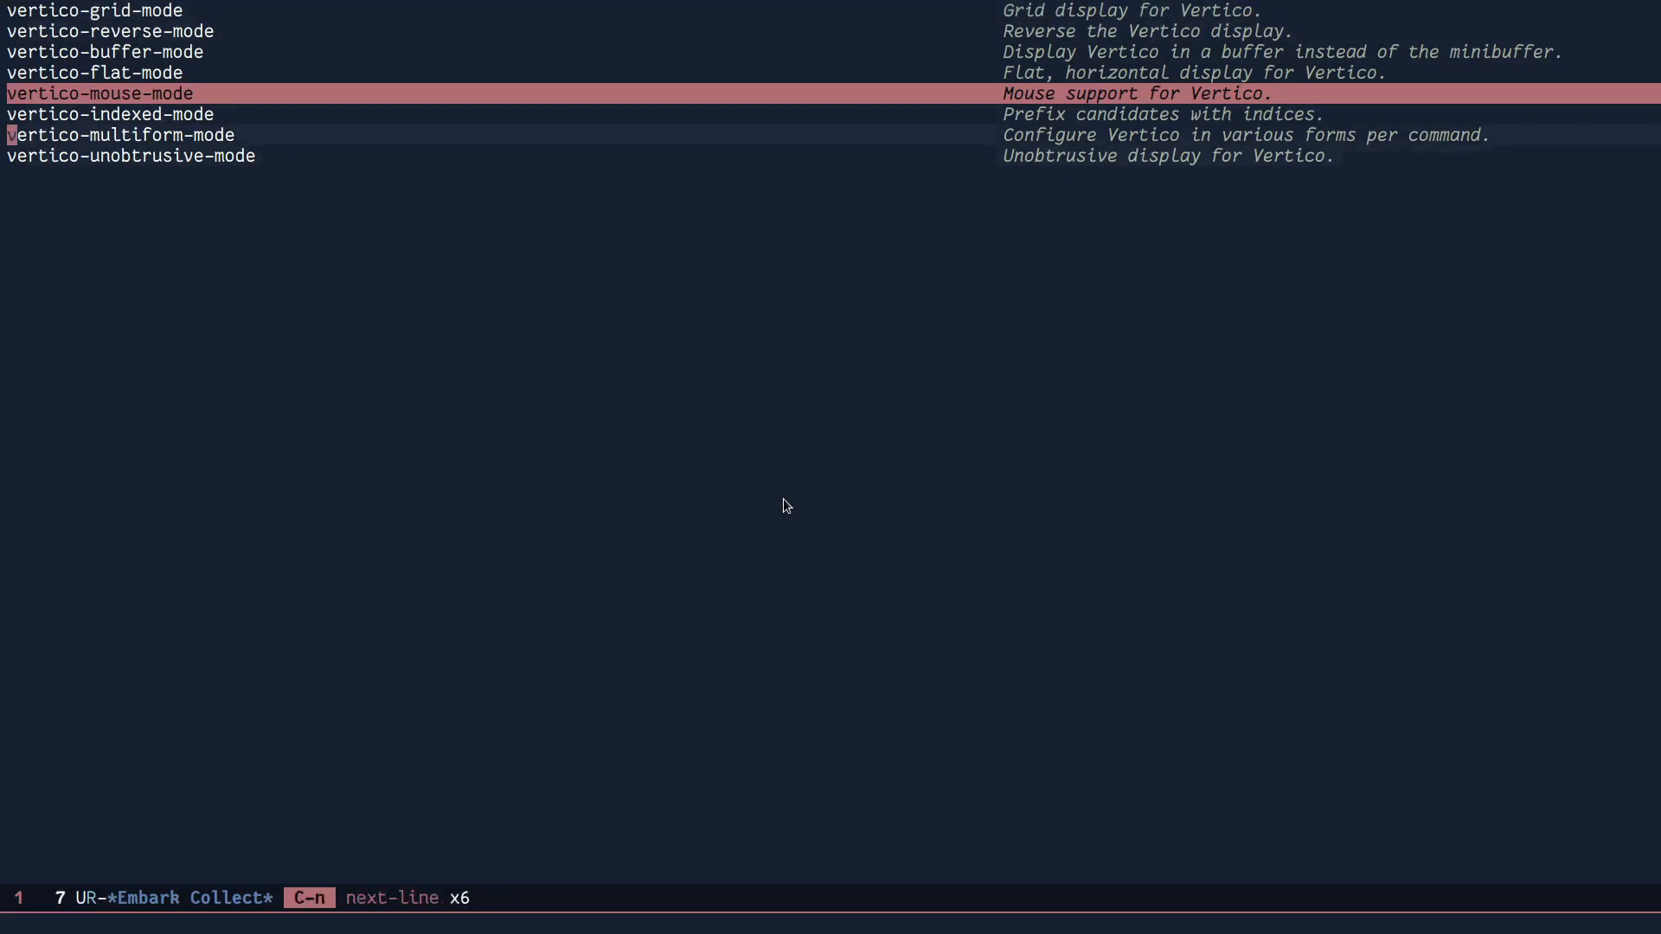
key("C-n")
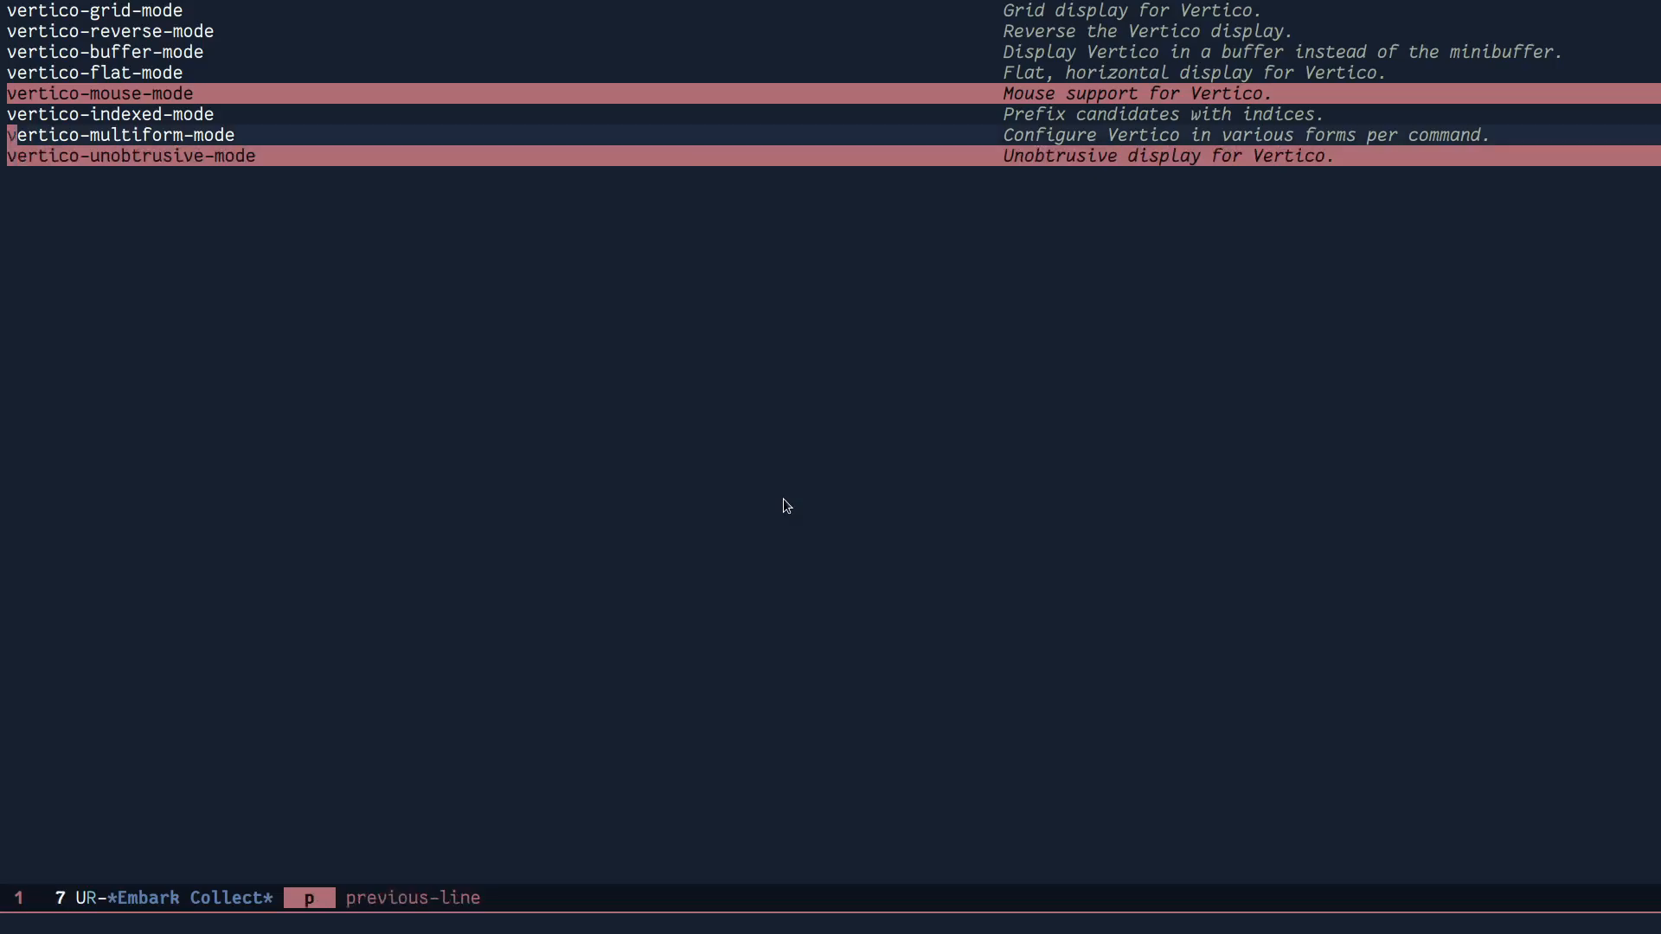
key("C-n")
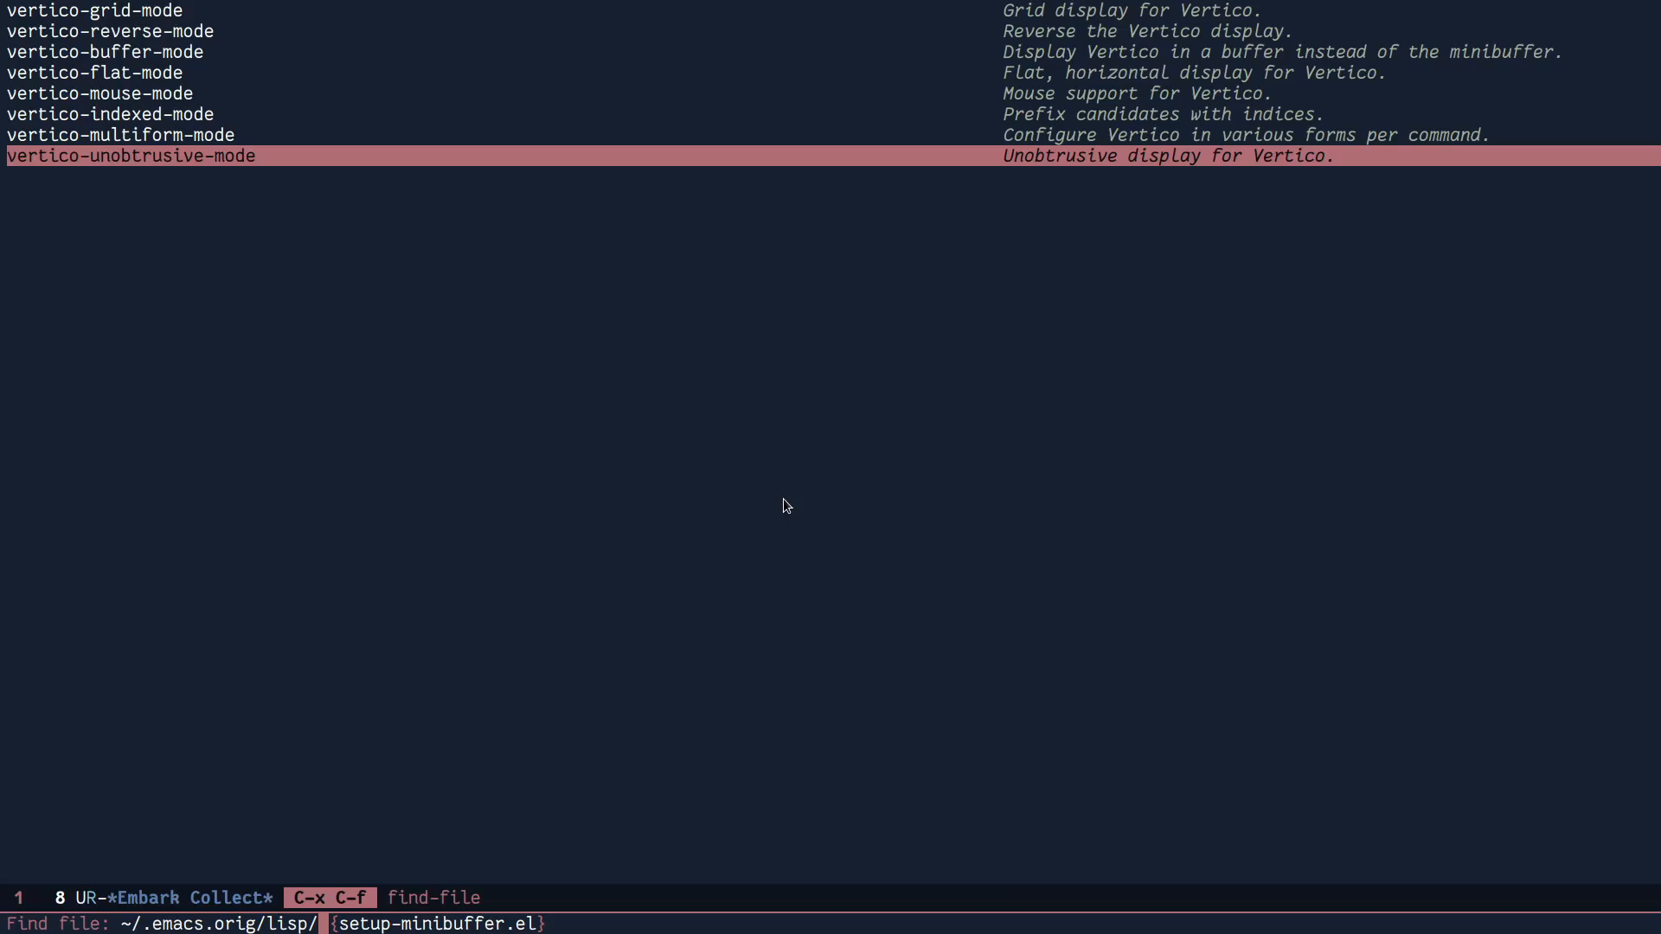
type("set")
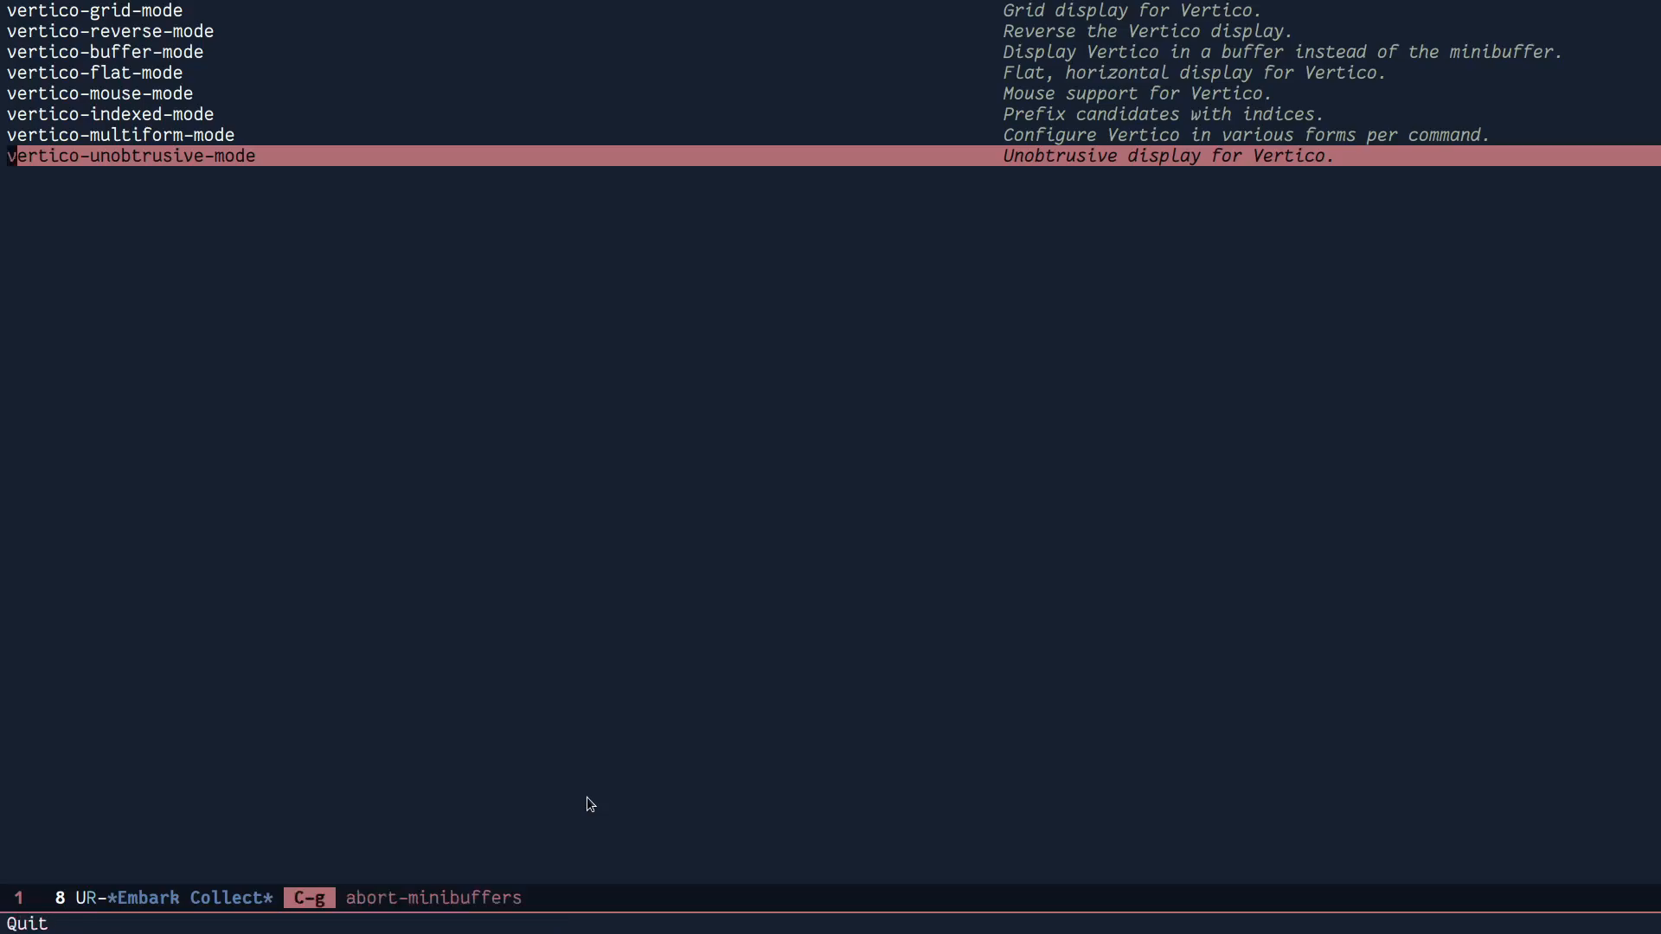
key("n")
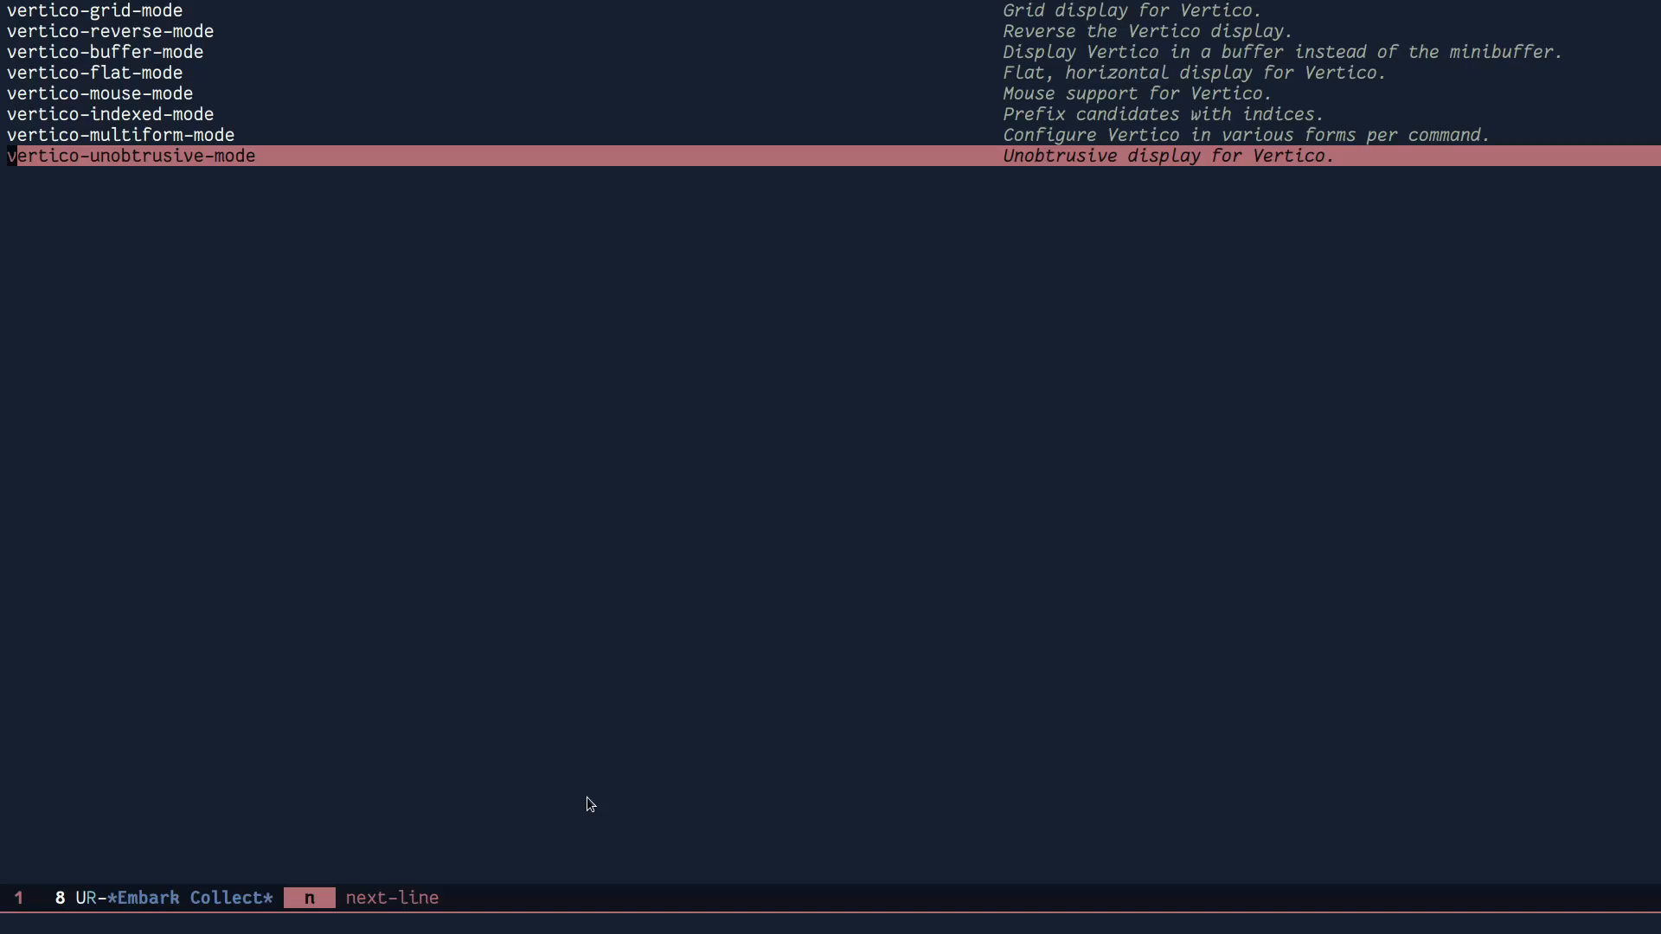
key("s-b")
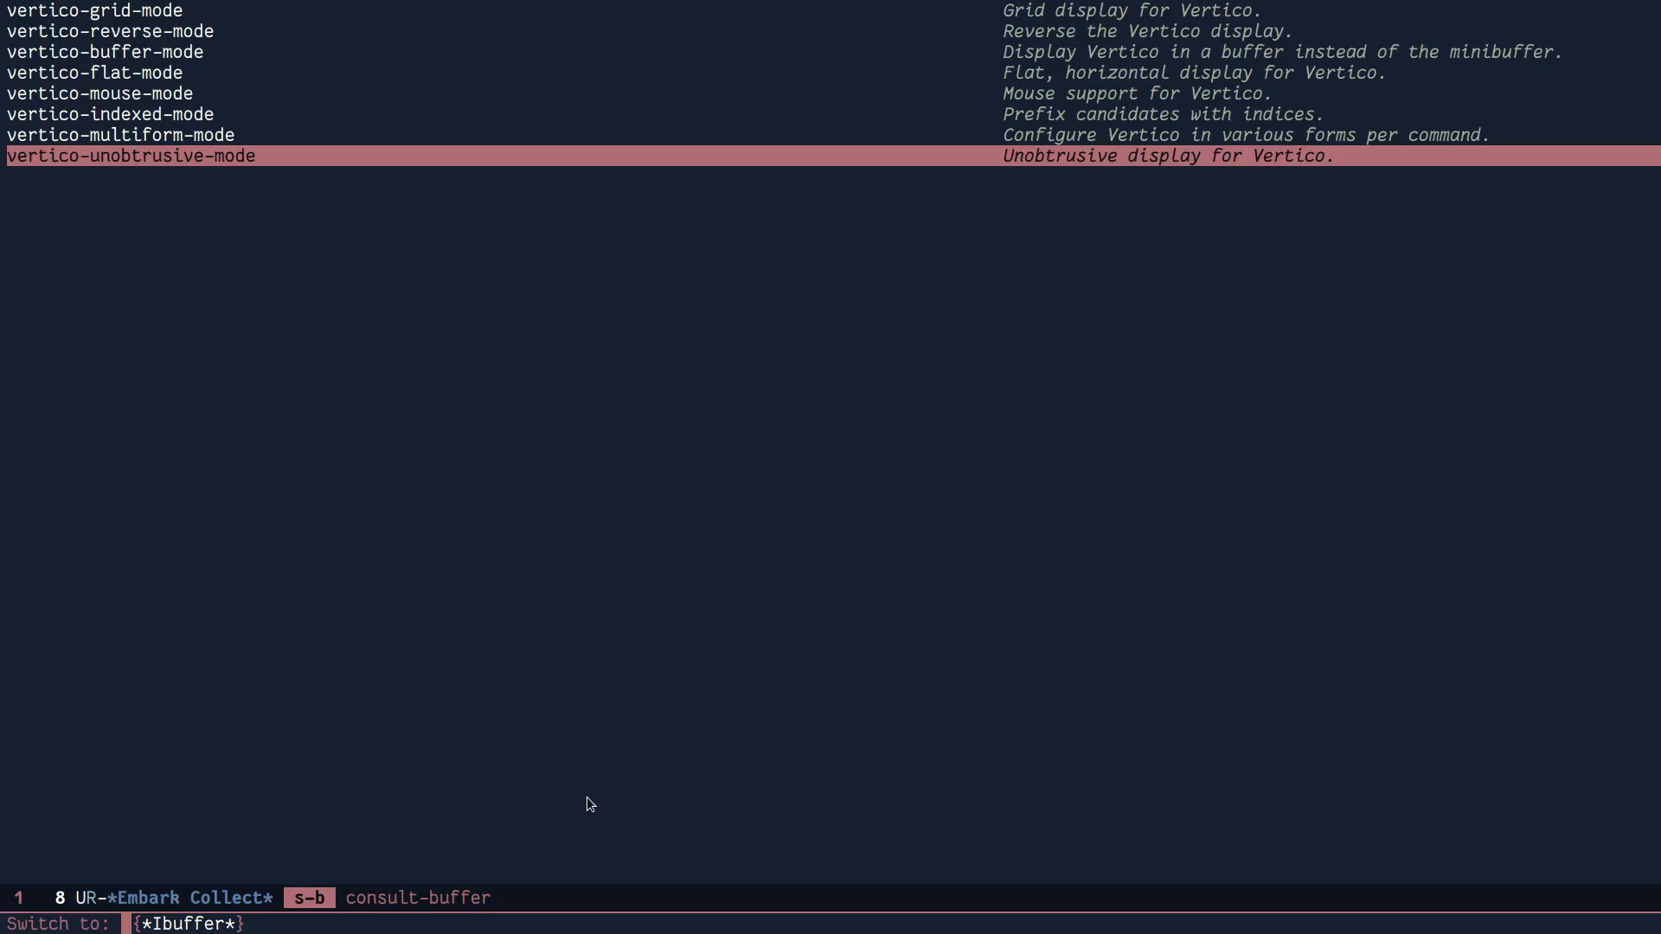
mouse_move(6, 862)
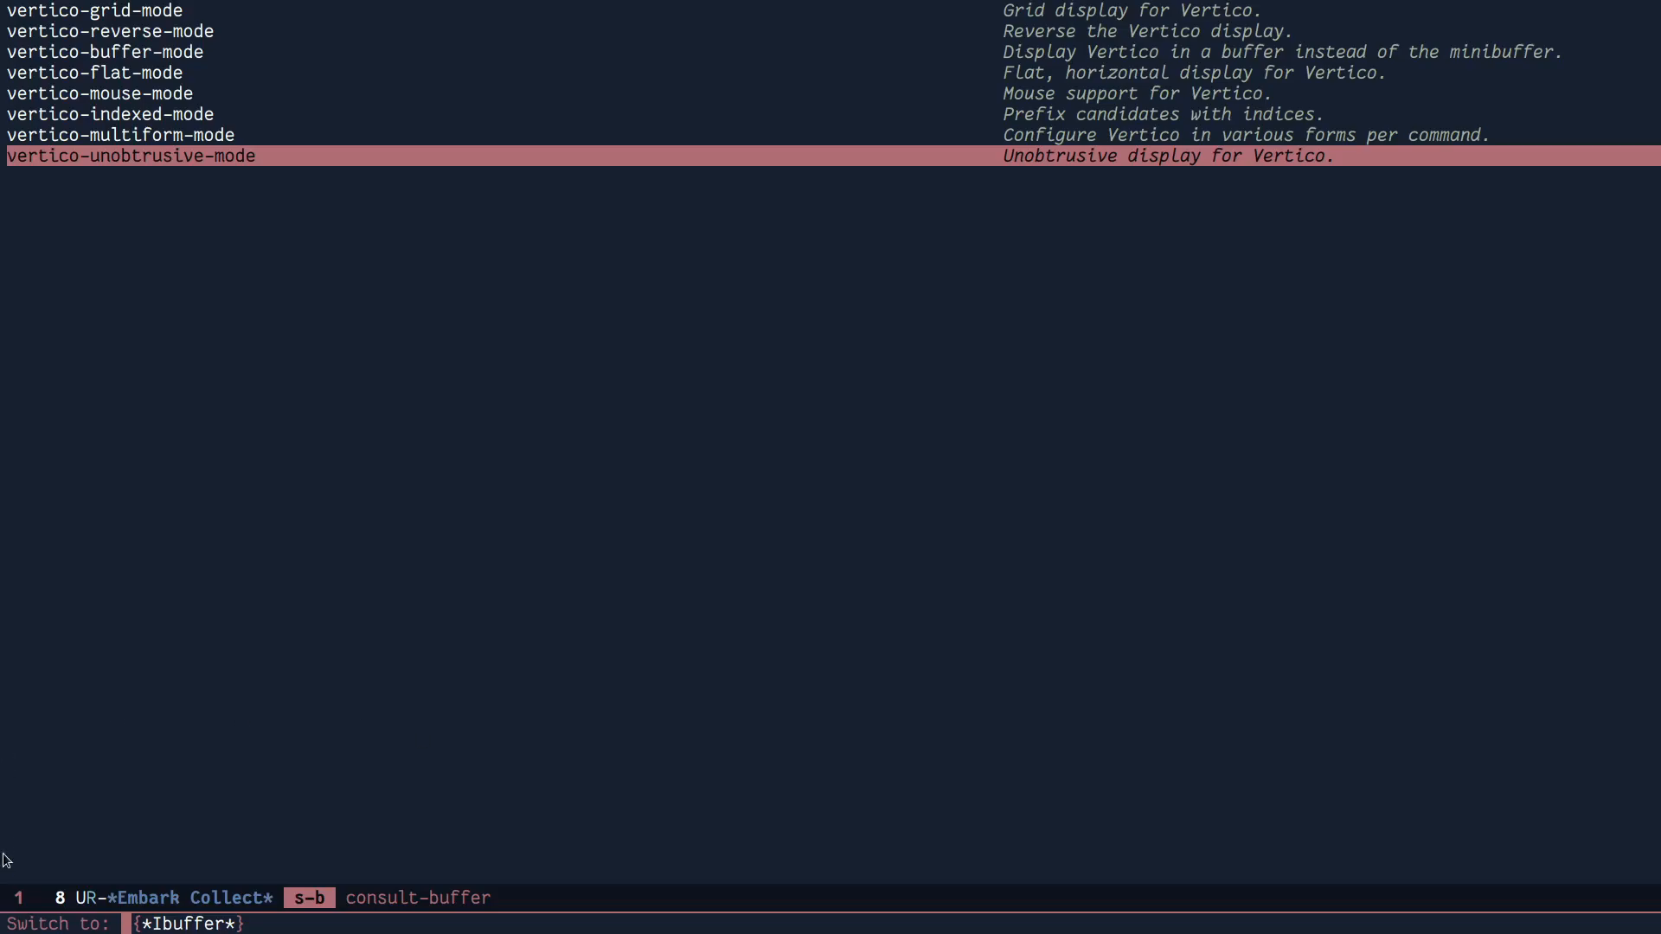
mouse_move(569, 504)
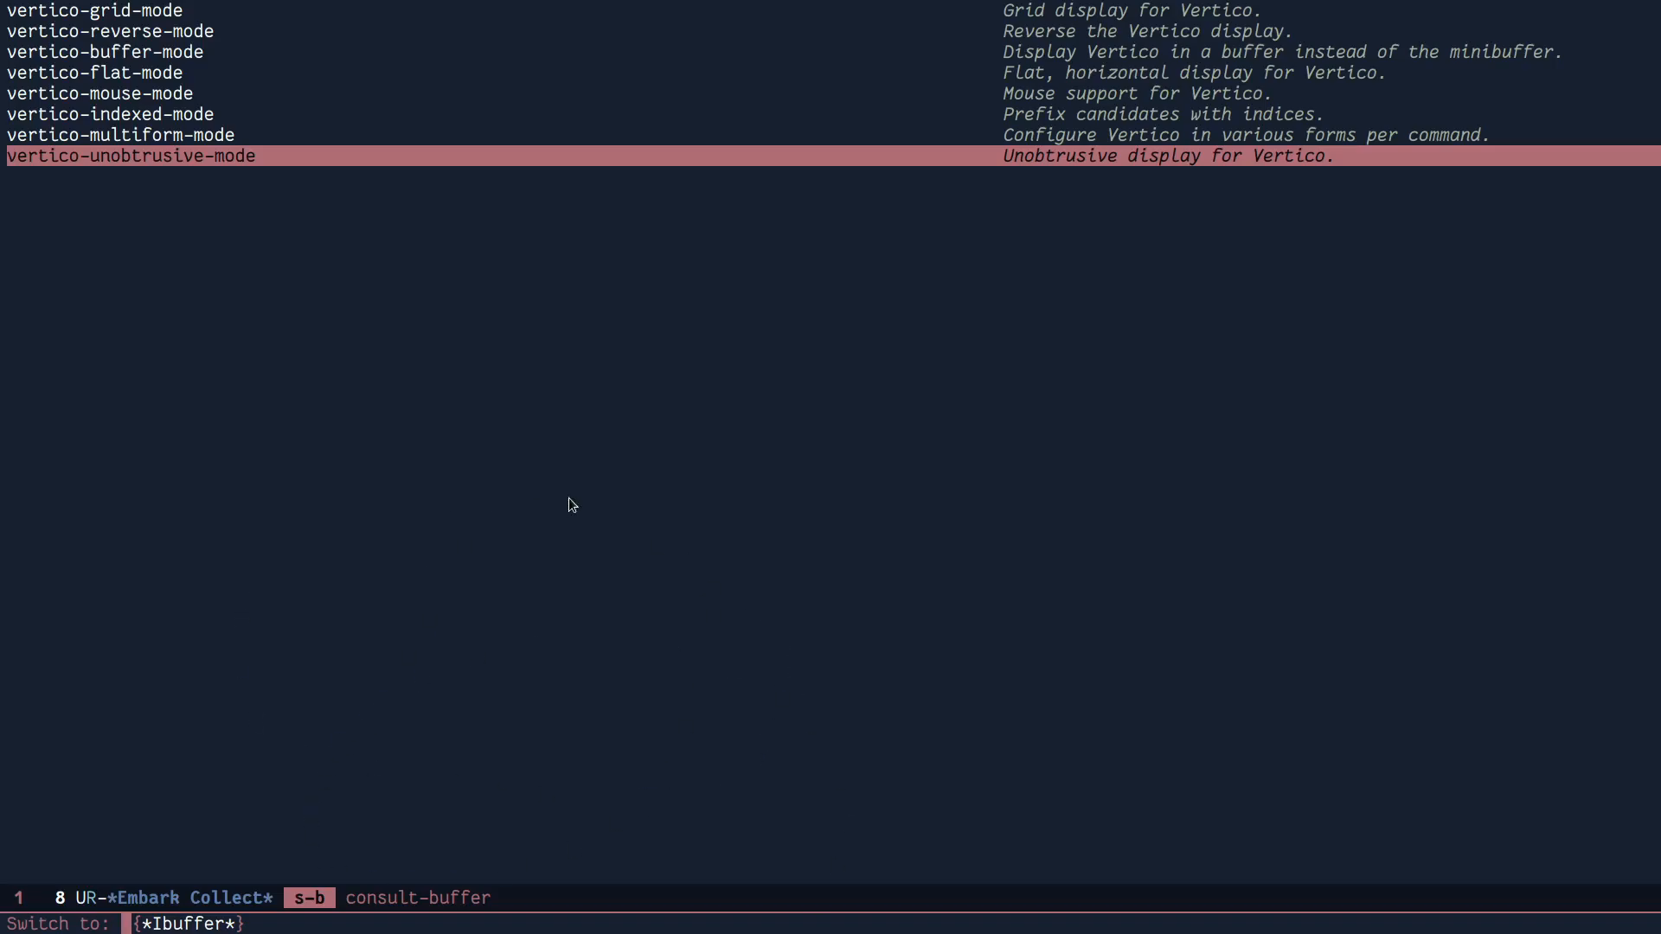
mouse_move(449, 632)
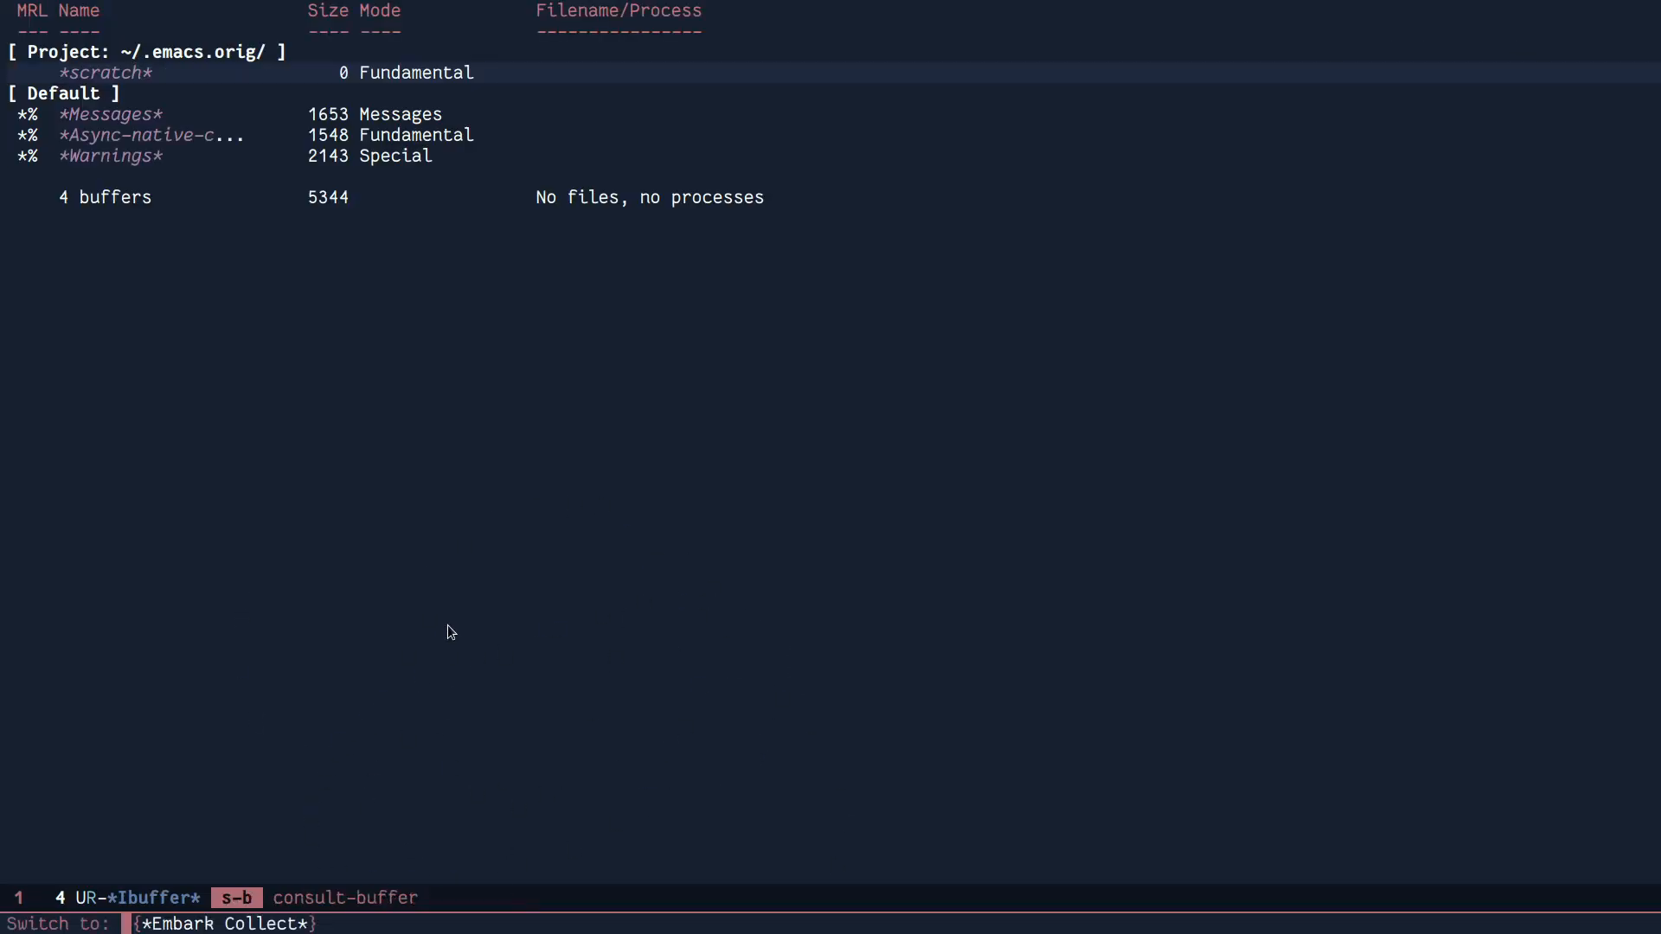
- Switch from *Ibuffer* back to the *Embark Collect* list of Vertico modes
key("p")
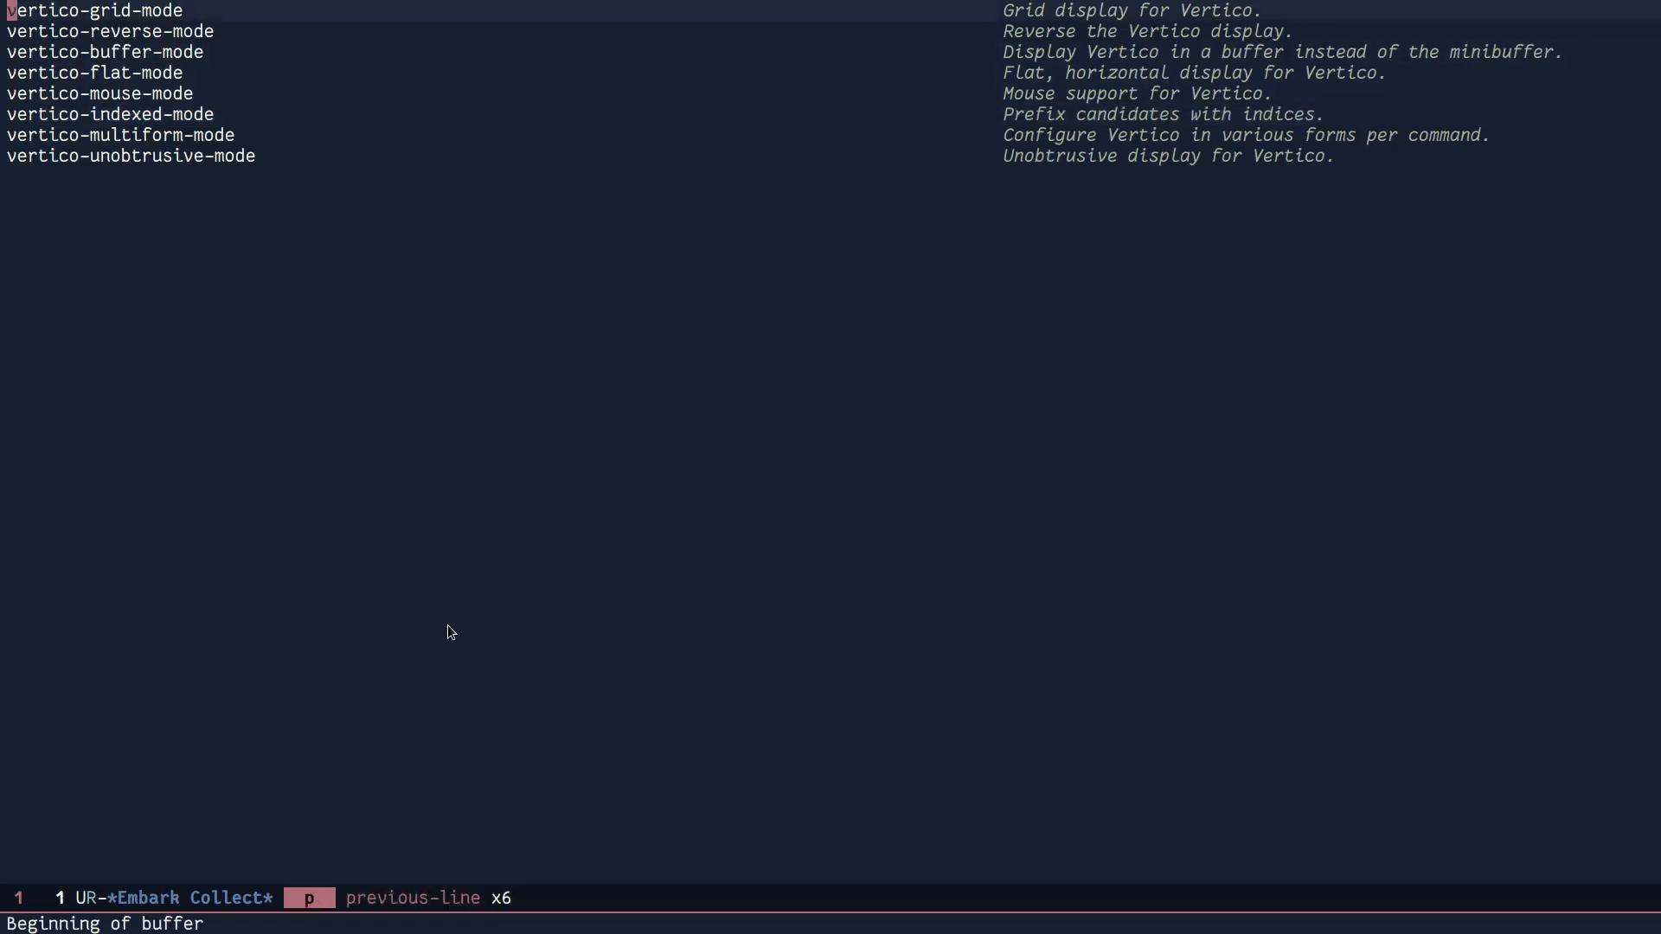
key("C-x C-f")
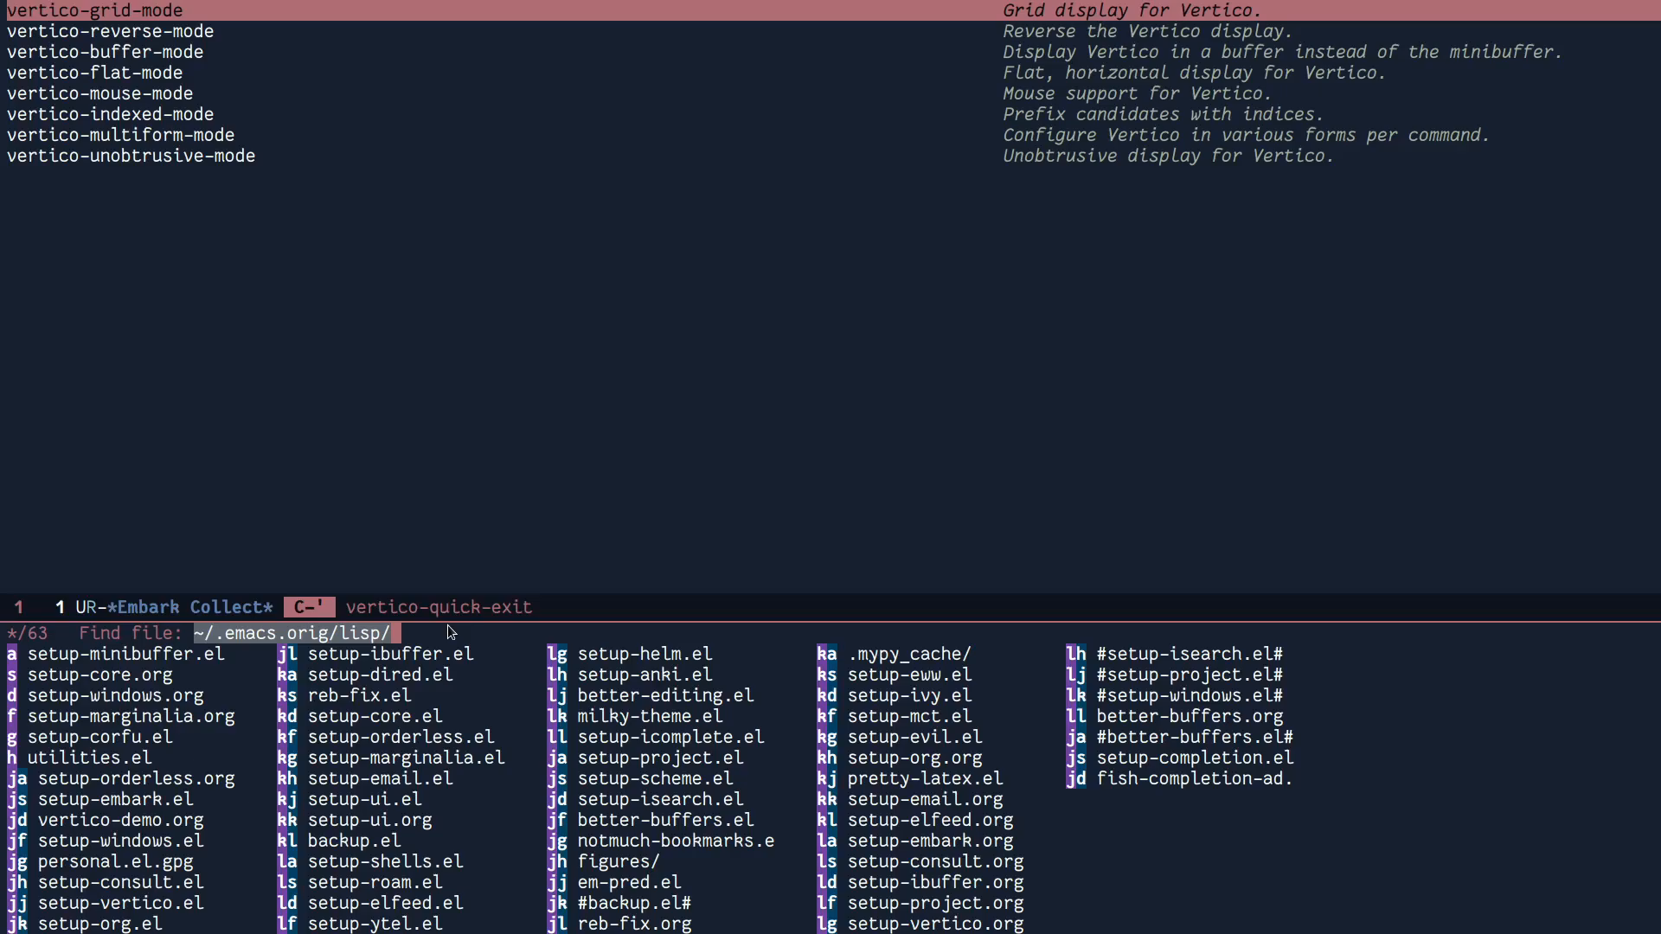
mouse_move(1065, 716)
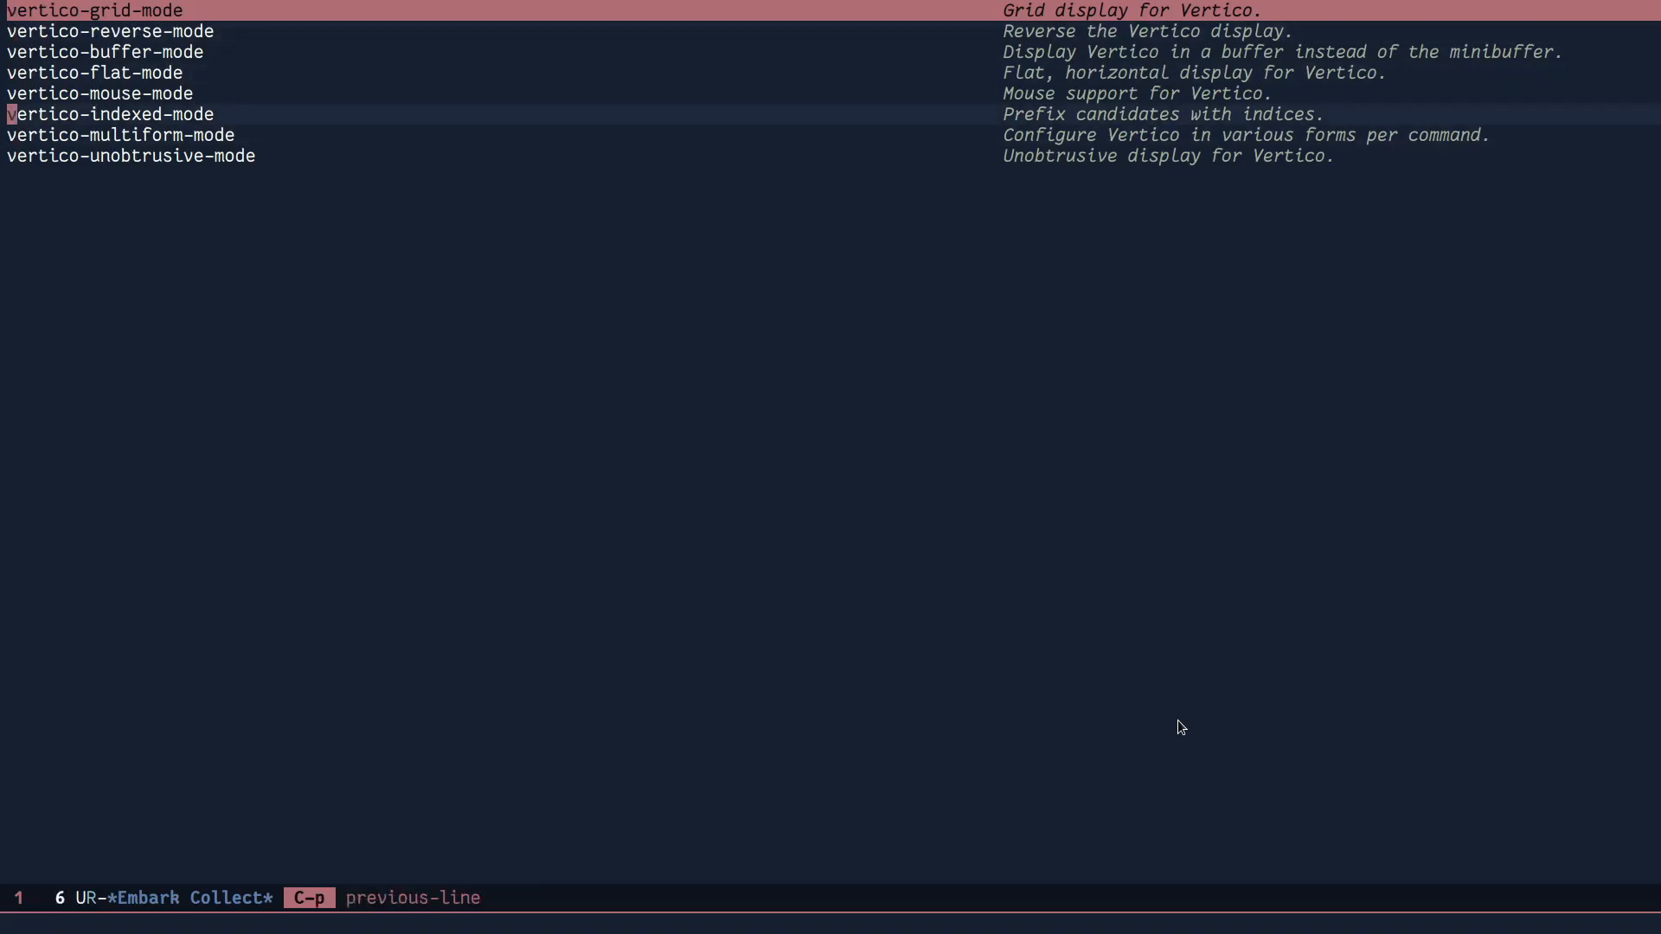
- Try vertico-quick-embark on an M-x command, then return to the Org presentation
key("C-p")
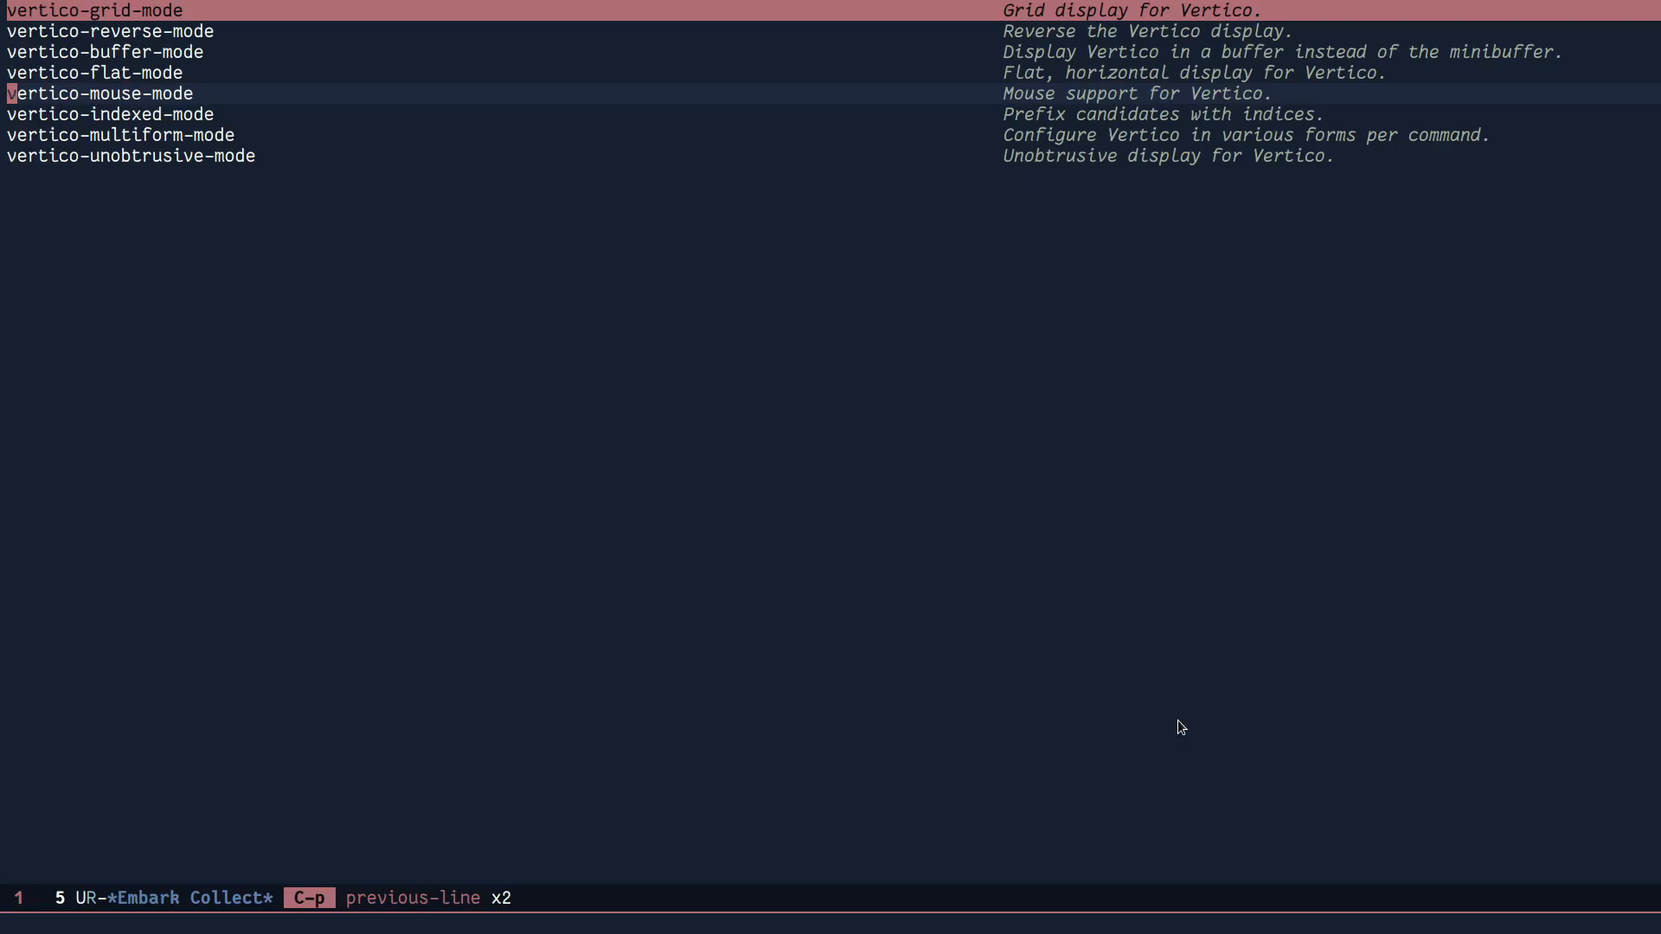
key("M-x")
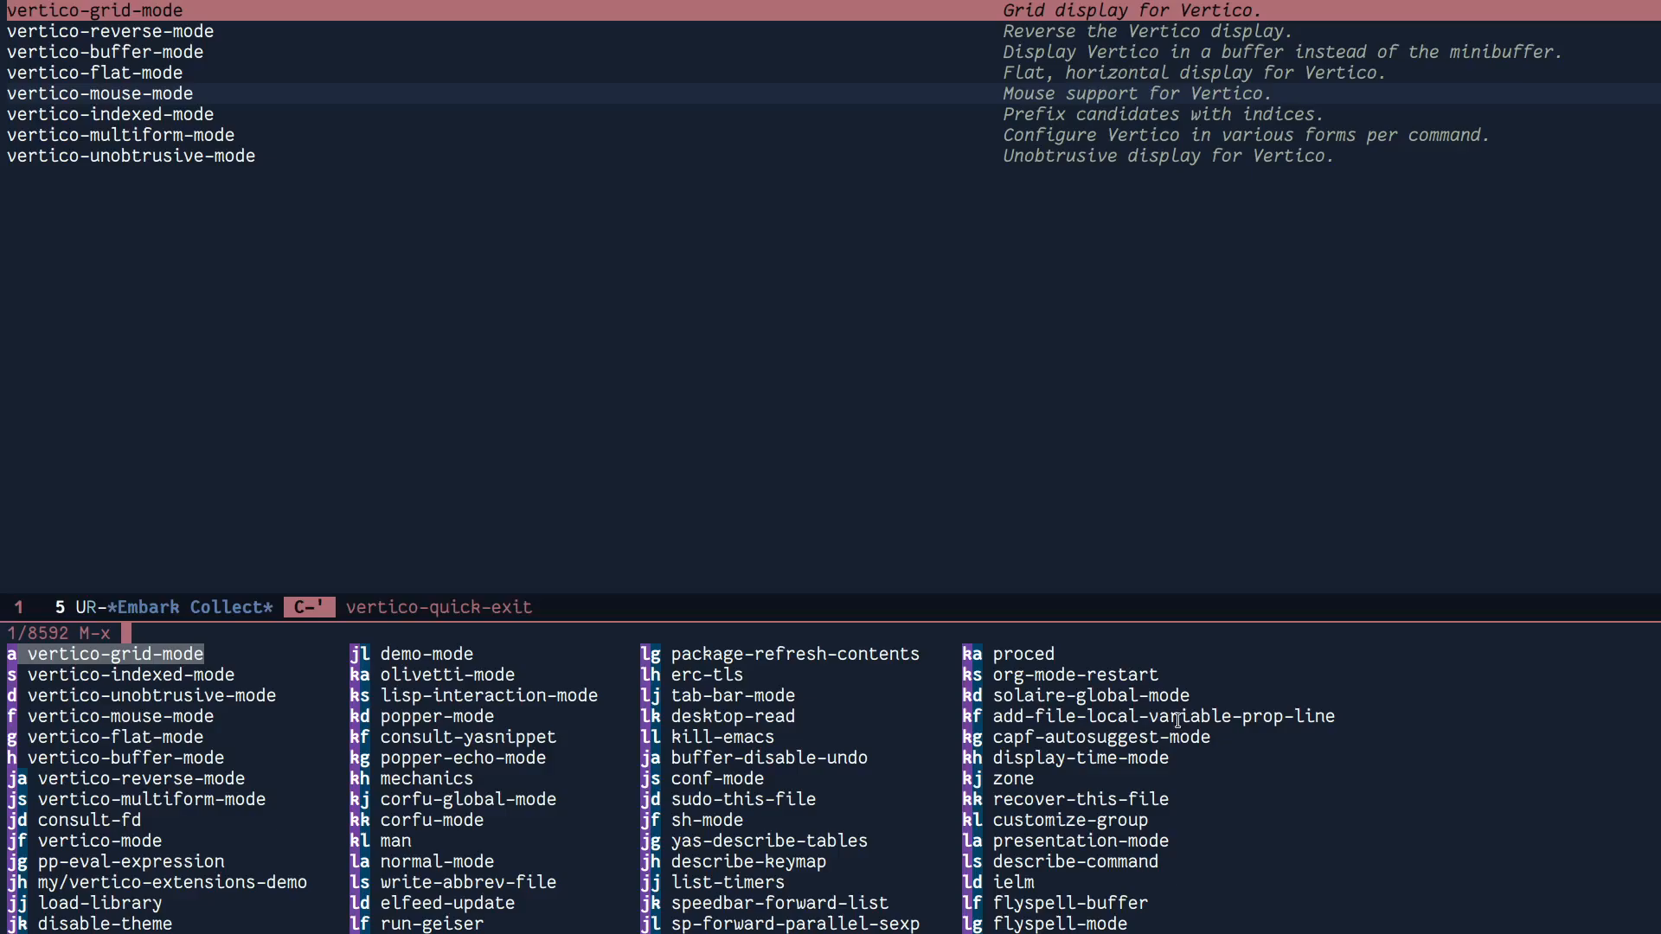
mouse_move(1213, 689)
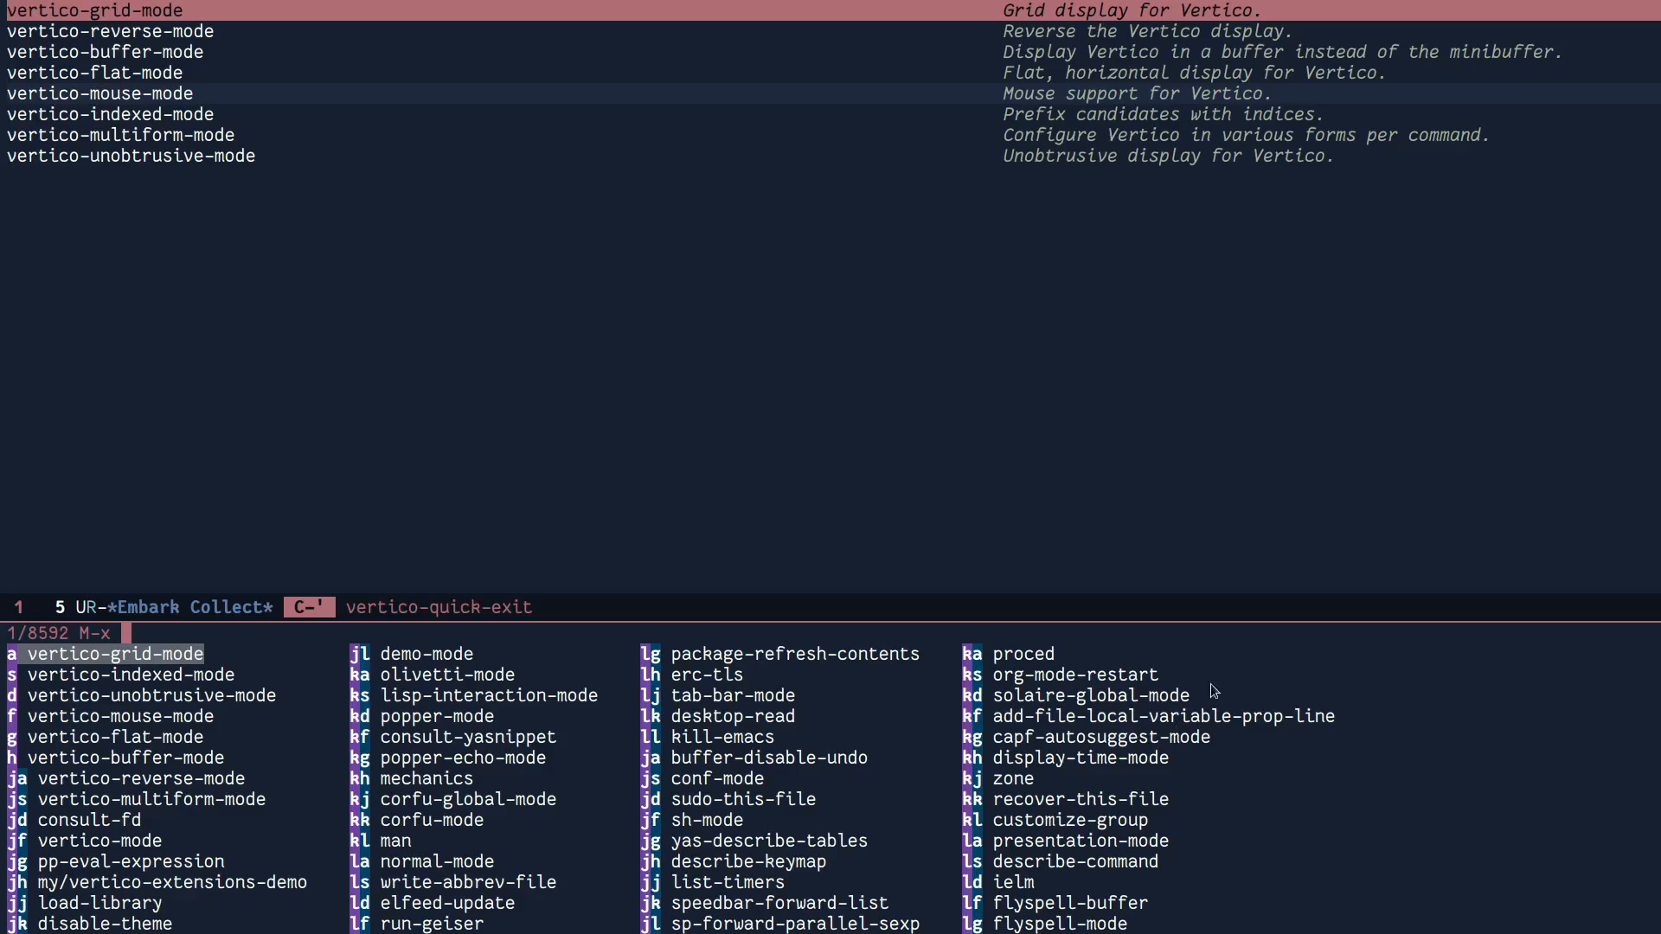
mouse_move(953, 764)
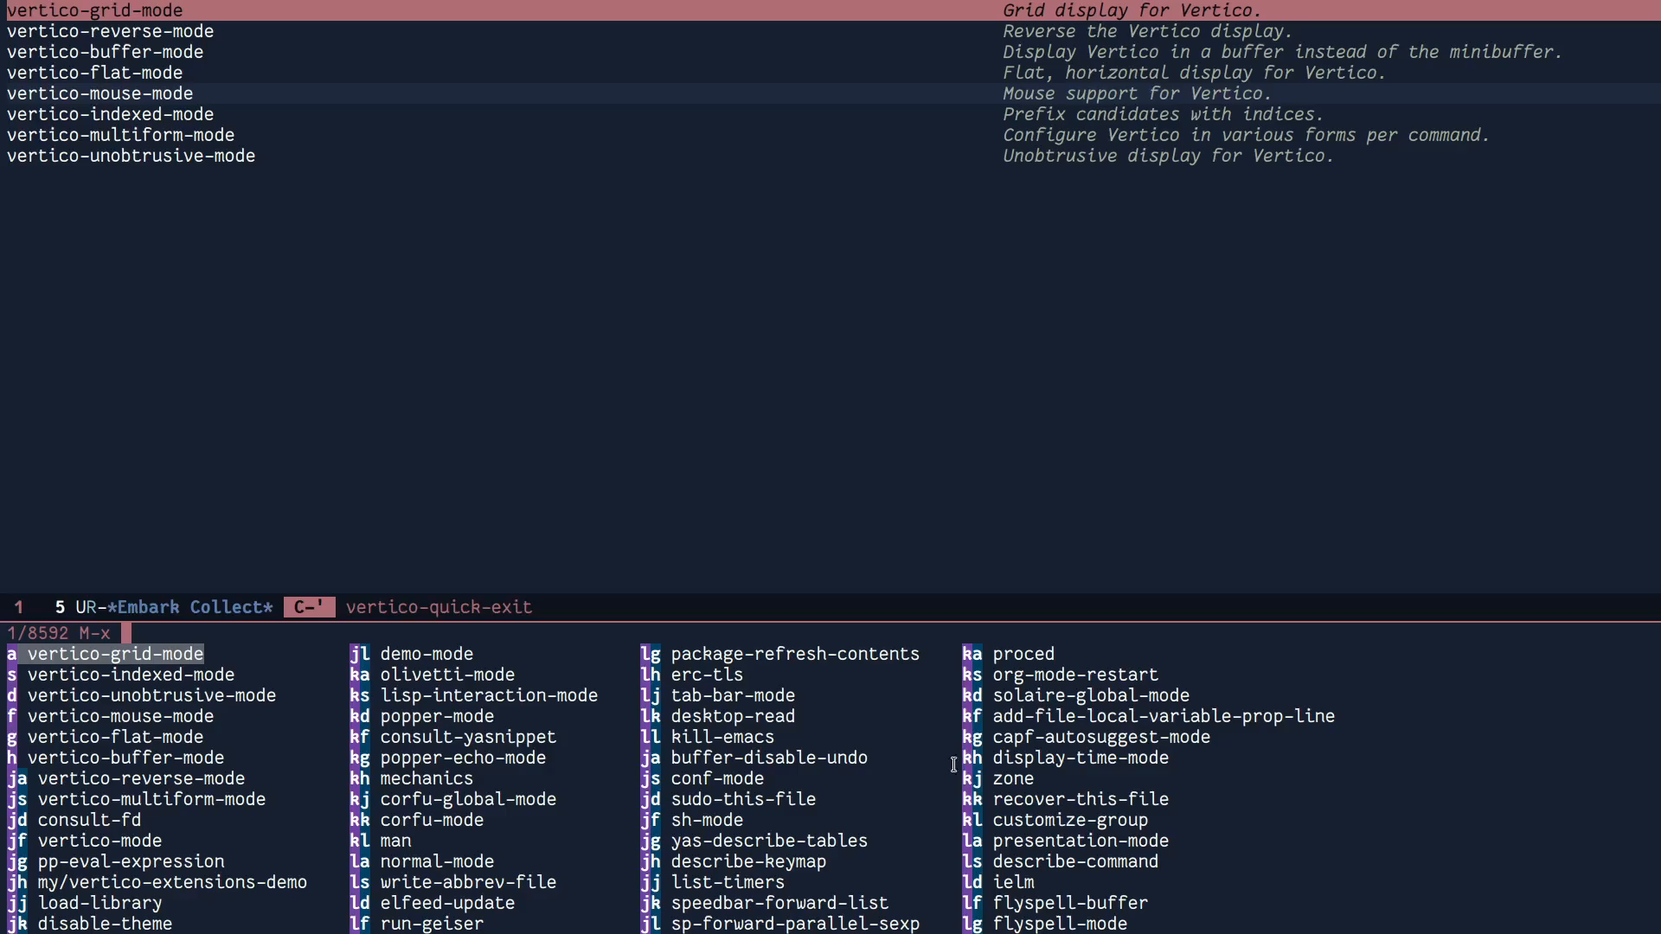
mouse_move(1152, 789)
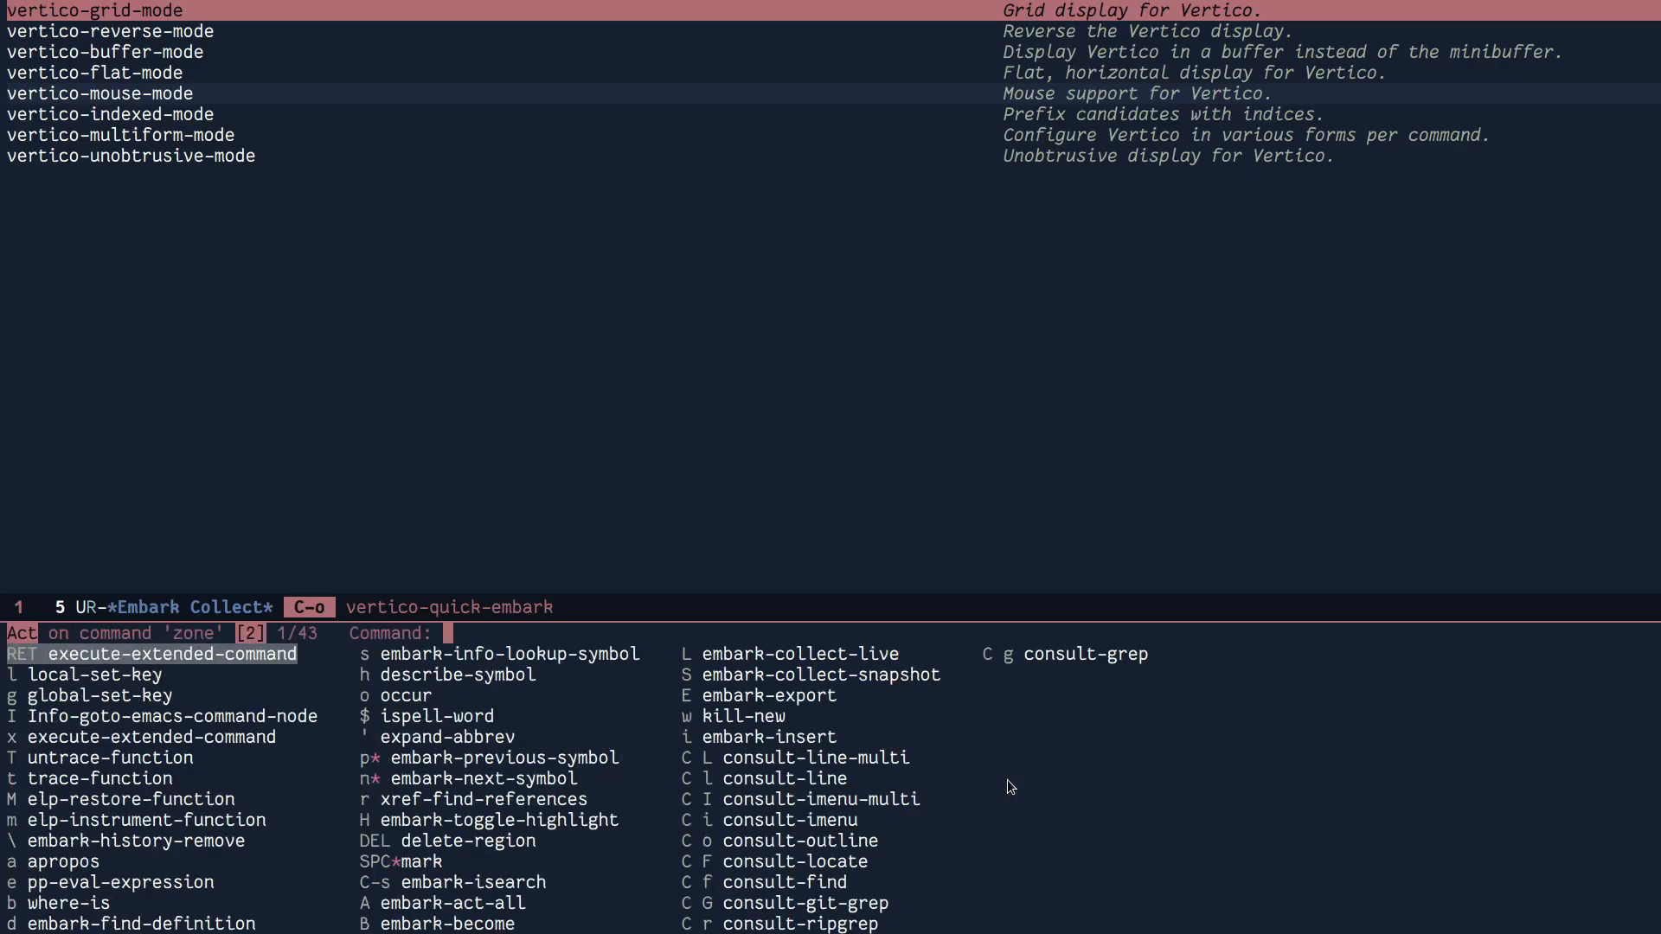
type("hel")
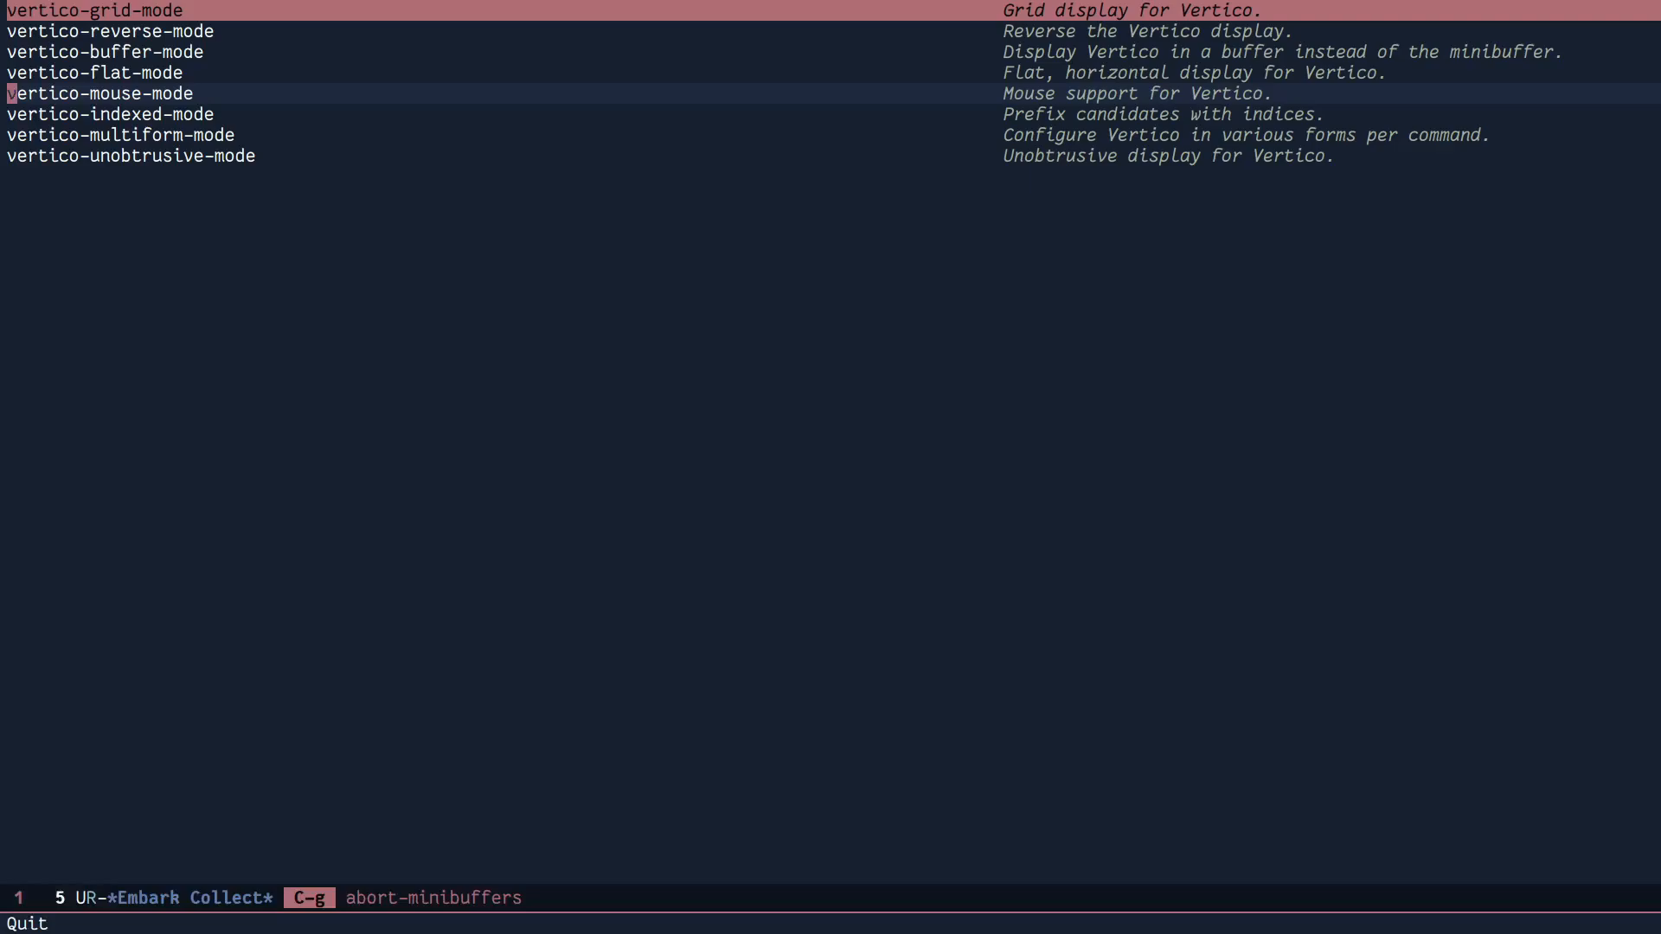
key("Down")
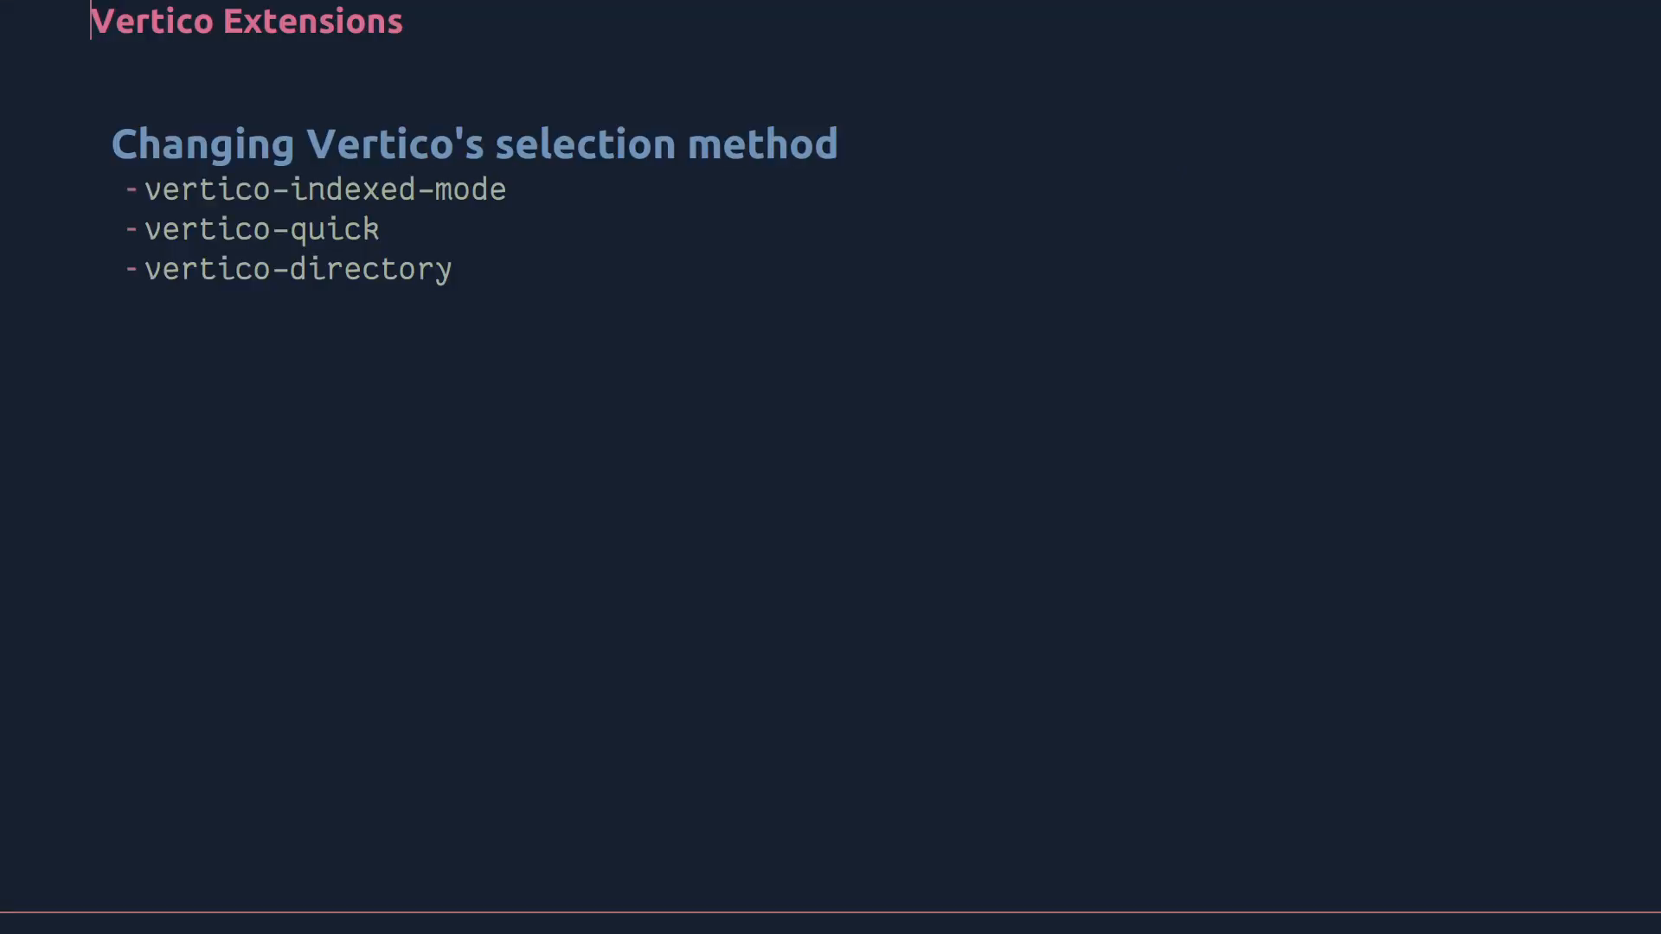
- Advance to the 'Tweaking Vertico's display' slide with its 'Per category' heading
key("Right")
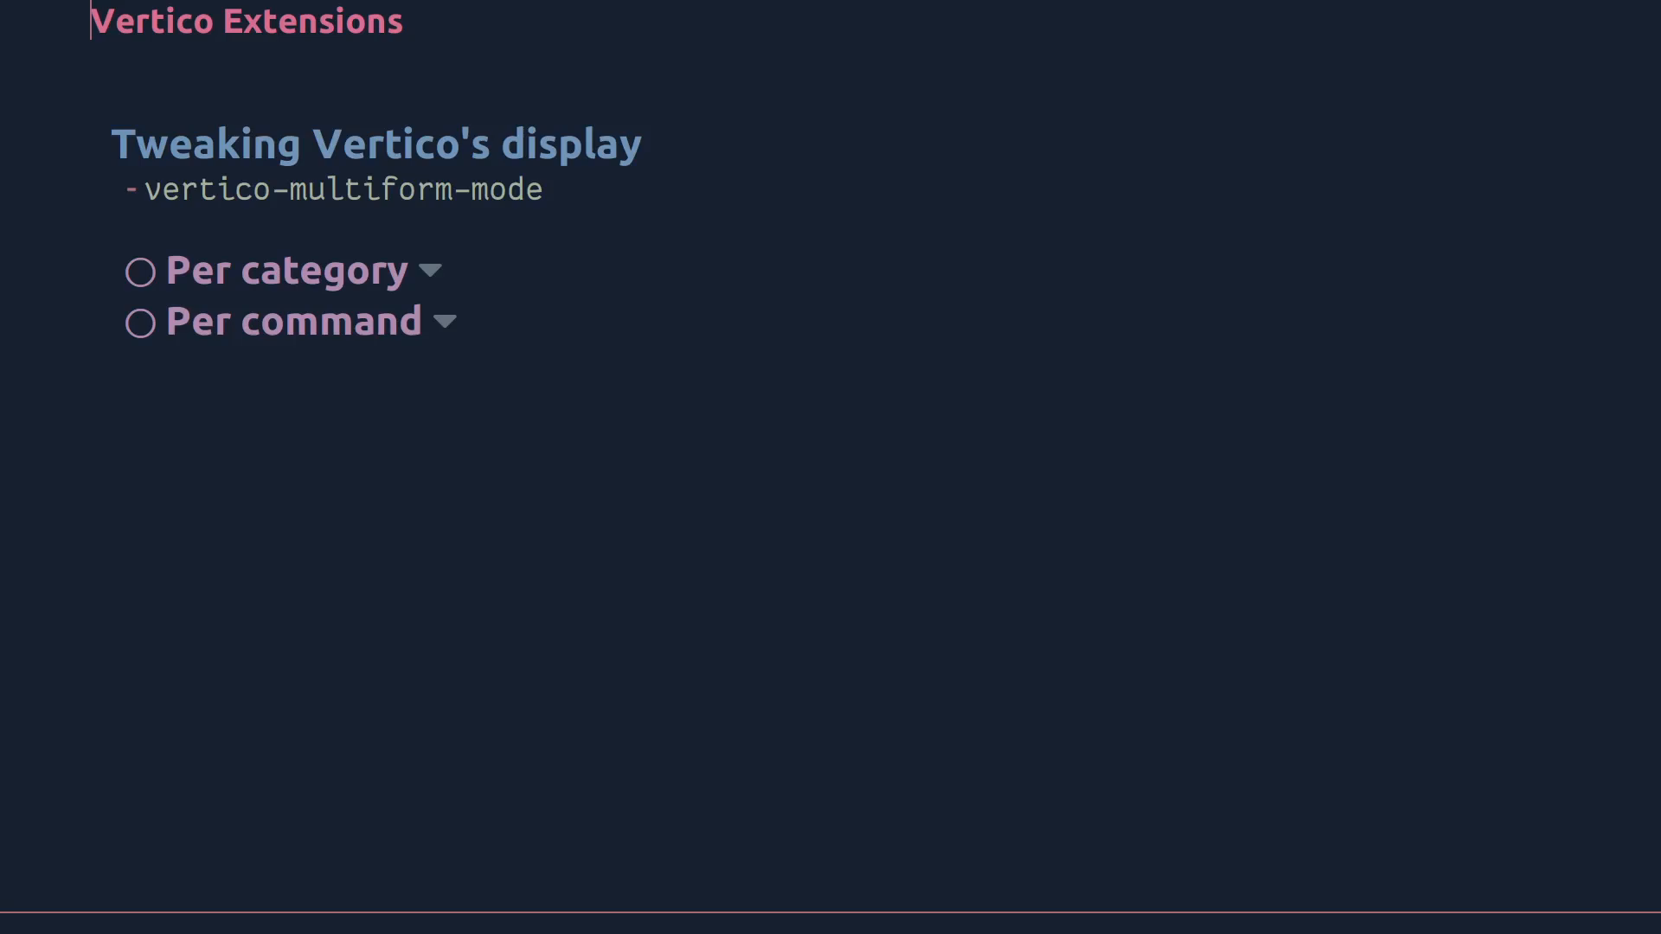
mouse_move(445, 414)
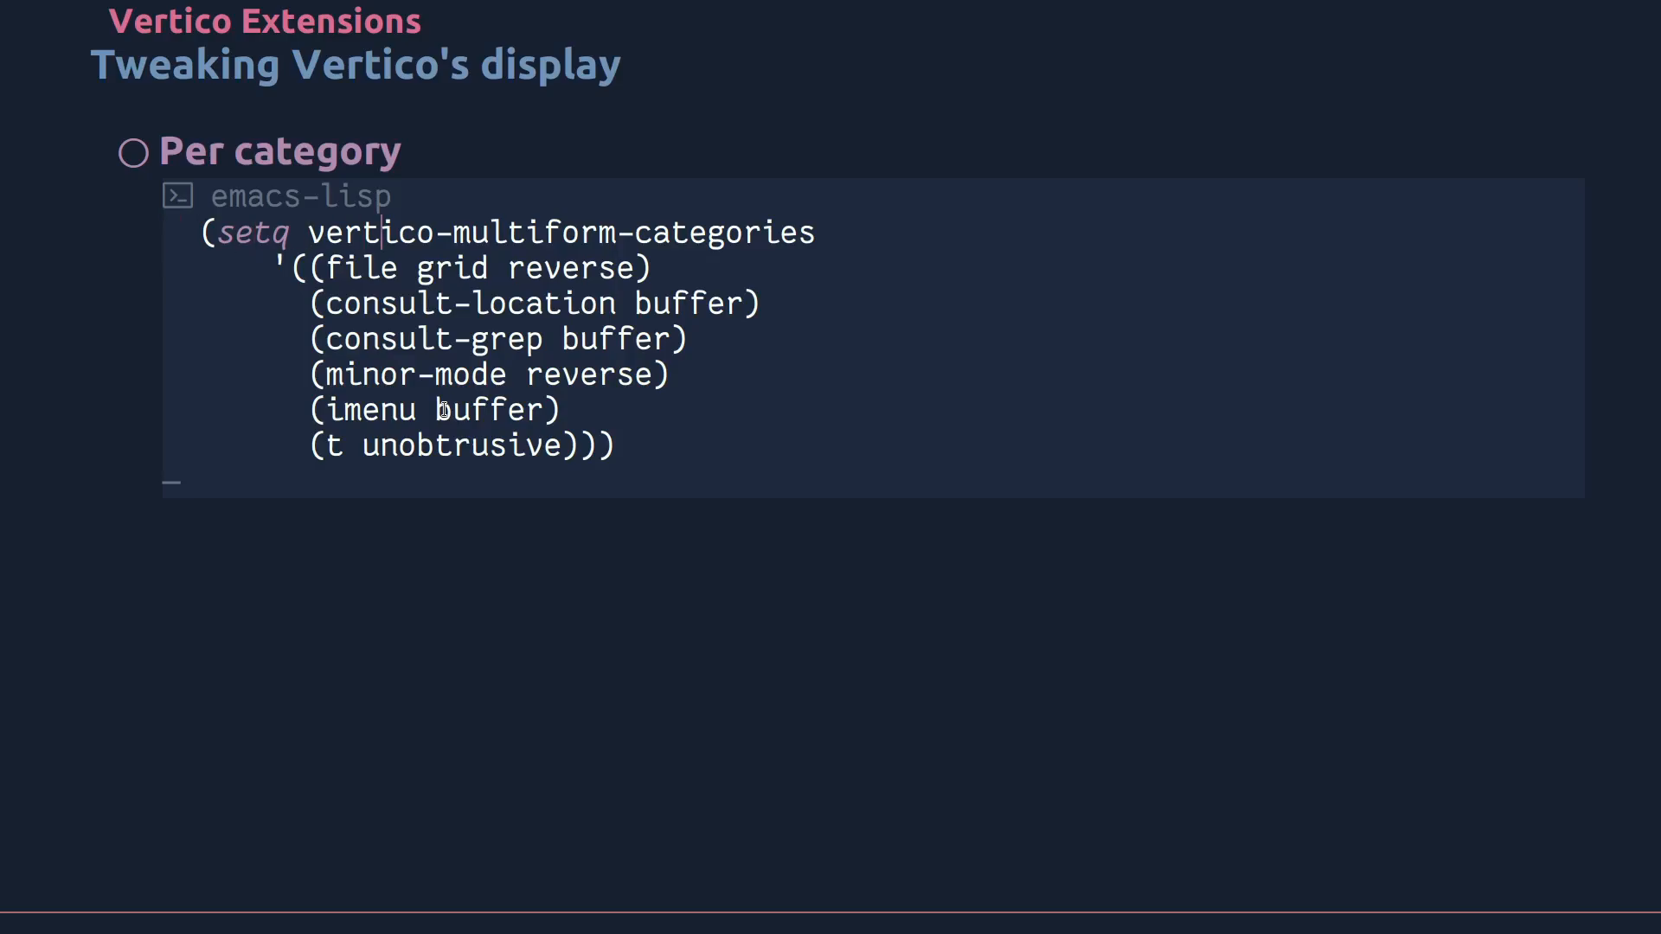
- Select inside the Per category emacs-lisp source block to evaluate it
double_click(476, 268)
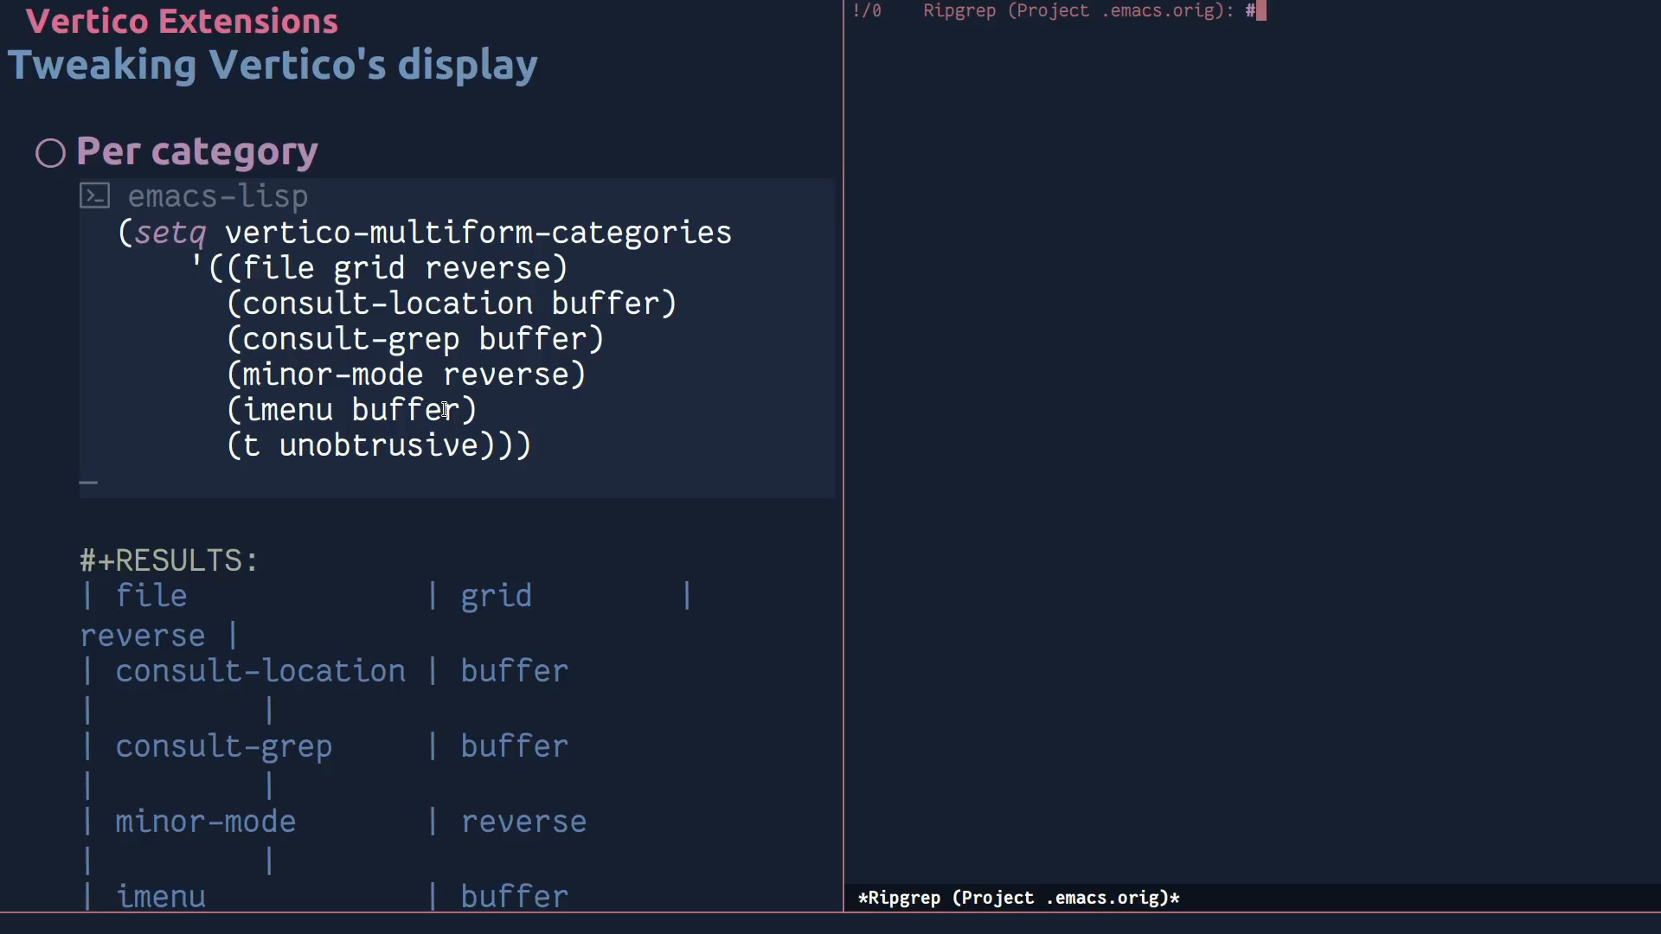
type("vertico-")
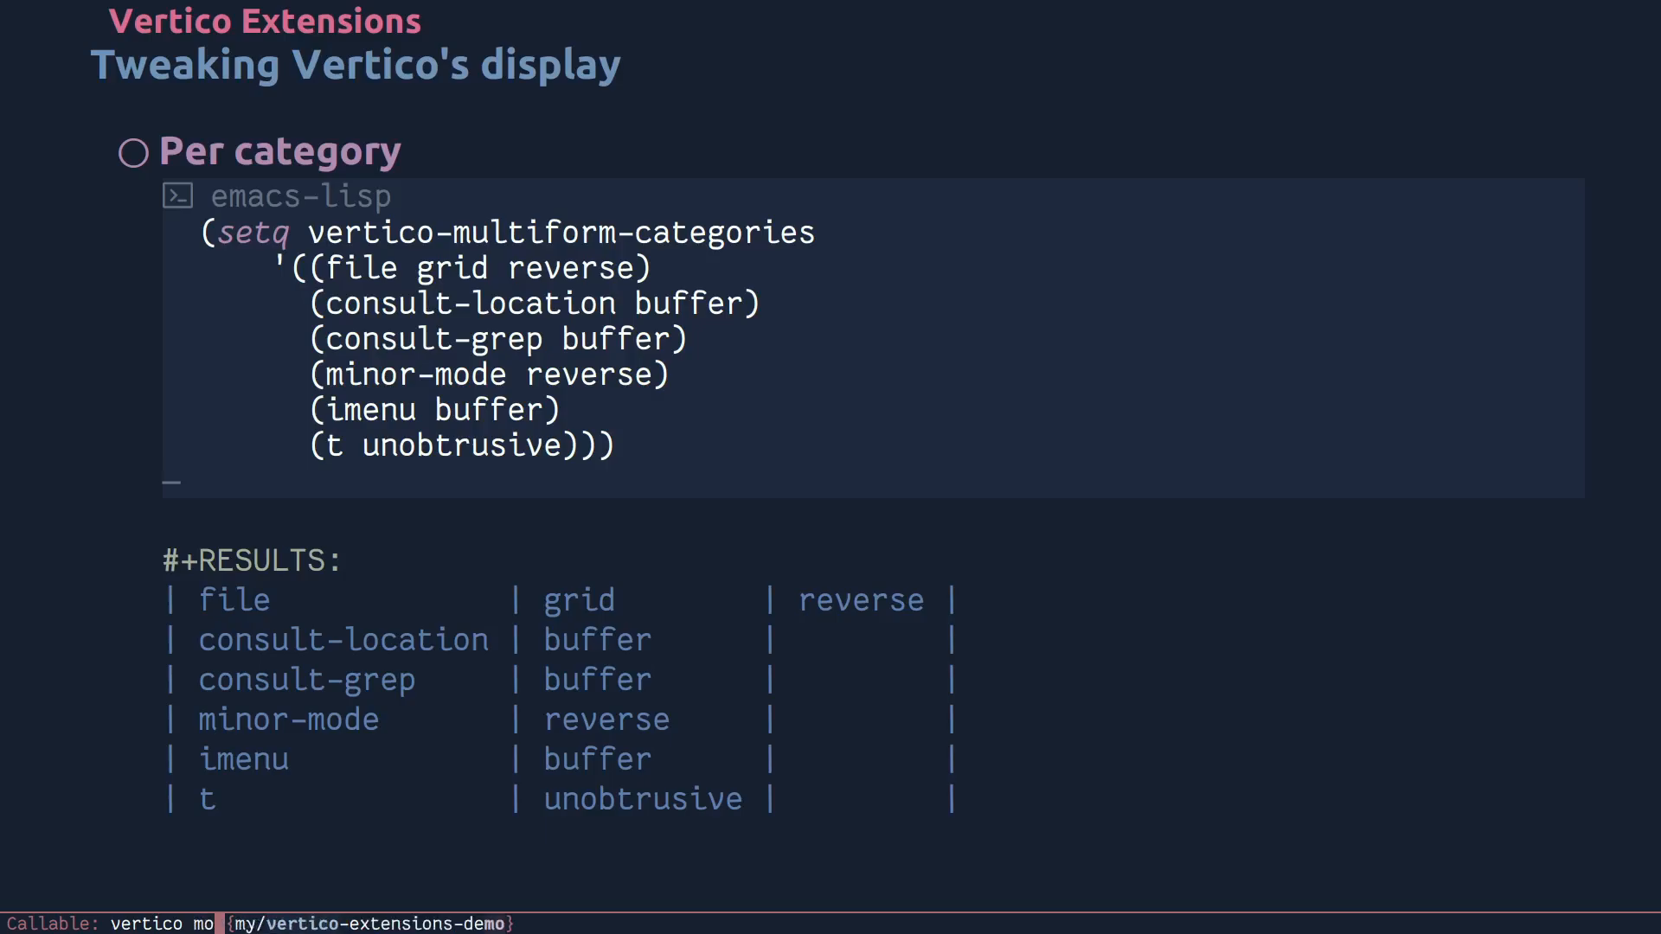
mouse_move(374, 853)
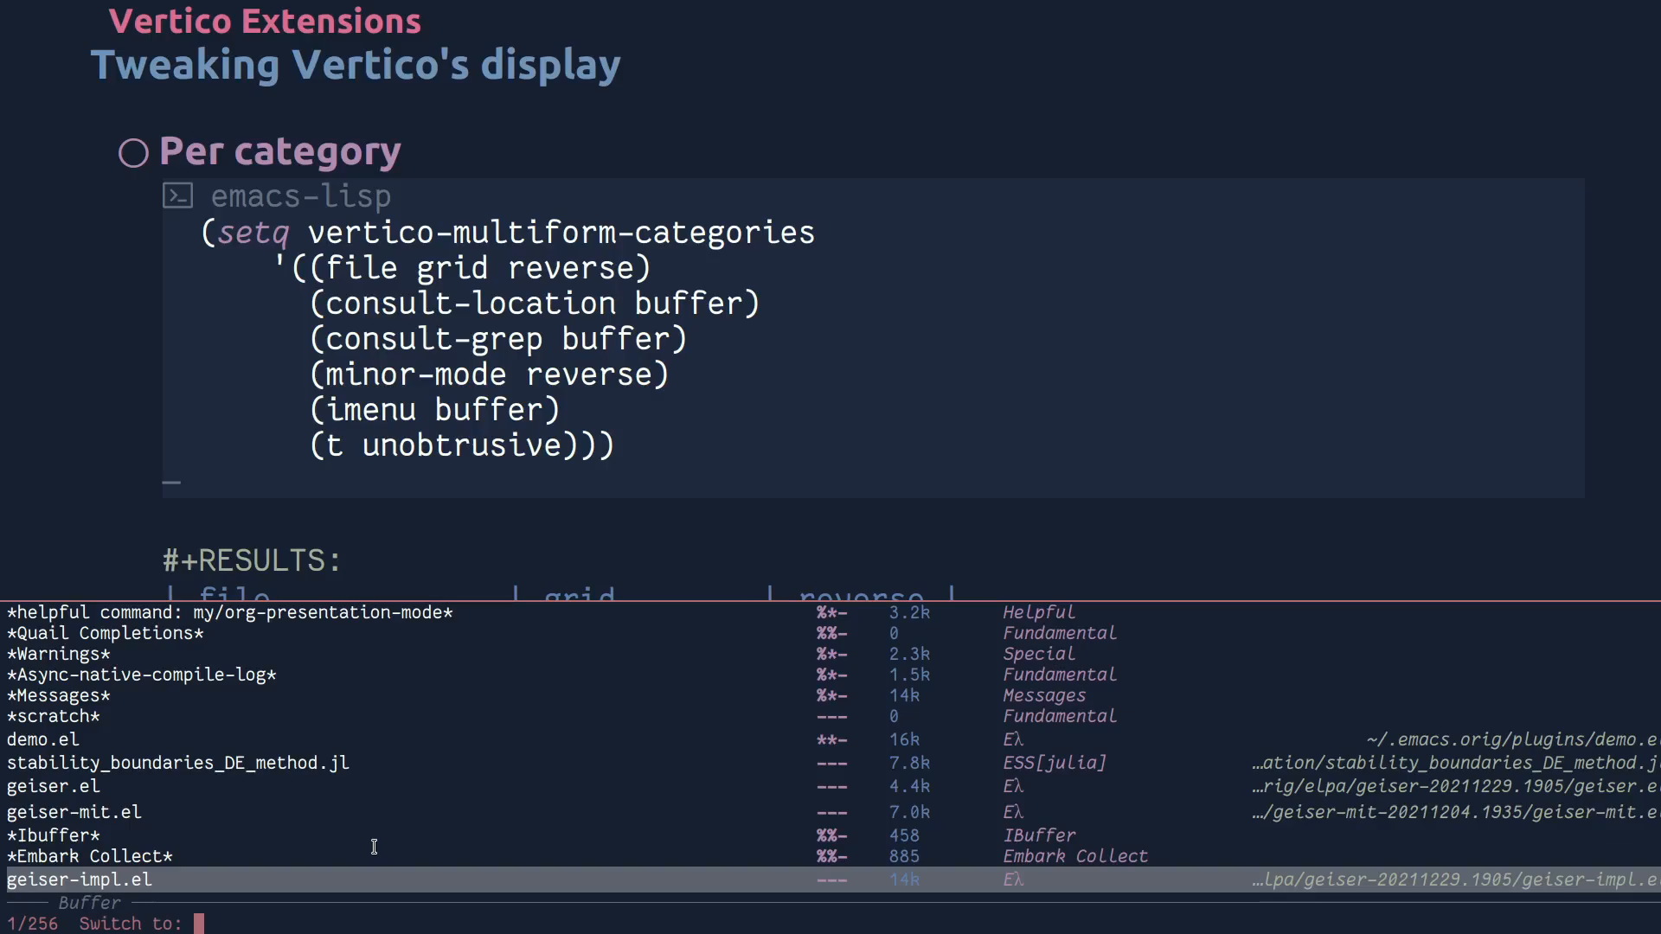
key("Down")
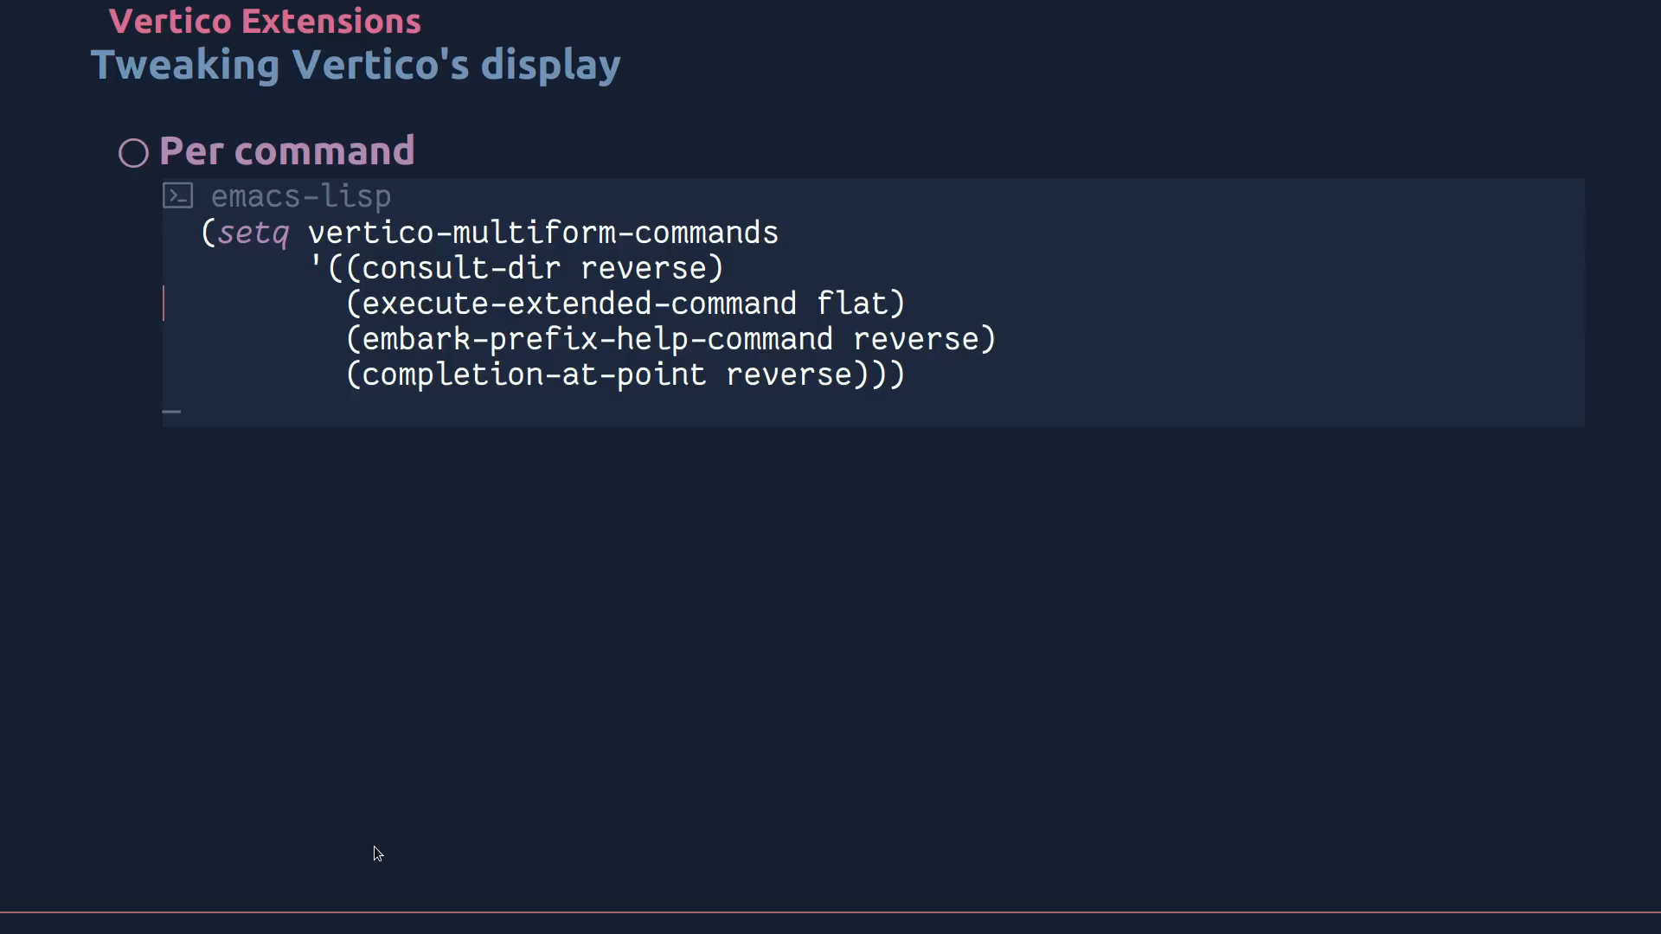
- Invoke M-x while presenting the vertico-multiform-commands Per command block
key("M-x")
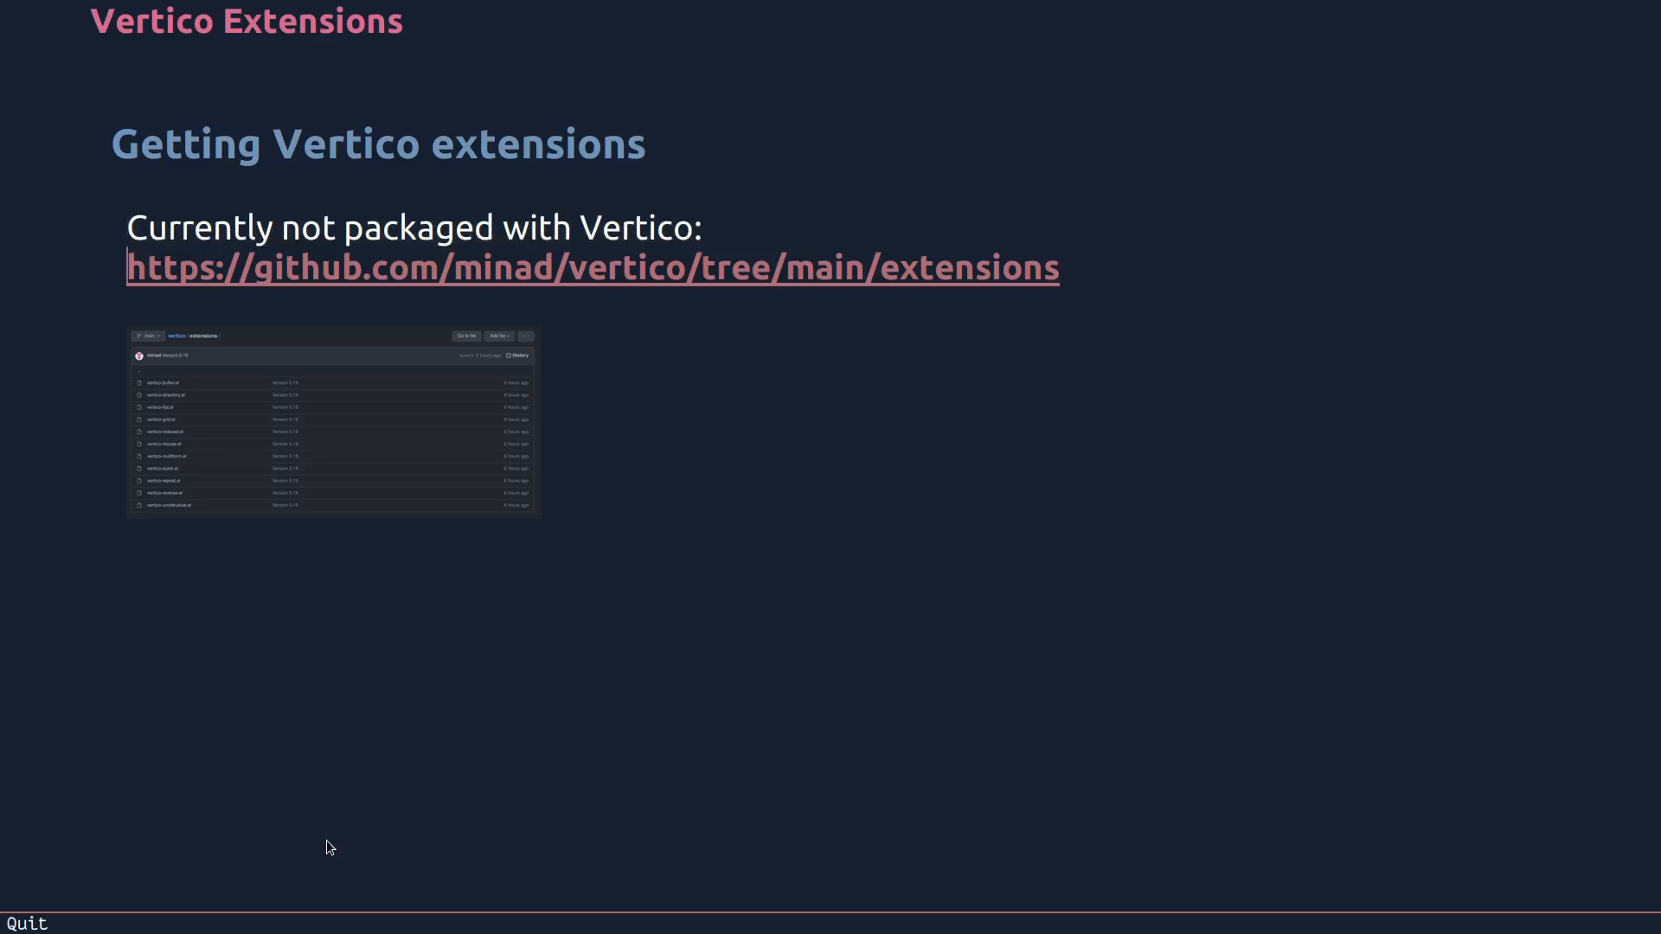
mouse_move(401, 570)
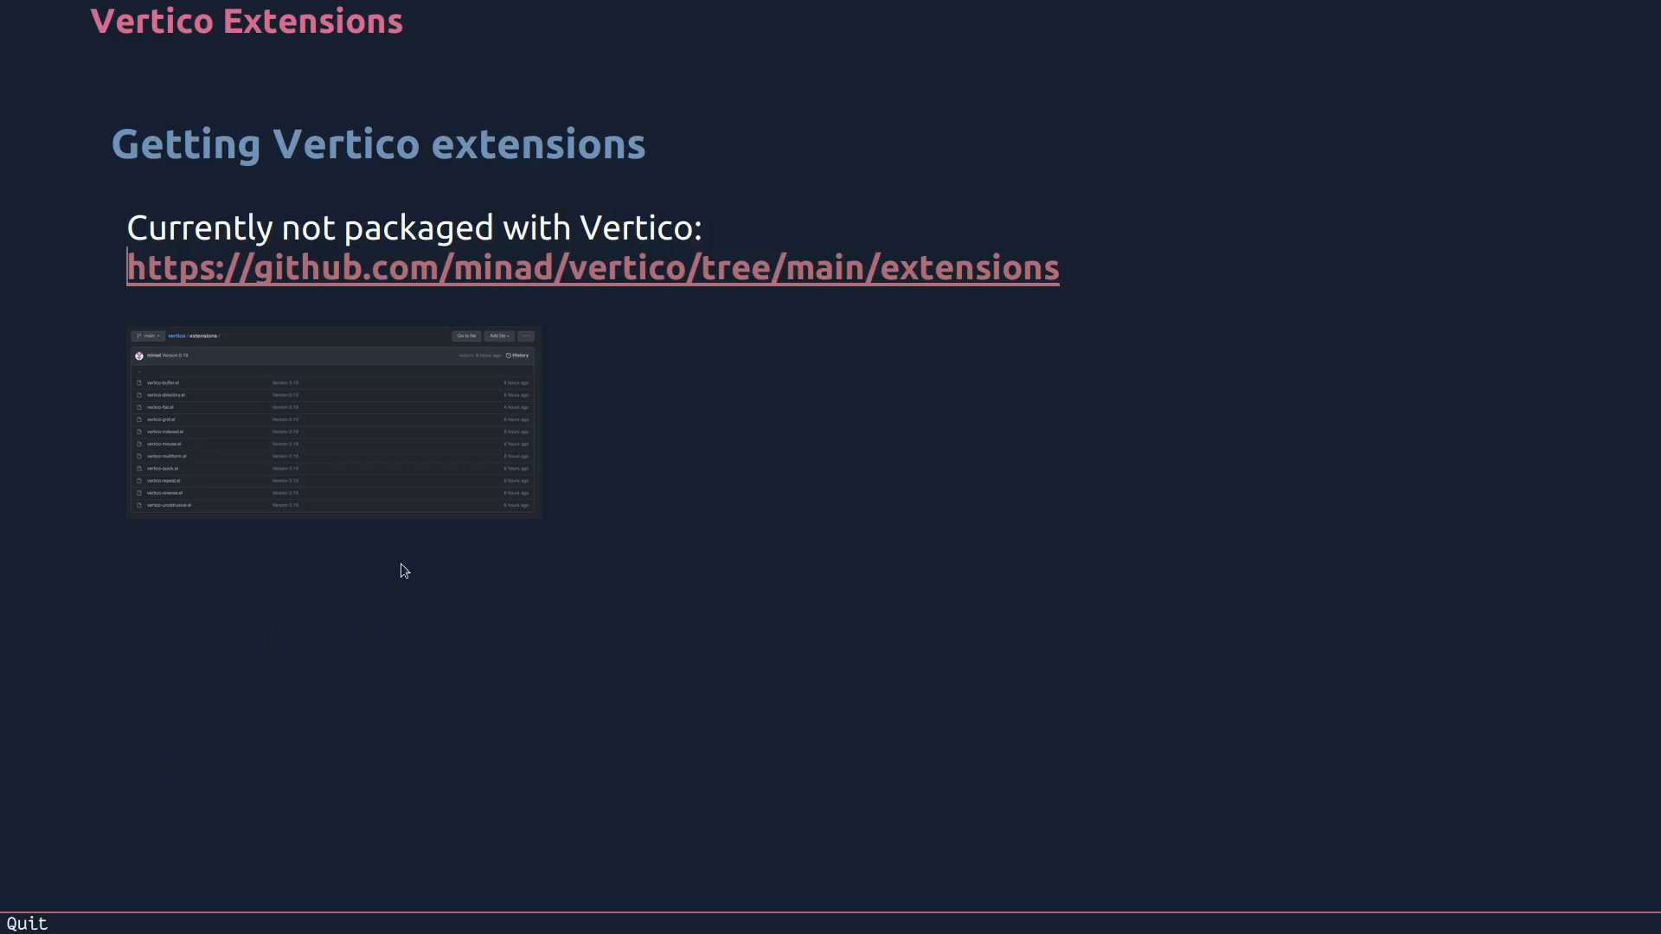